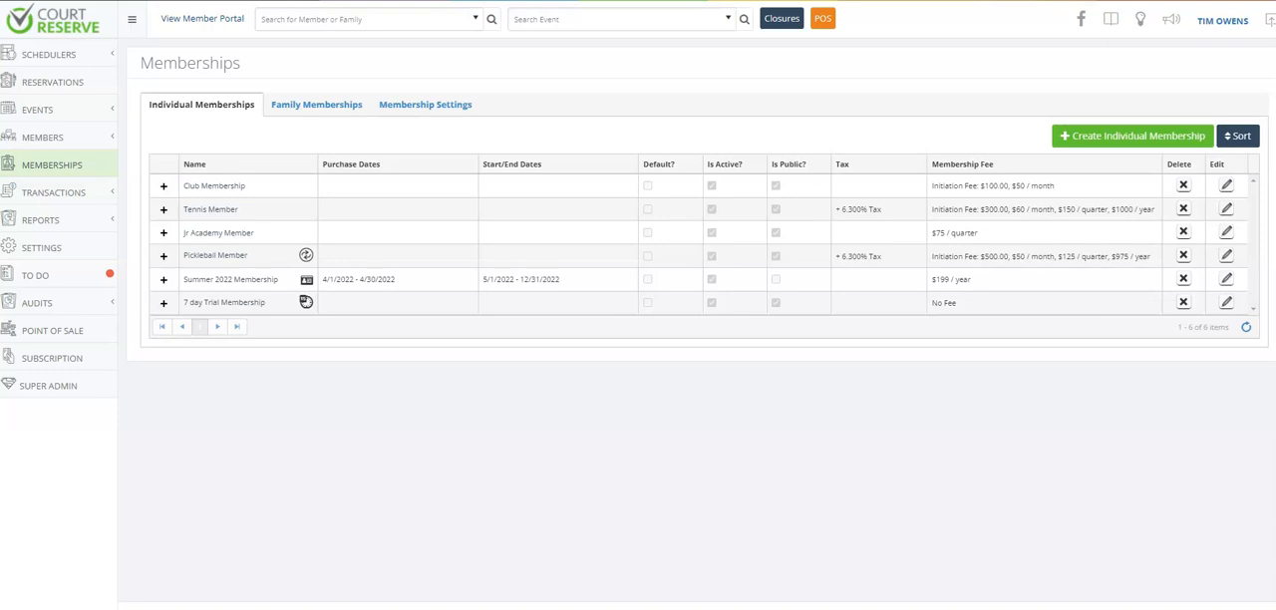
{"action": "mouse_move", "coordinate": [52, 164]}
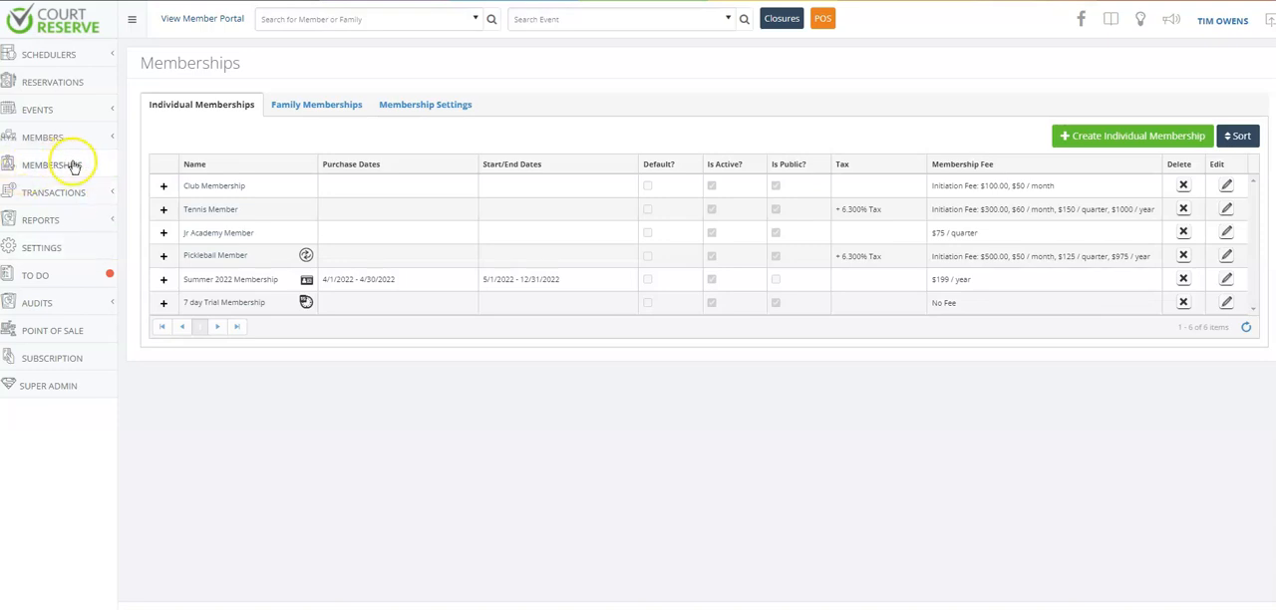
- Review the Family Memberships and Membership Settings tabs, ending on Family Memberships
{"action": "left_click", "coordinate": [52, 164]}
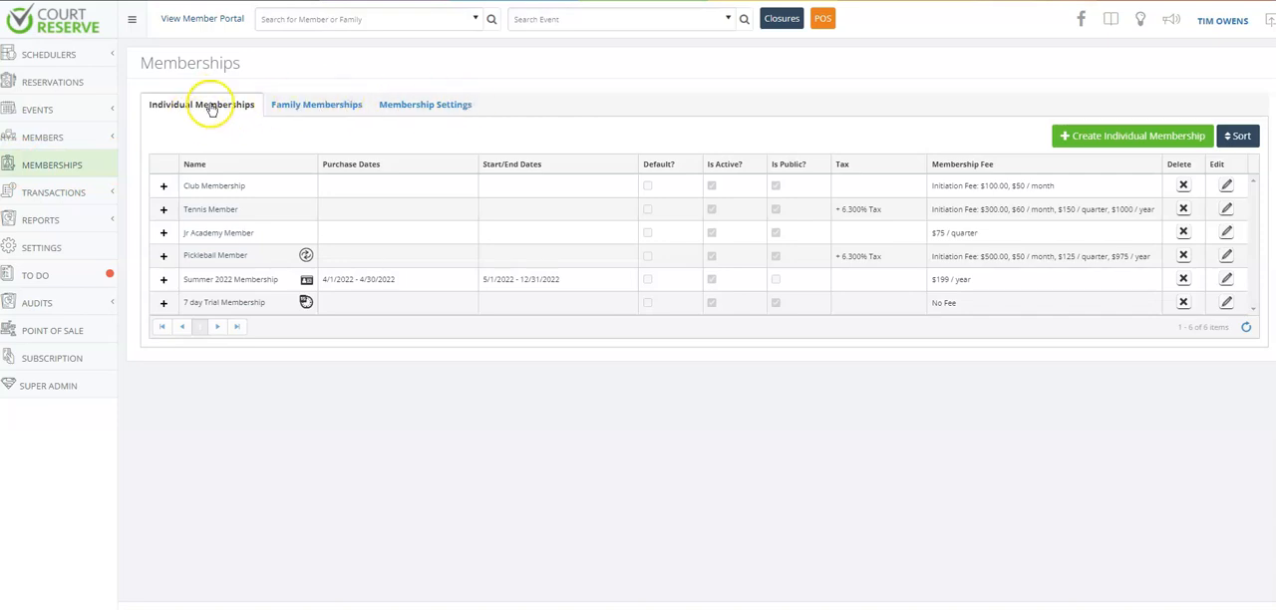
{"action": "left_click", "coordinate": [315, 103]}
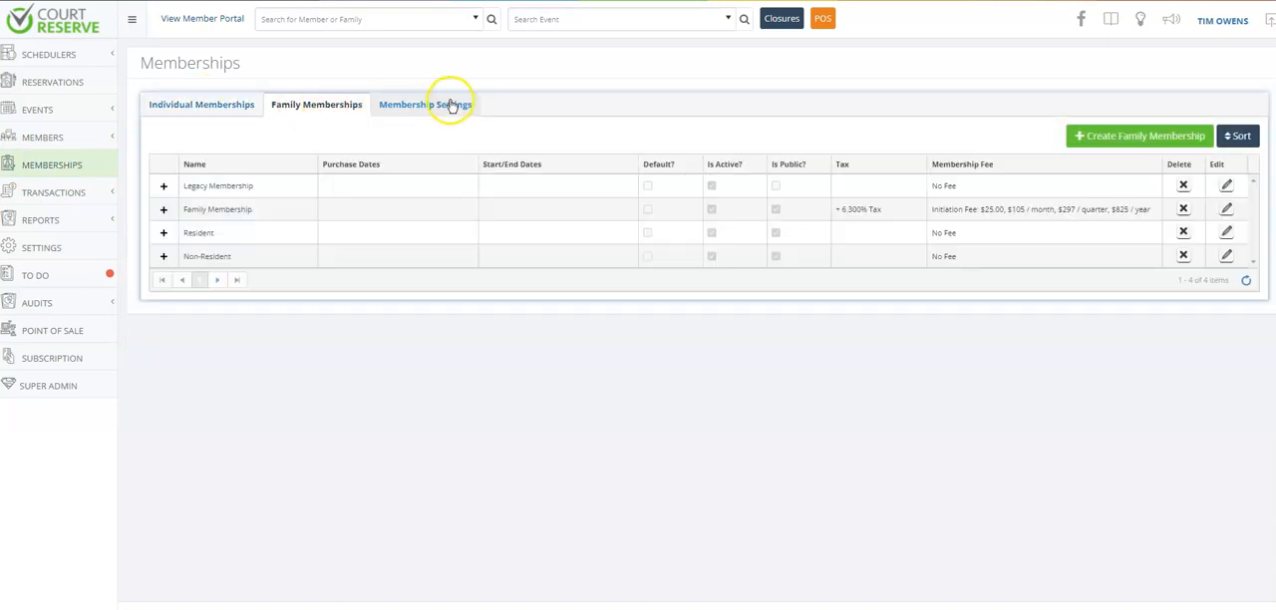
{"action": "left_click", "coordinate": [426, 104]}
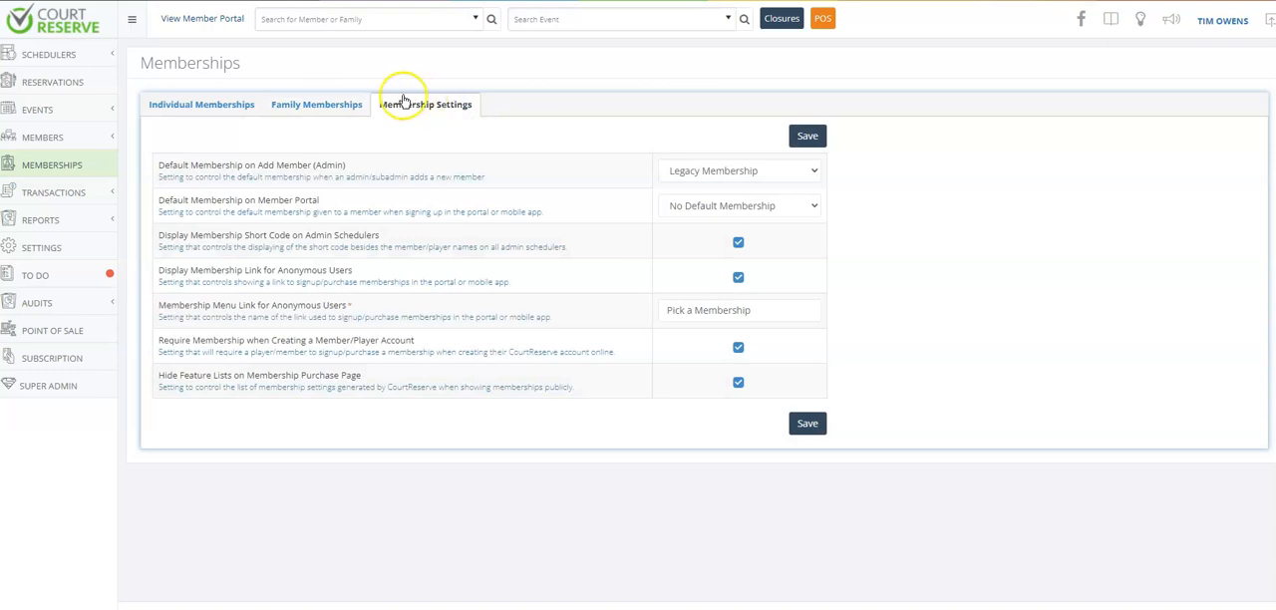
{"action": "left_click", "coordinate": [315, 103]}
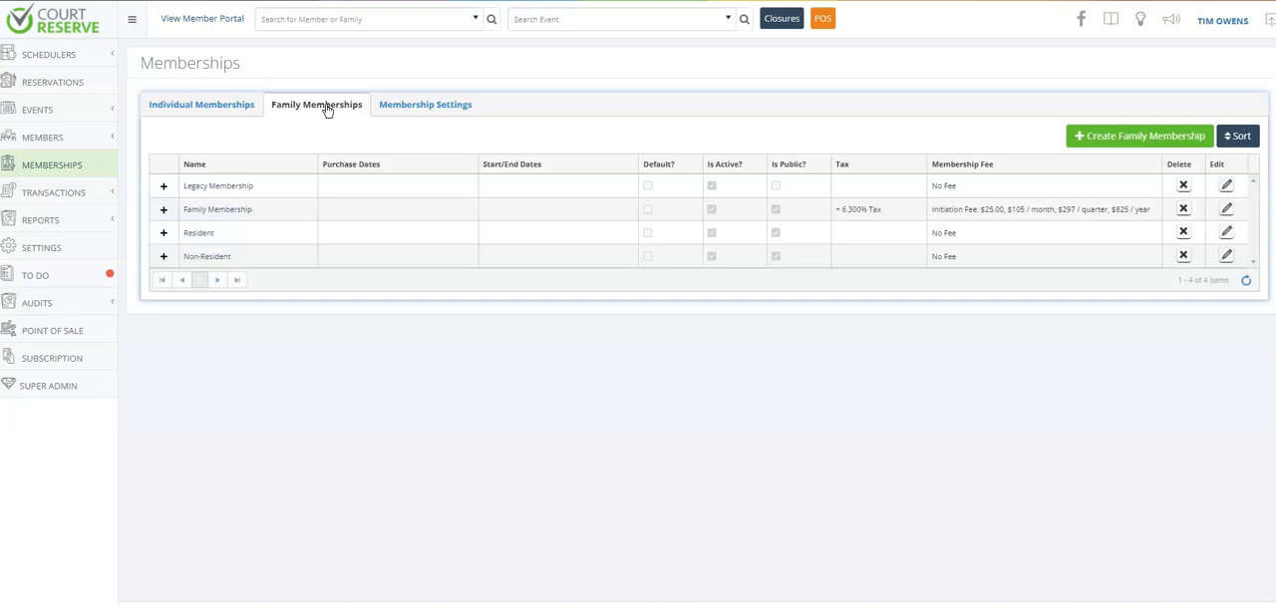
{"action": "mouse_move", "coordinate": [315, 155]}
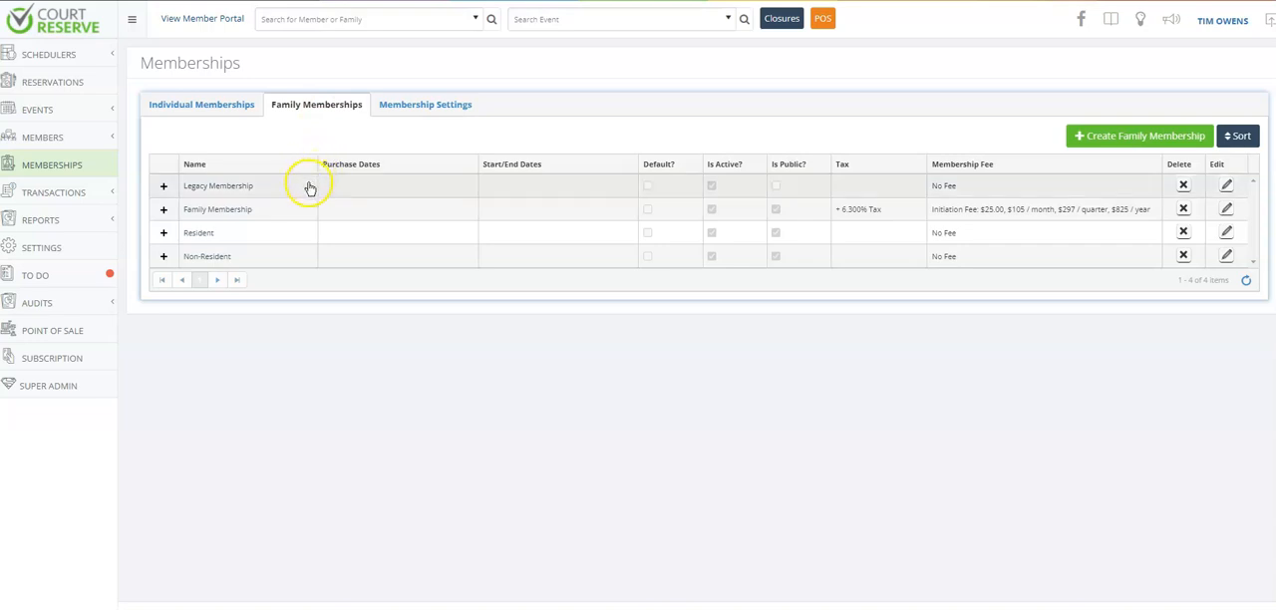
{"action": "mouse_move", "coordinate": [297, 188]}
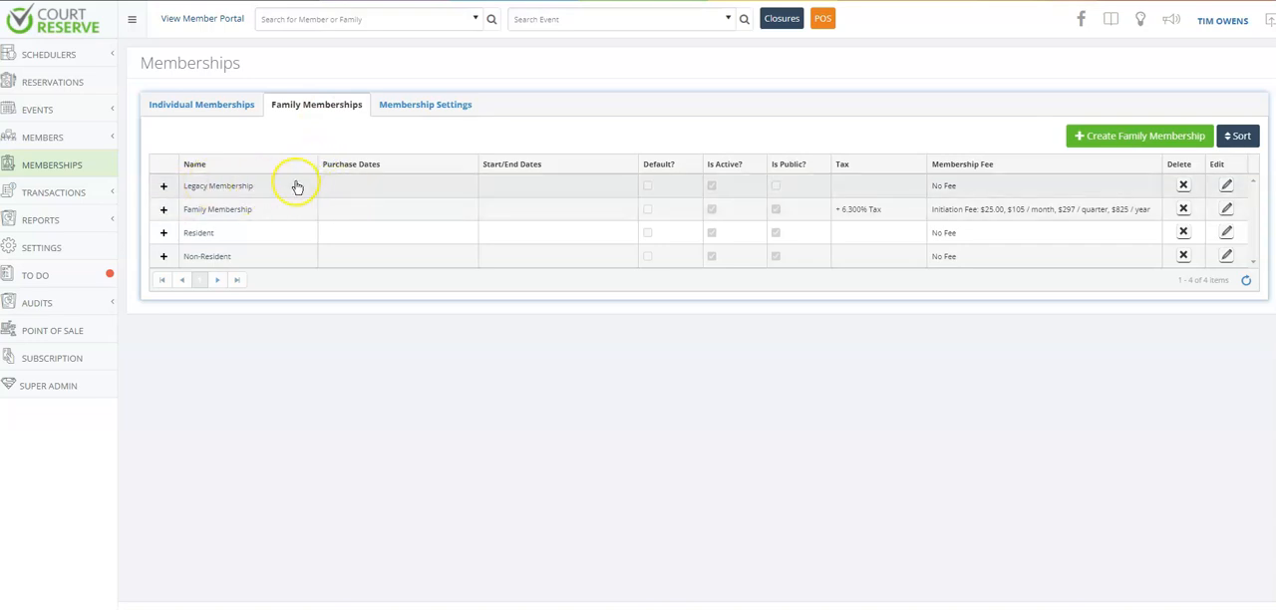
{"action": "mouse_move", "coordinate": [949, 184]}
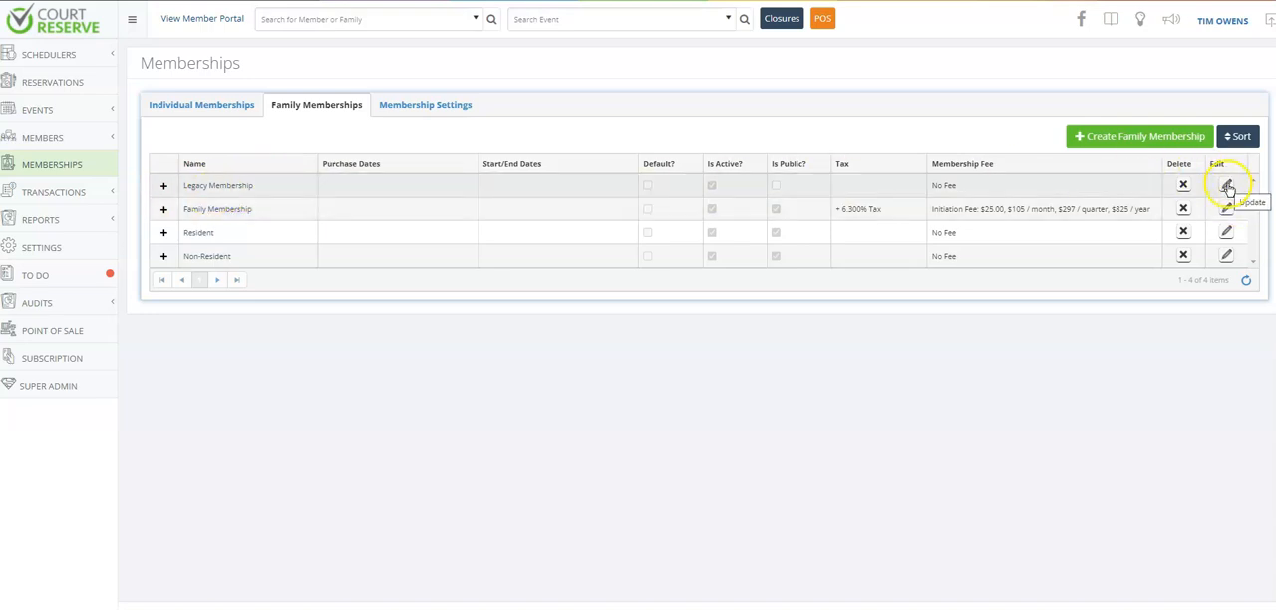
- Rename Legacy Membership to Legacy Club Membership and save the change
{"action": "left_click", "coordinate": [1228, 185]}
{"action": "type", "text": "Legacy Club Membership"}
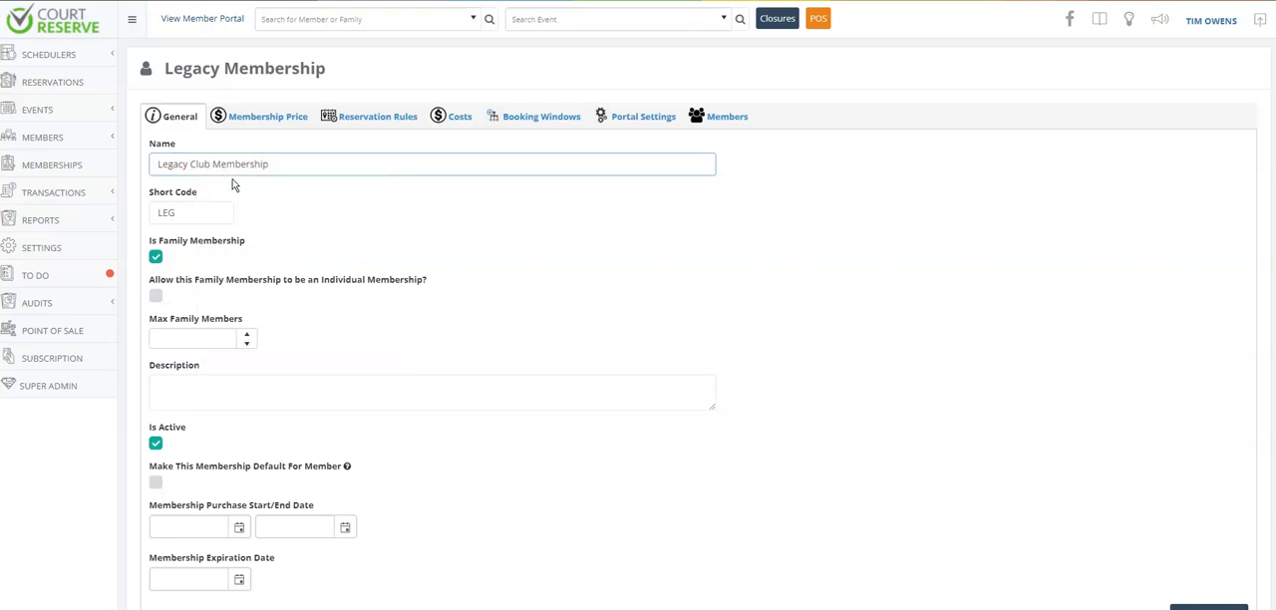
{"action": "scroll", "scroll_direction": "down", "scroll_amount": 3}
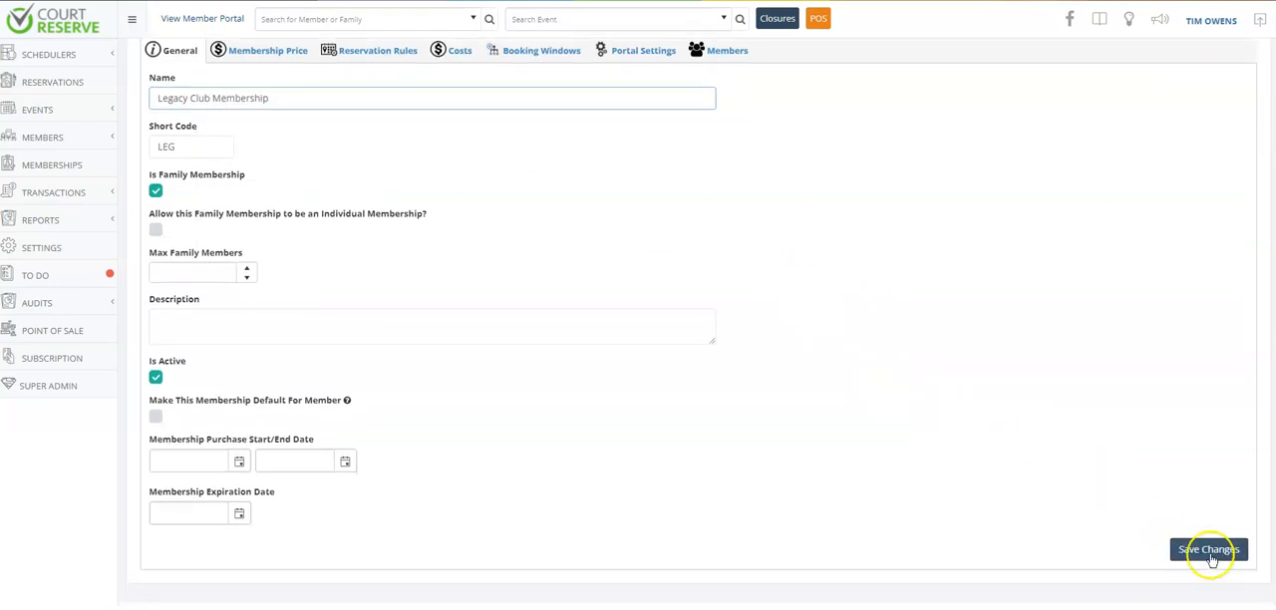
{"action": "left_click", "coordinate": [1208, 550]}
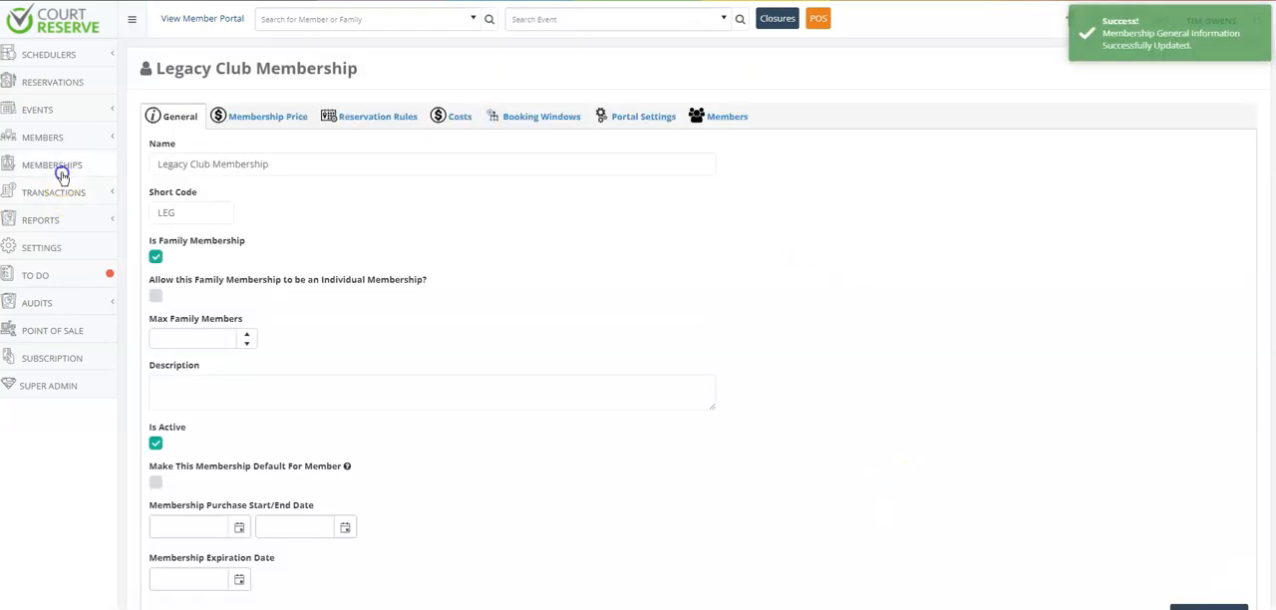
- Return to the family memberships list now showing Legacy Club Membership first
{"action": "left_click", "coordinate": [51, 164]}
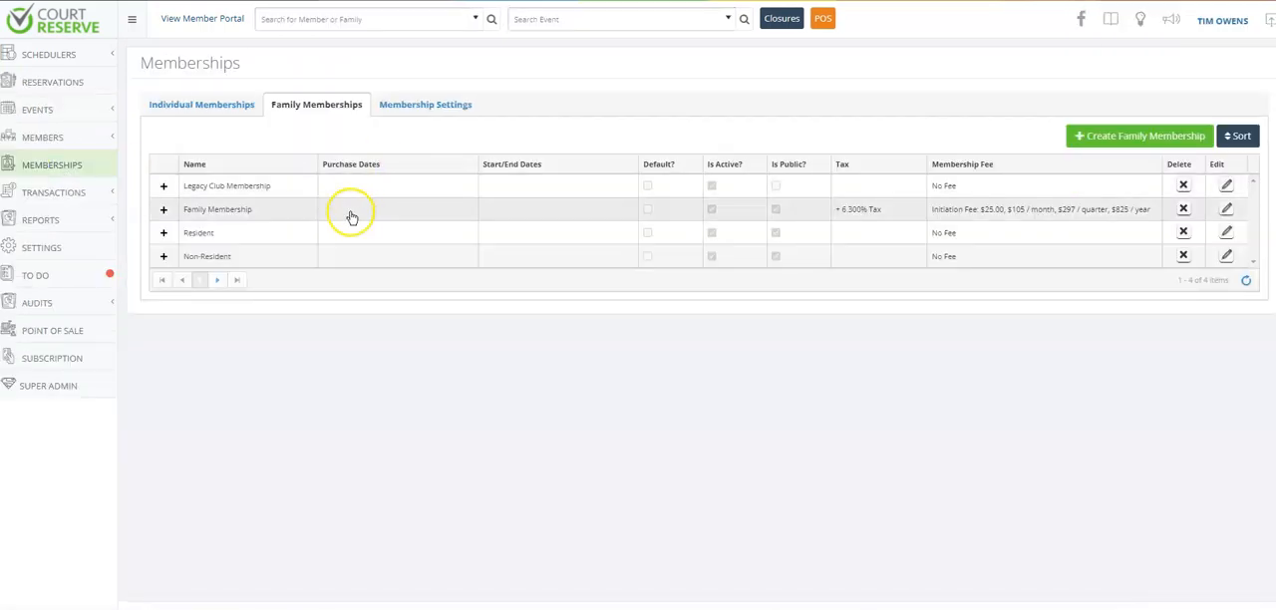
{"action": "mouse_move", "coordinate": [247, 189]}
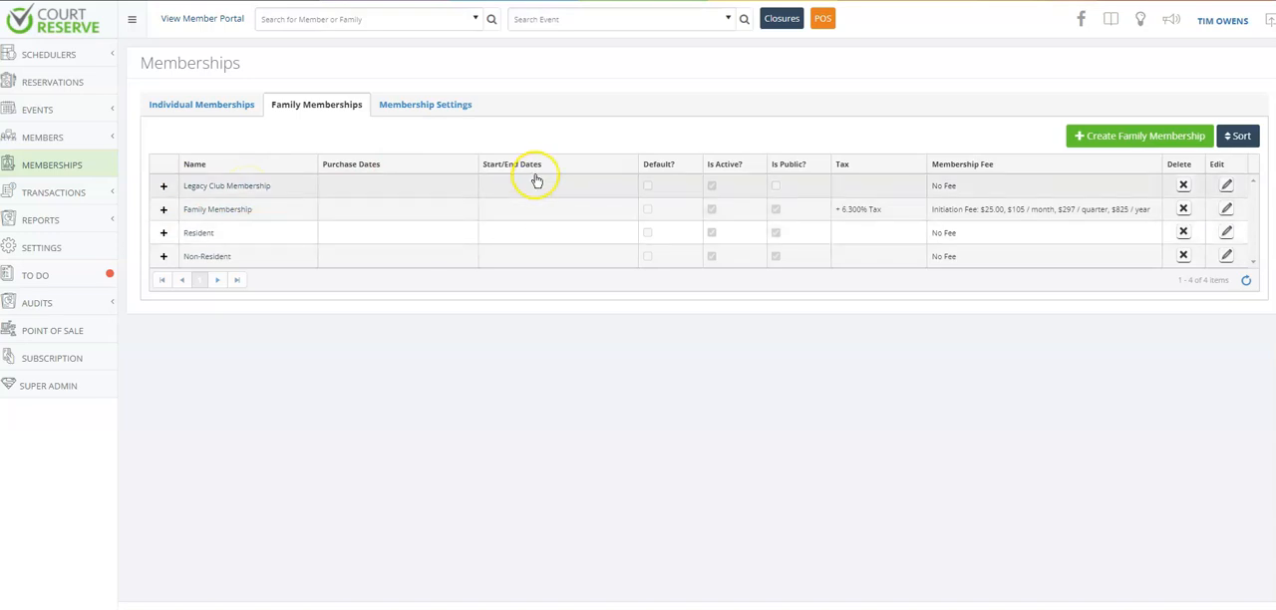
{"action": "mouse_move", "coordinate": [939, 215]}
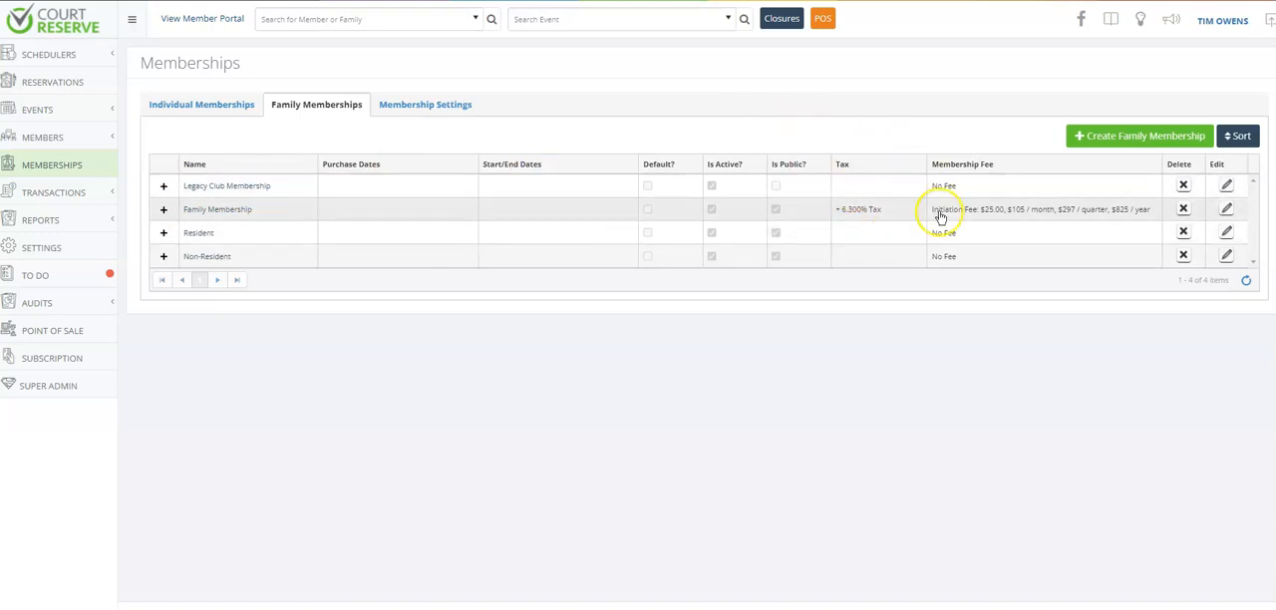
{"action": "mouse_move", "coordinate": [881, 283]}
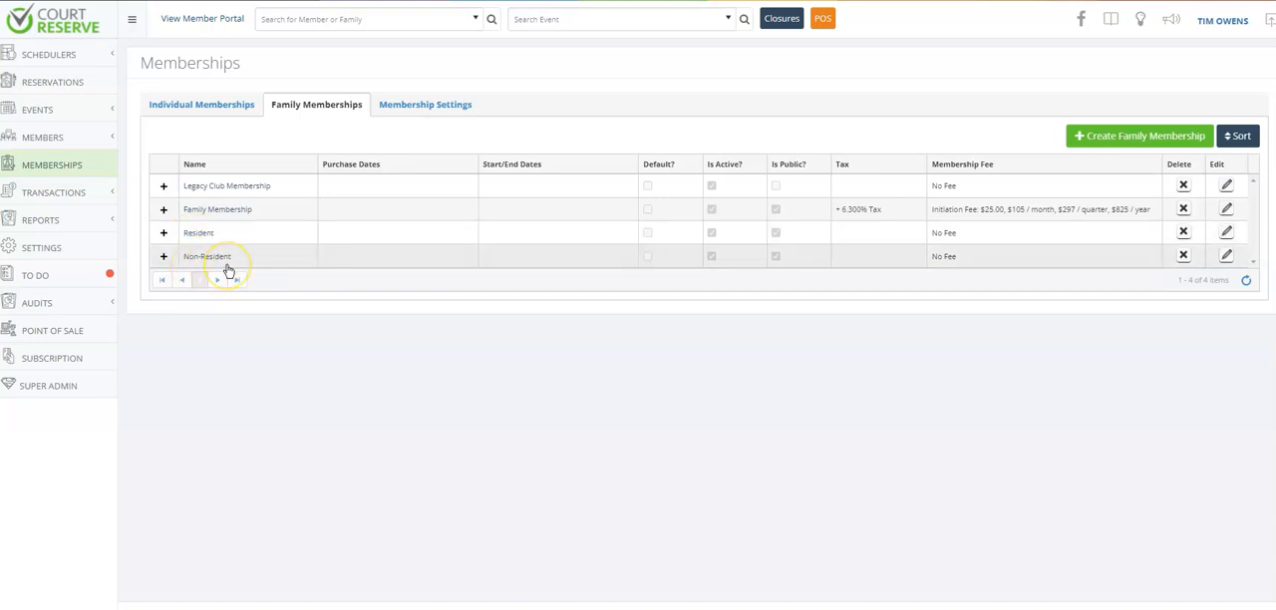
{"action": "mouse_move", "coordinate": [233, 265]}
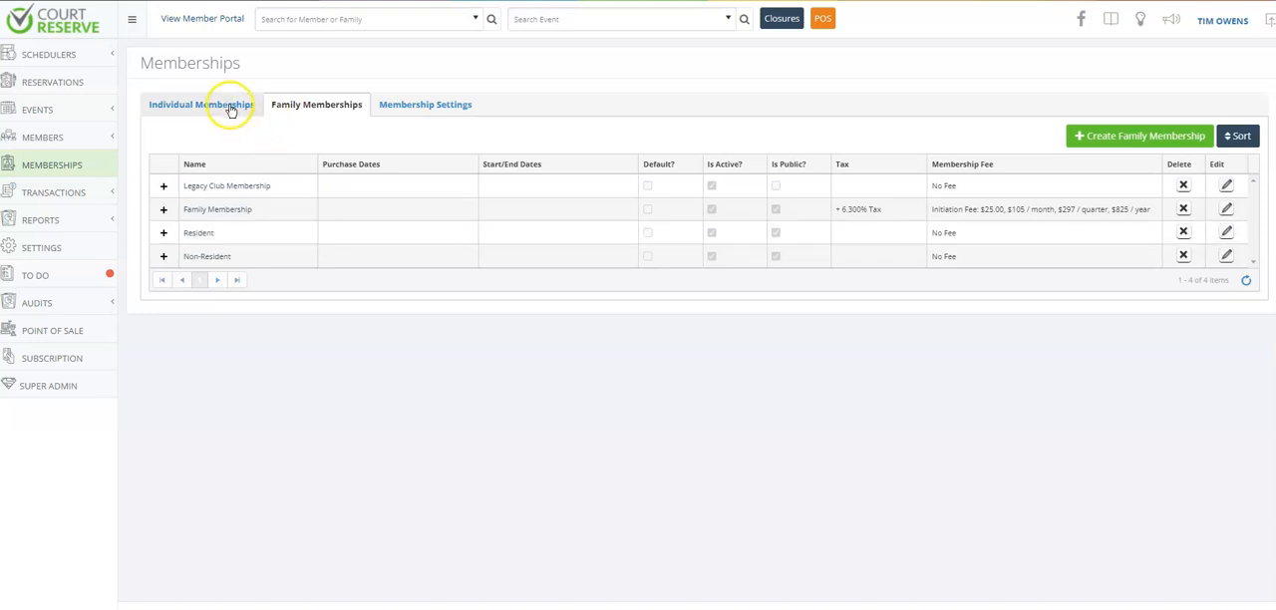
- Show the individual memberships list with Tennis, Pickleball and Summer 2022 memberships
{"action": "left_click", "coordinate": [201, 104]}
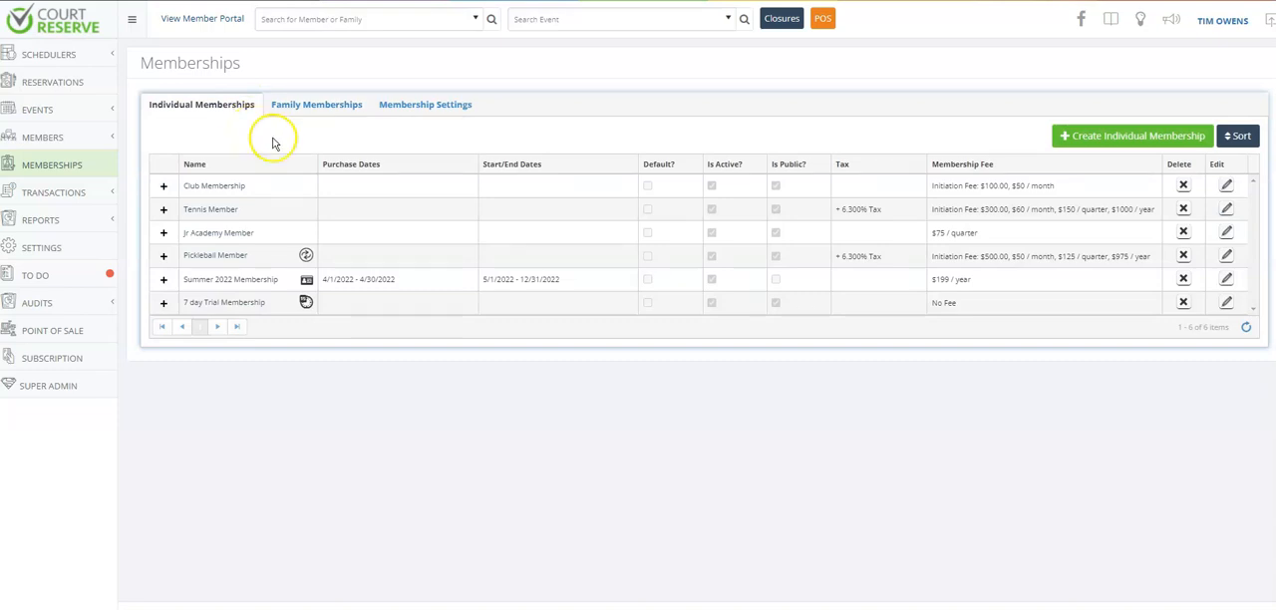
{"action": "mouse_move", "coordinate": [307, 256]}
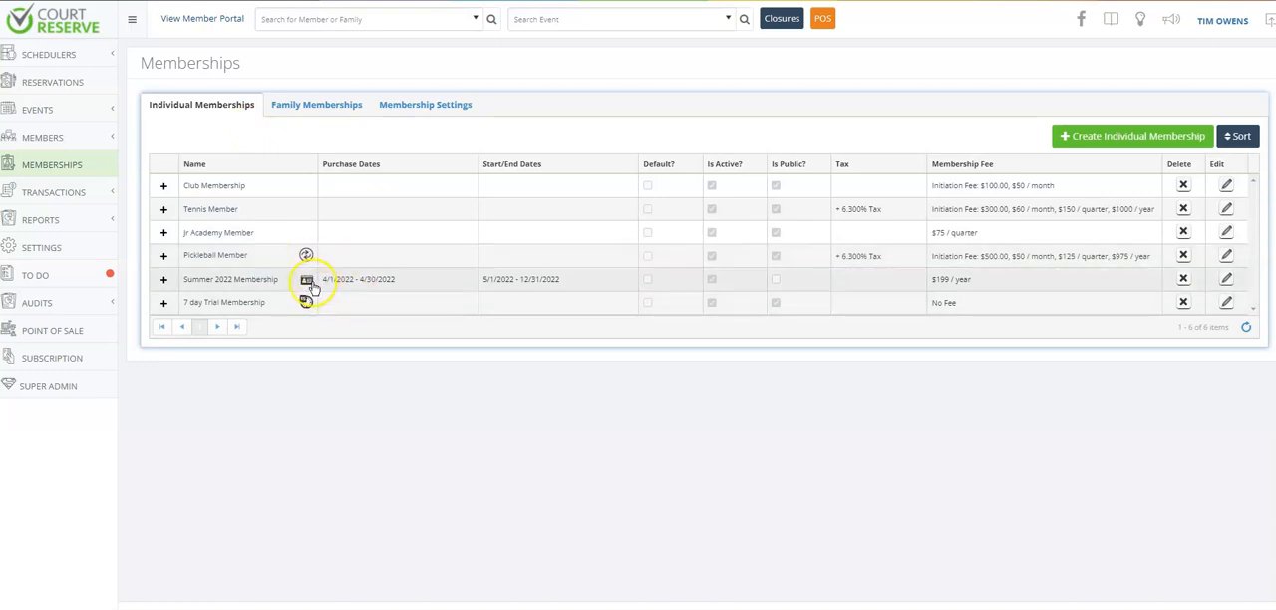
{"action": "mouse_move", "coordinate": [307, 280]}
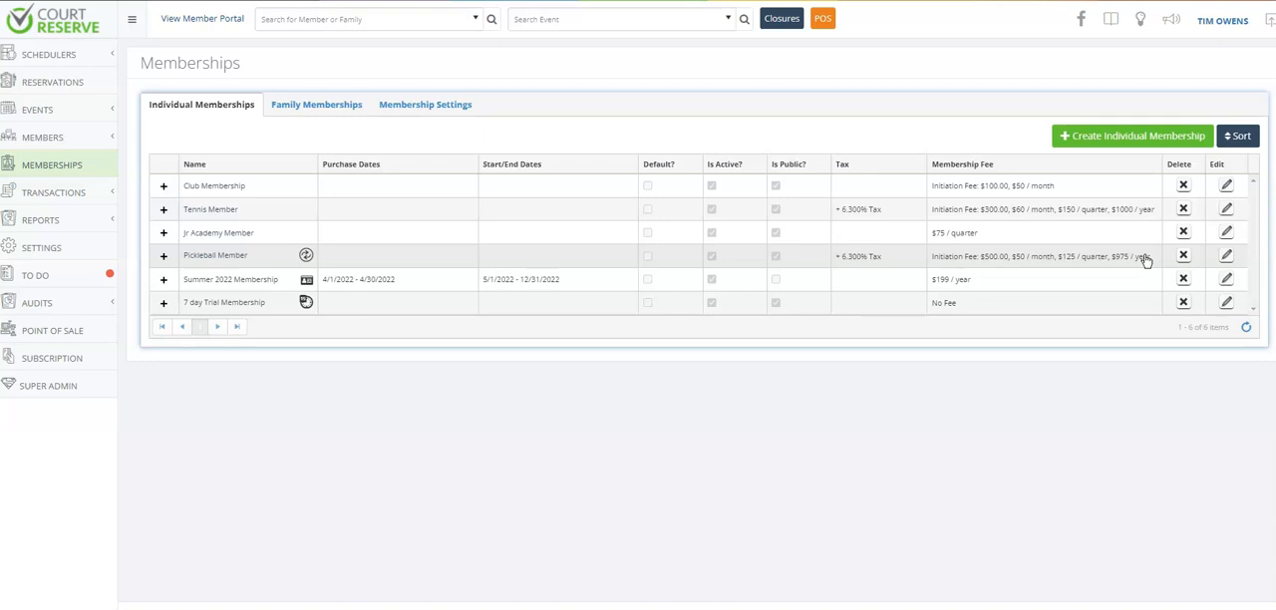
{"action": "mouse_move", "coordinate": [977, 266]}
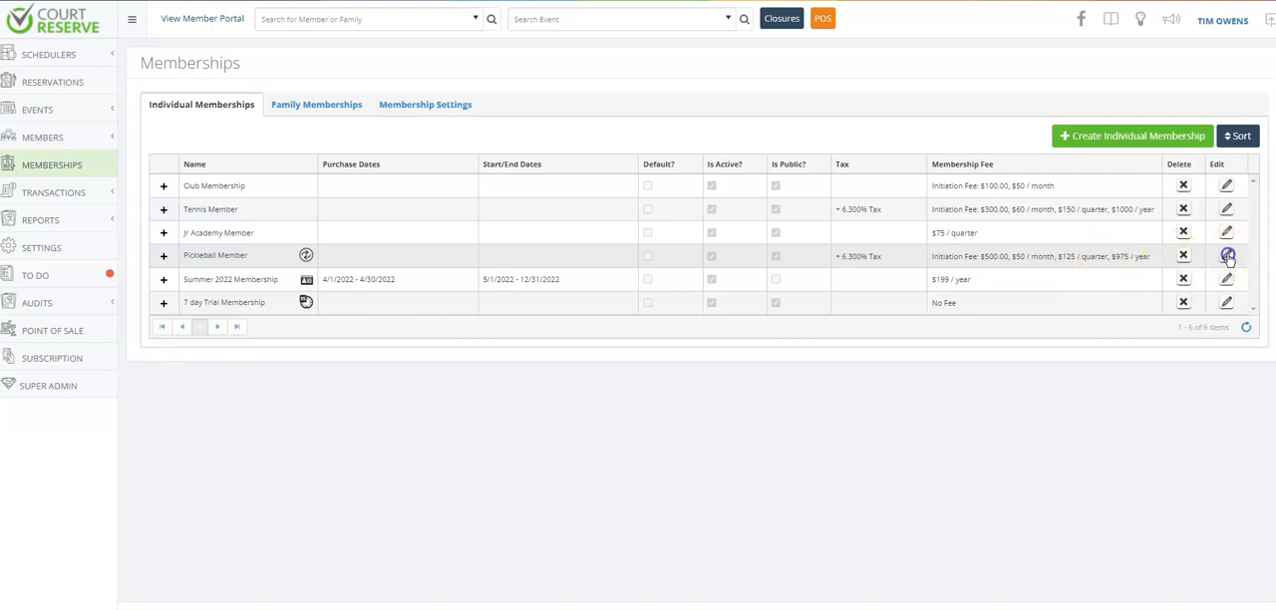
- Review Pickleball Member's General details: short code PKB, active status and empty description
{"action": "left_click", "coordinate": [1226, 255]}
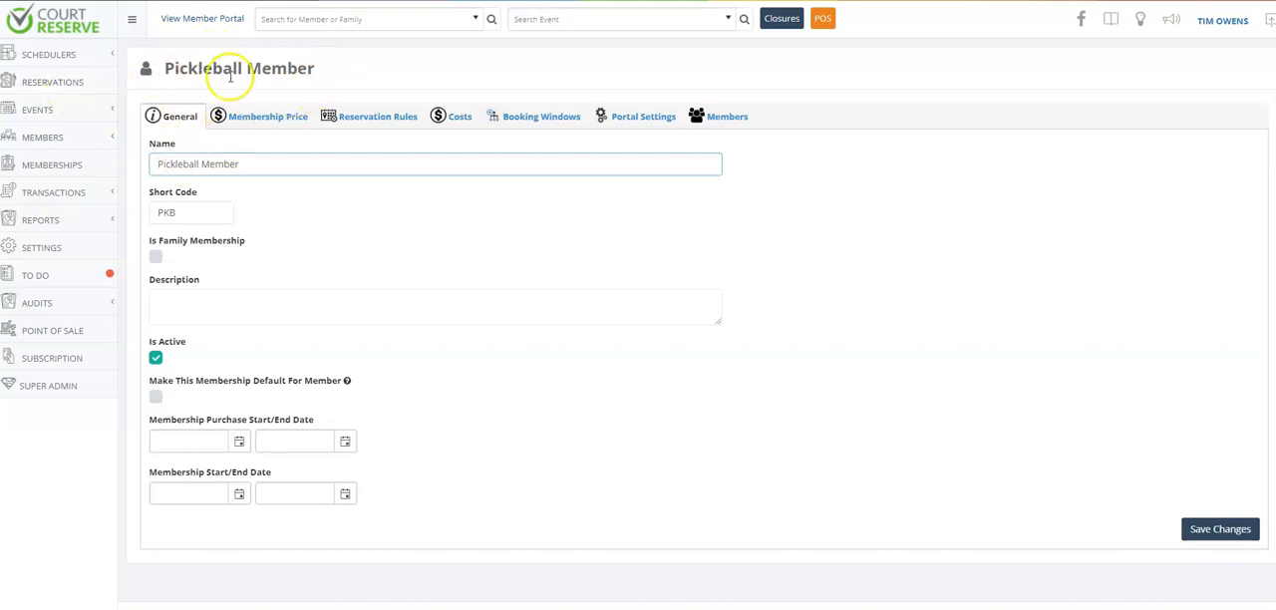
{"action": "triple_click", "coordinate": [198, 163]}
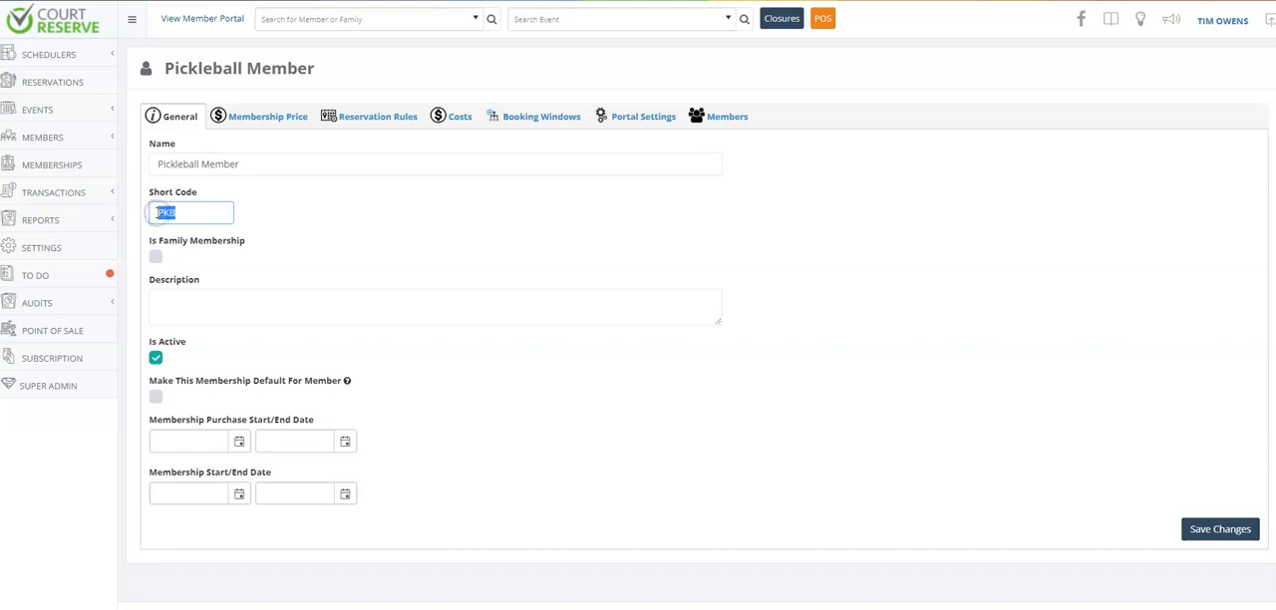
{"action": "left_click", "coordinate": [291, 307]}
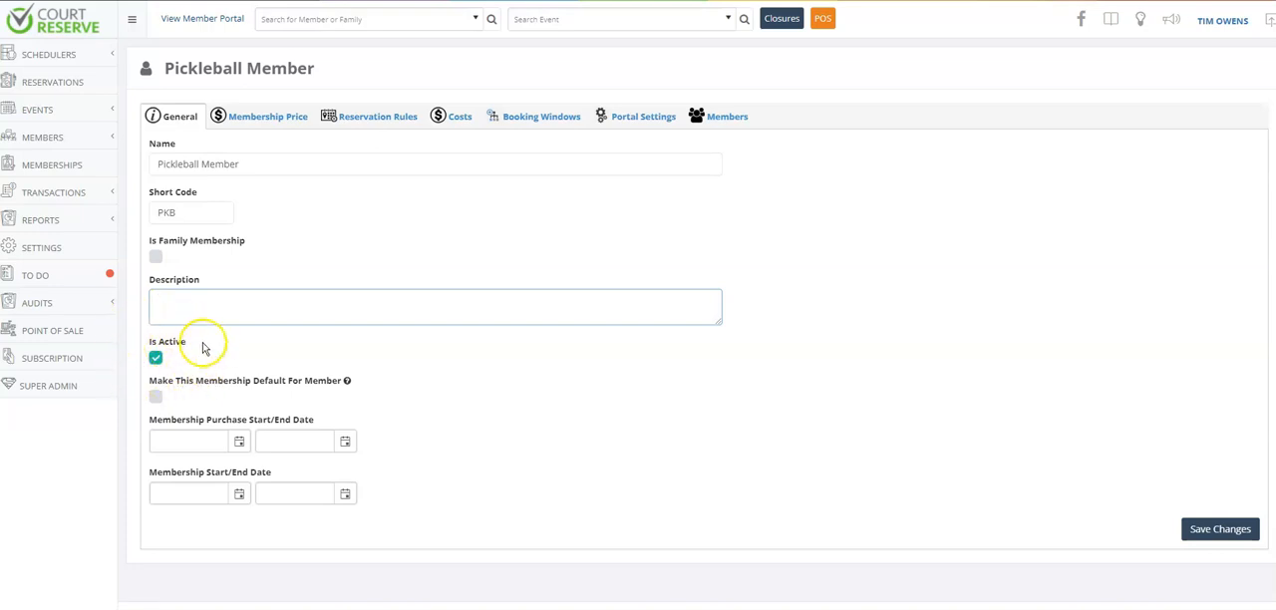
{"action": "mouse_move", "coordinate": [366, 409]}
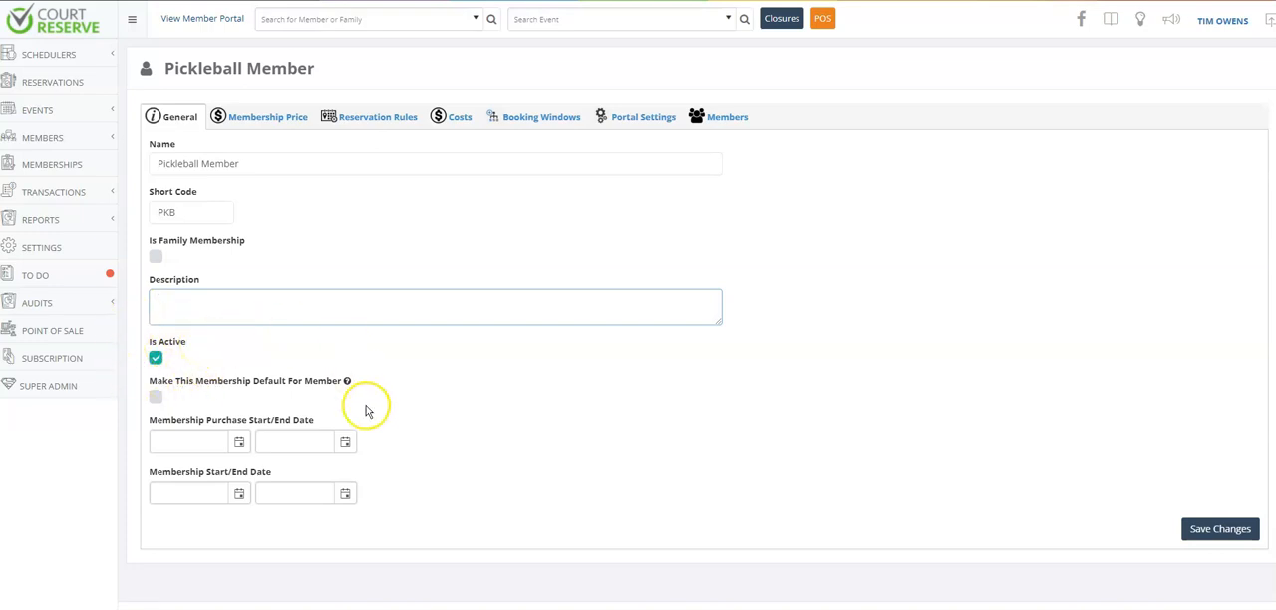
{"action": "mouse_move", "coordinate": [307, 479]}
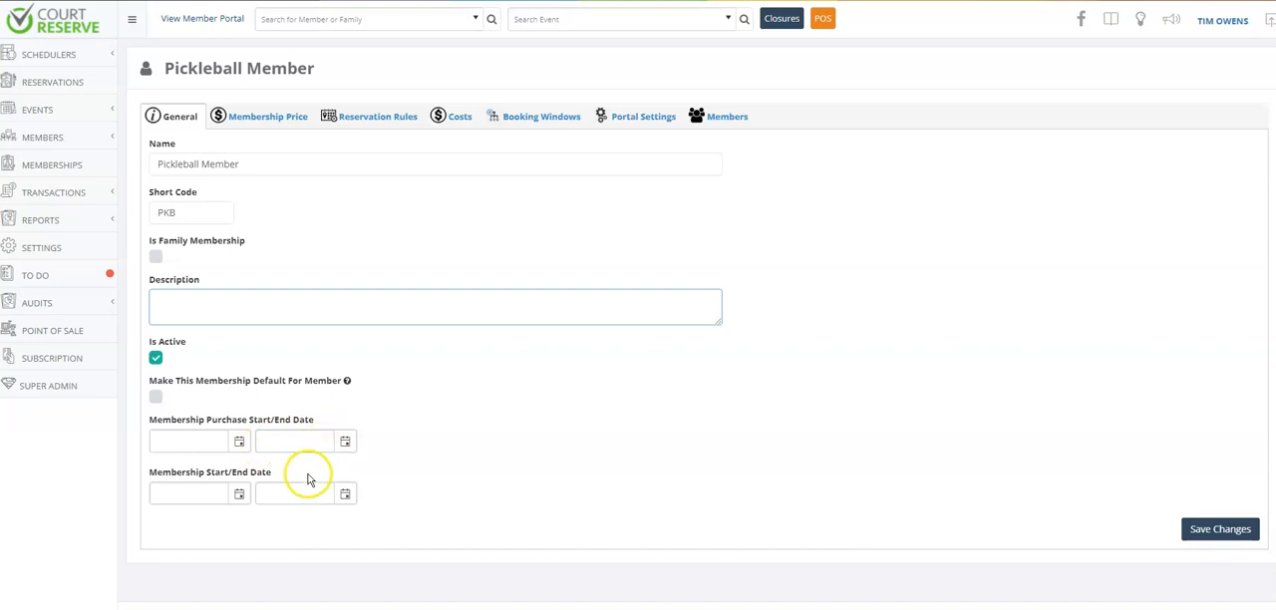
{"action": "mouse_move", "coordinate": [528, 411]}
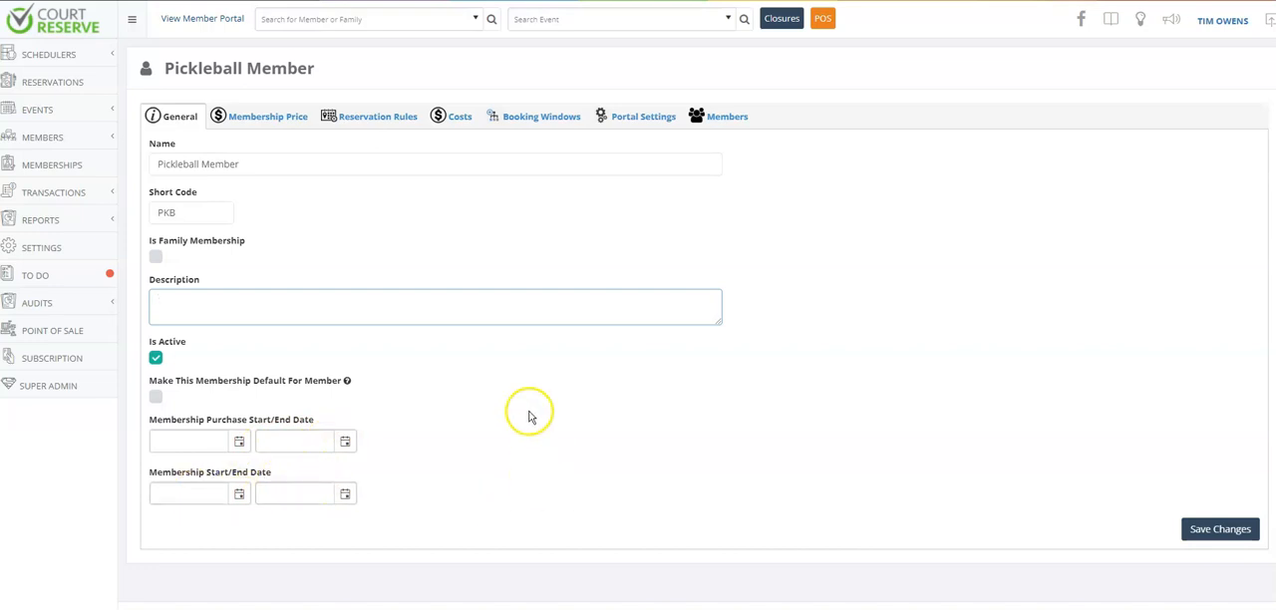
{"action": "left_click", "coordinate": [435, 307]}
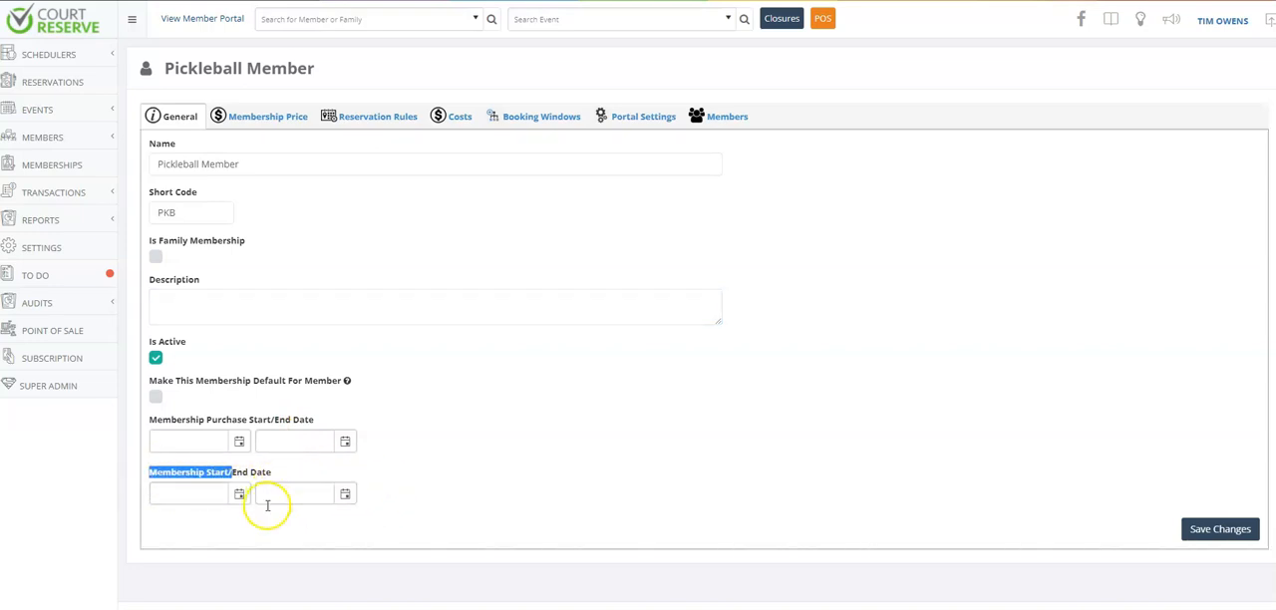
{"action": "mouse_move", "coordinate": [379, 447]}
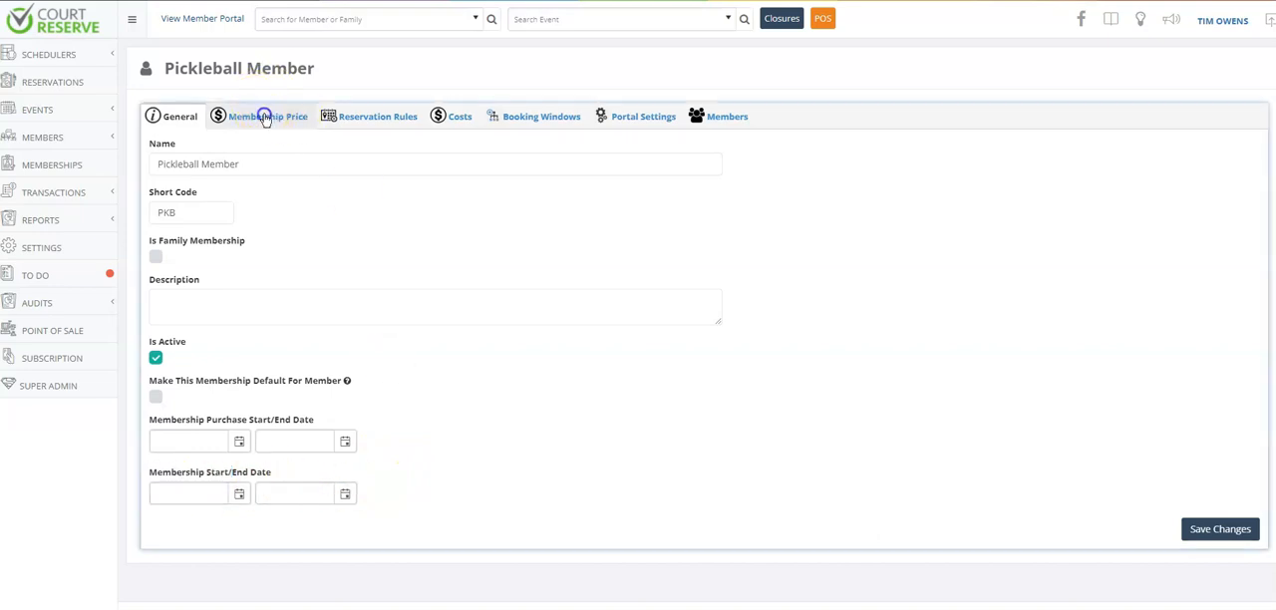
- Enable the Custom payment frequency on Pickleball Member pricing and review tax and revenue categories
{"action": "left_click", "coordinate": [267, 116]}
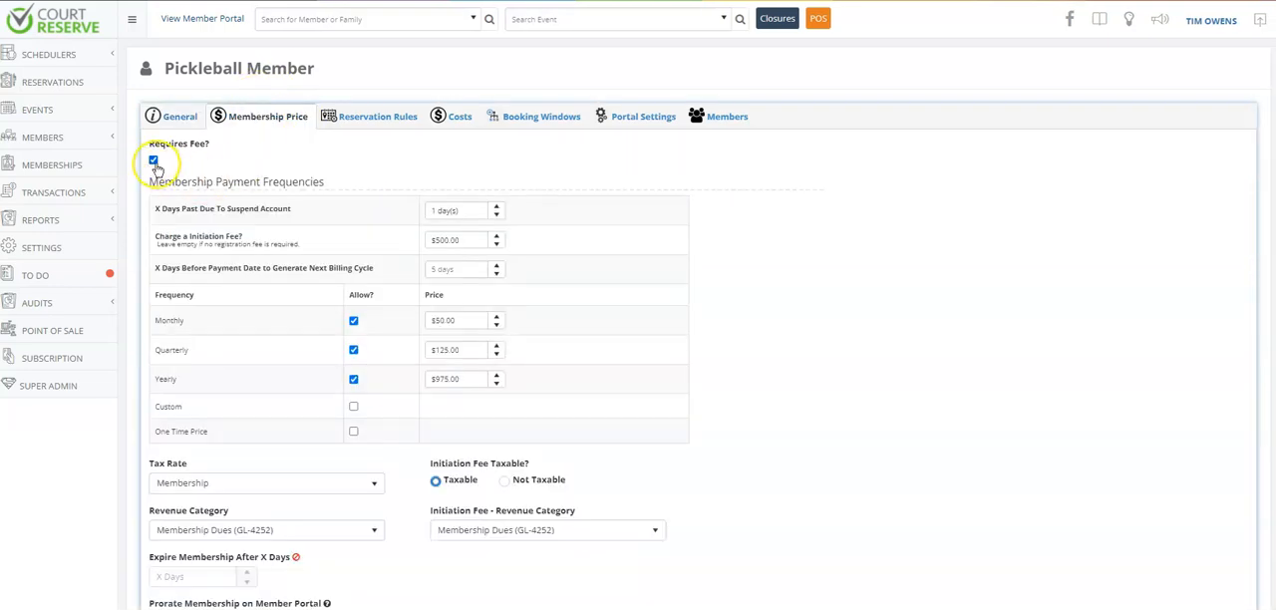
{"action": "mouse_move", "coordinate": [509, 180]}
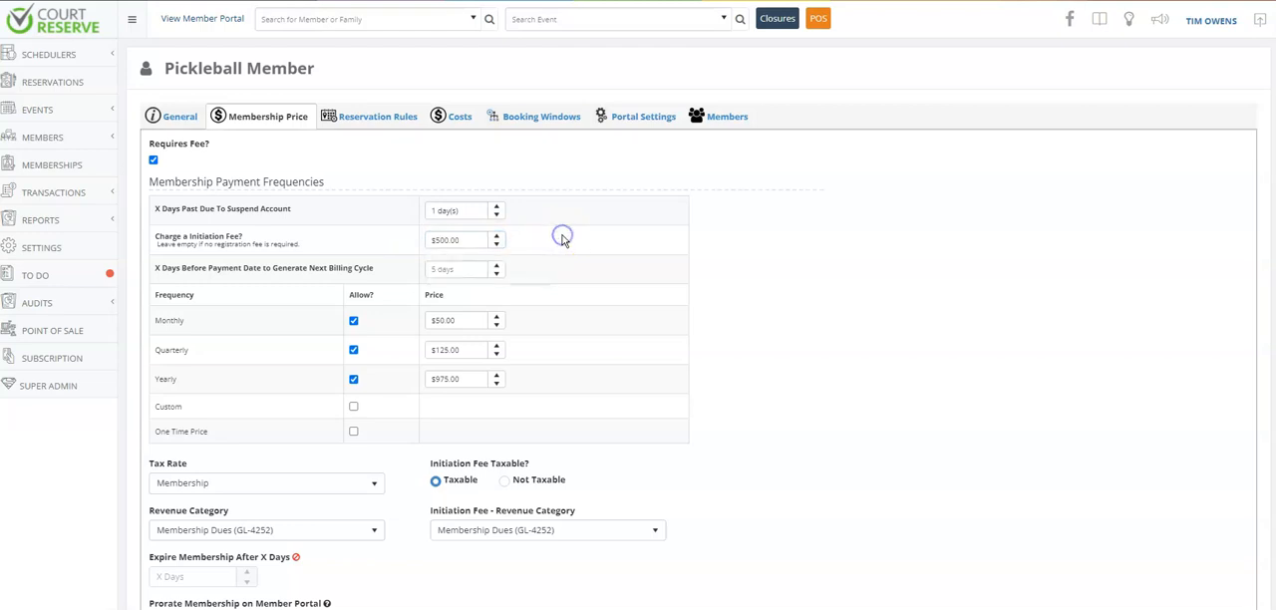
{"action": "mouse_move", "coordinate": [403, 339]}
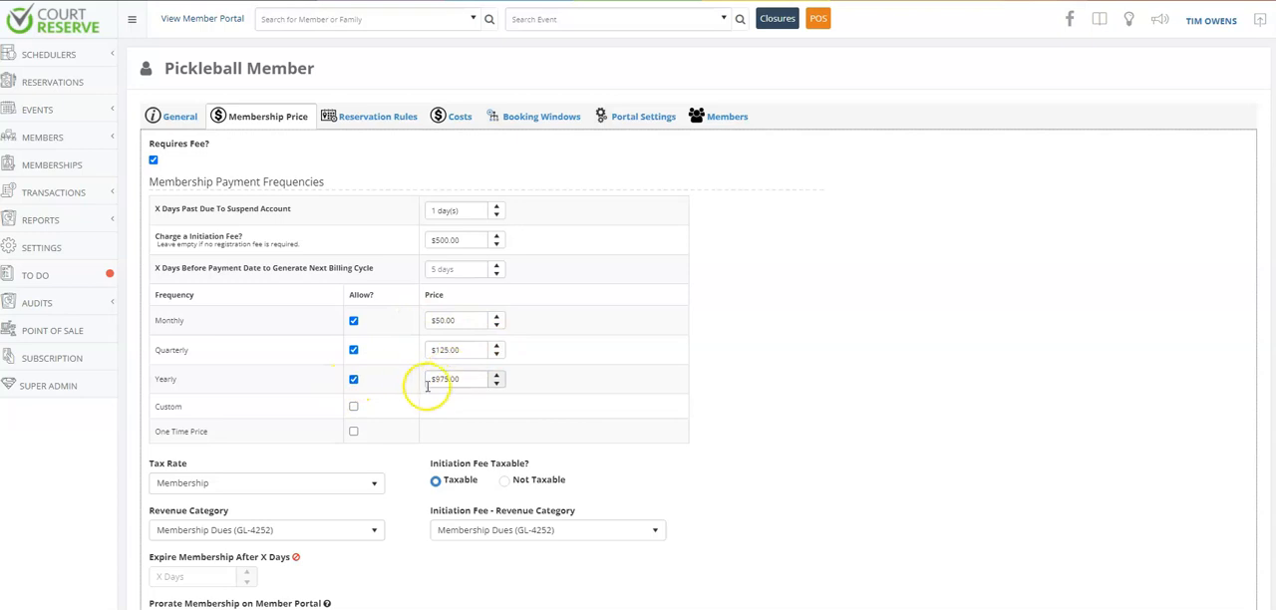
{"action": "left_click", "coordinate": [355, 406]}
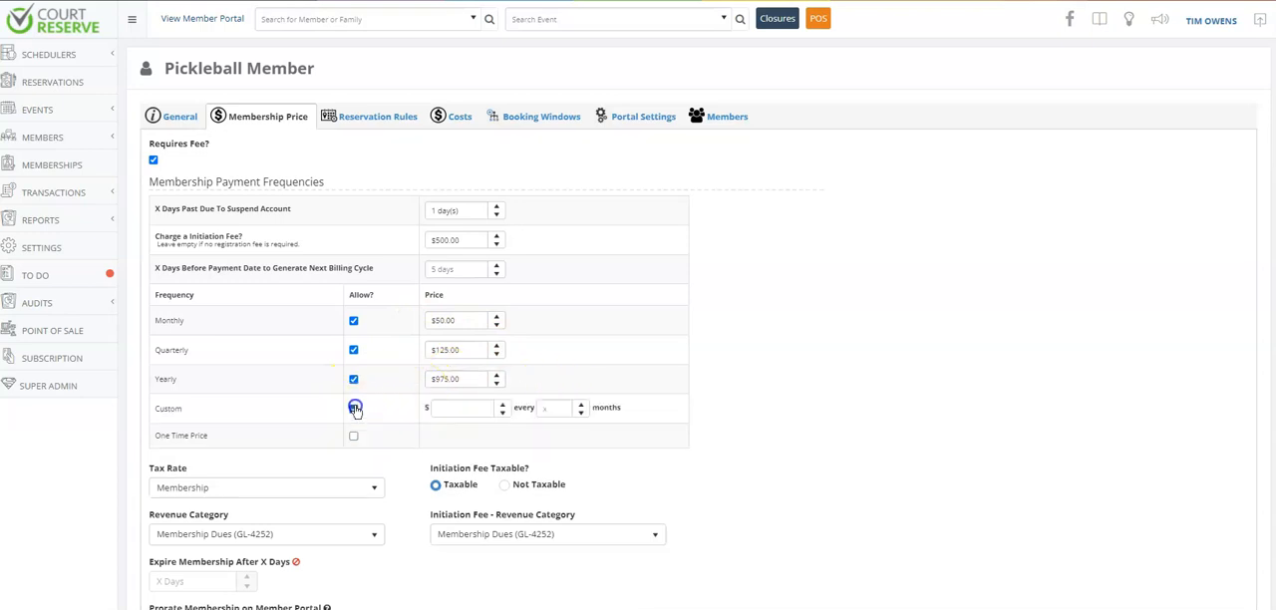
{"action": "left_click", "coordinate": [353, 407]}
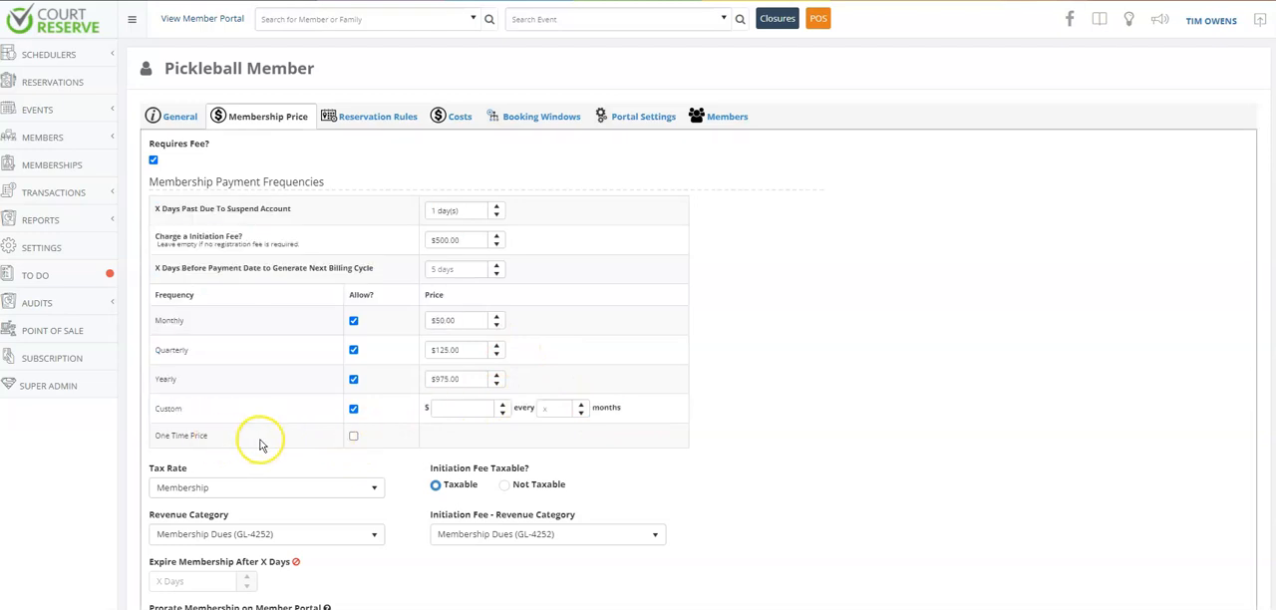
{"action": "mouse_move", "coordinate": [267, 445]}
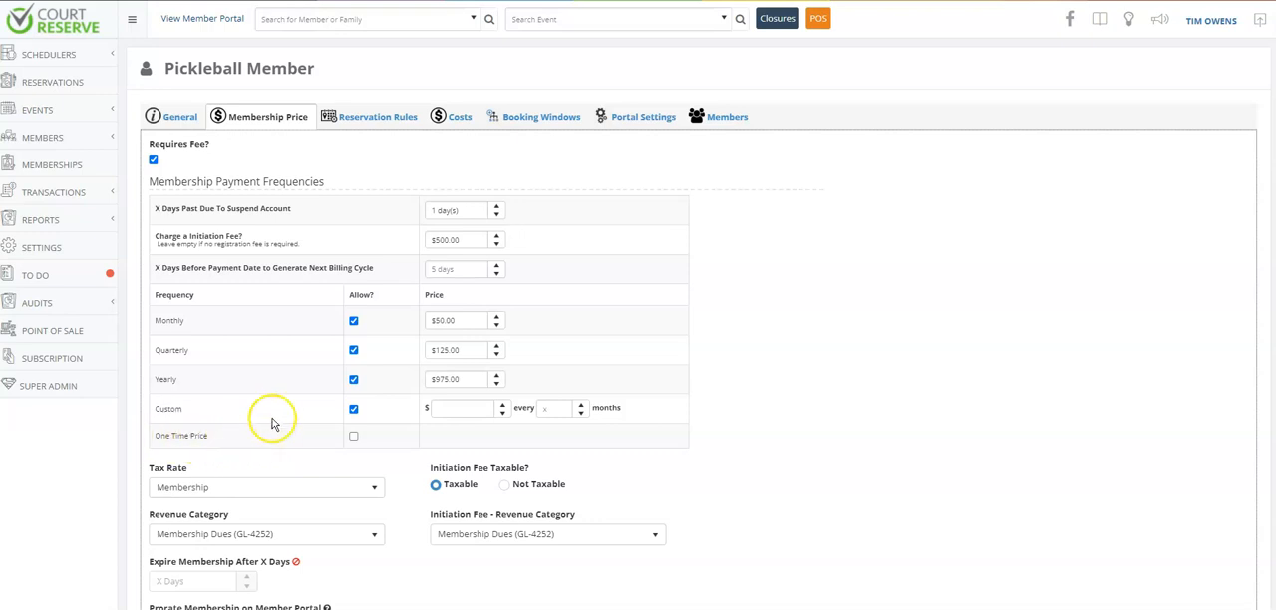
{"action": "scroll", "scroll_direction": "down", "scroll_amount": 3}
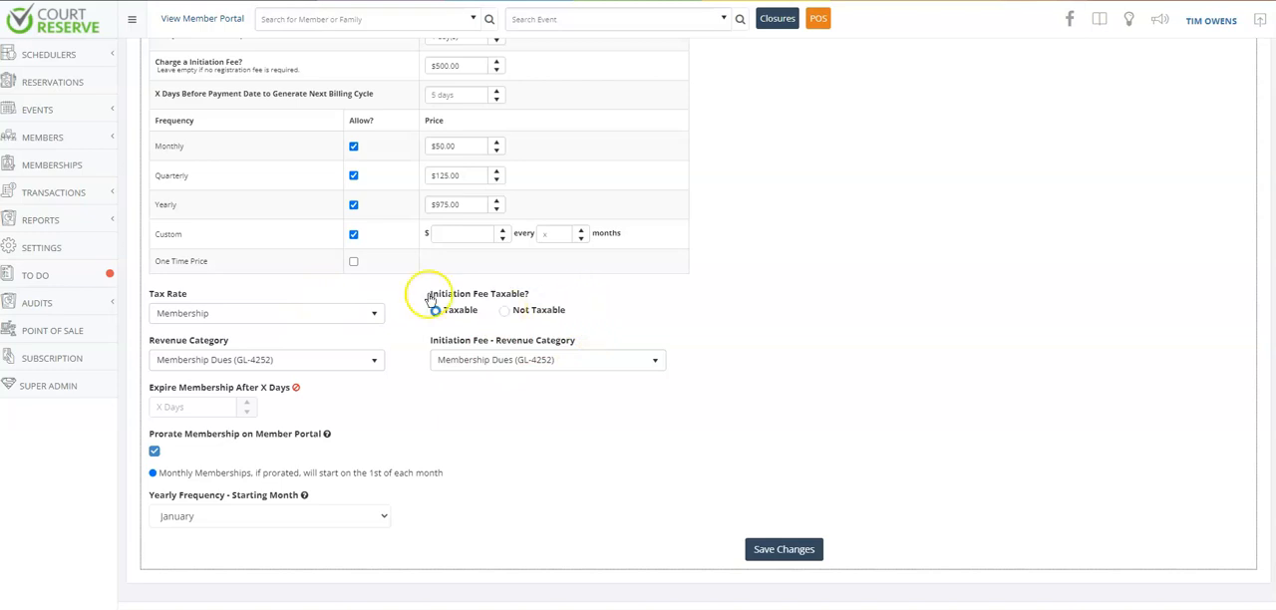
{"action": "left_click", "coordinate": [435, 311]}
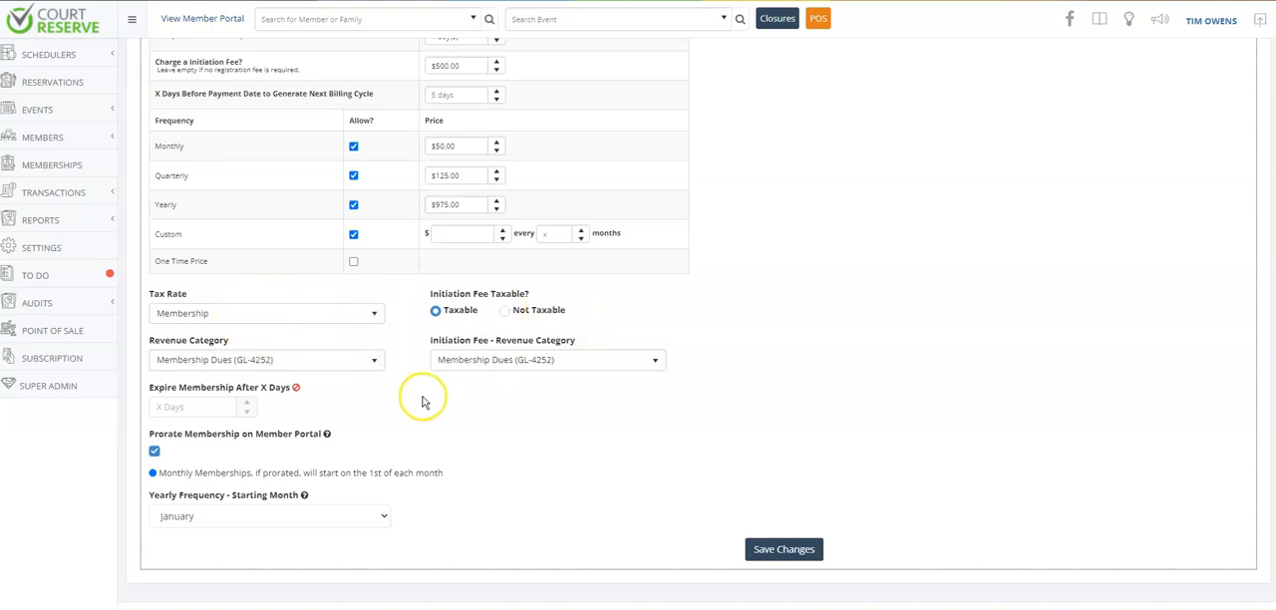
{"action": "mouse_move", "coordinate": [295, 387]}
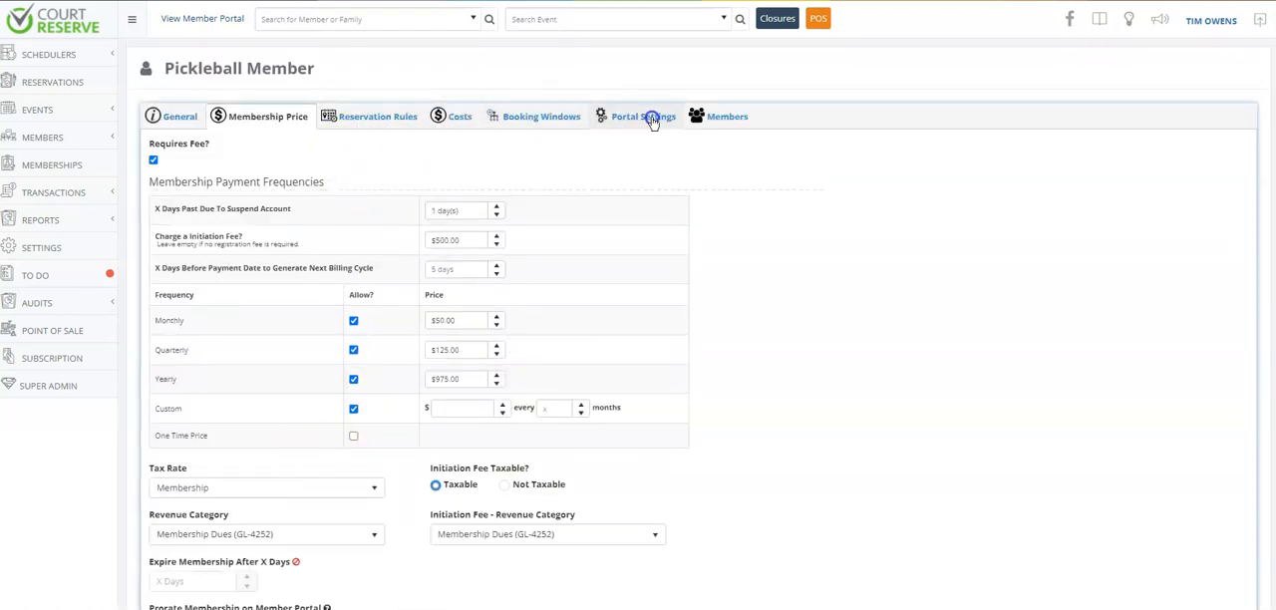
- Show Pickleball Member's portal settings: public, online payment required, 15-minute hold
{"action": "left_click", "coordinate": [642, 116]}
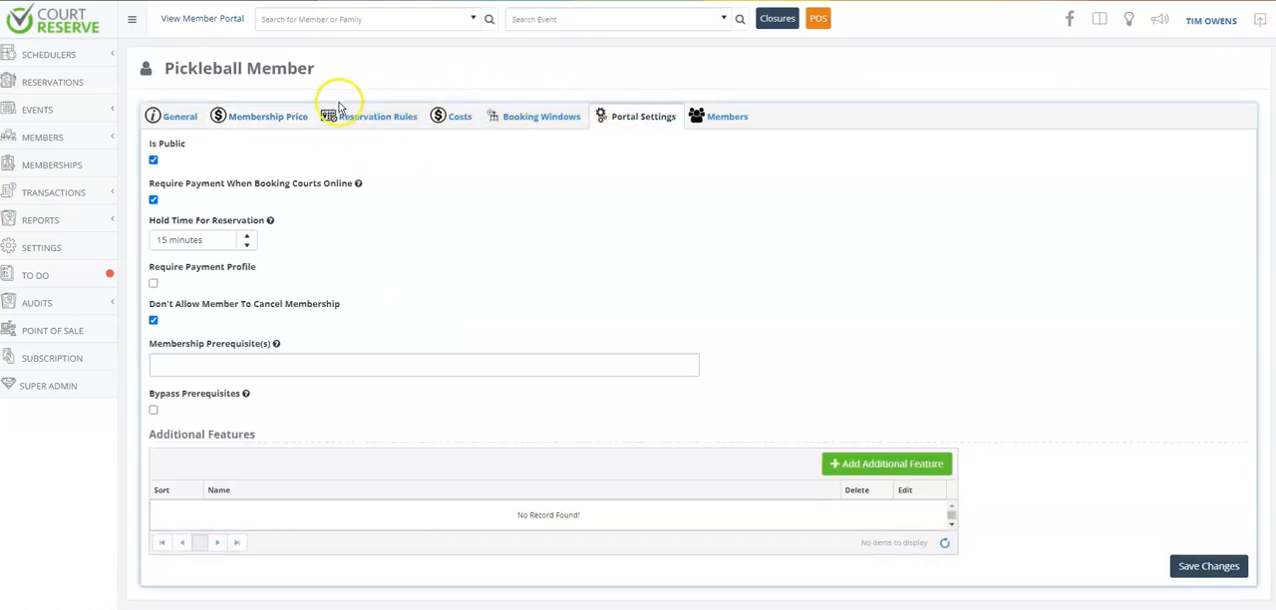
{"action": "mouse_move", "coordinate": [488, 116]}
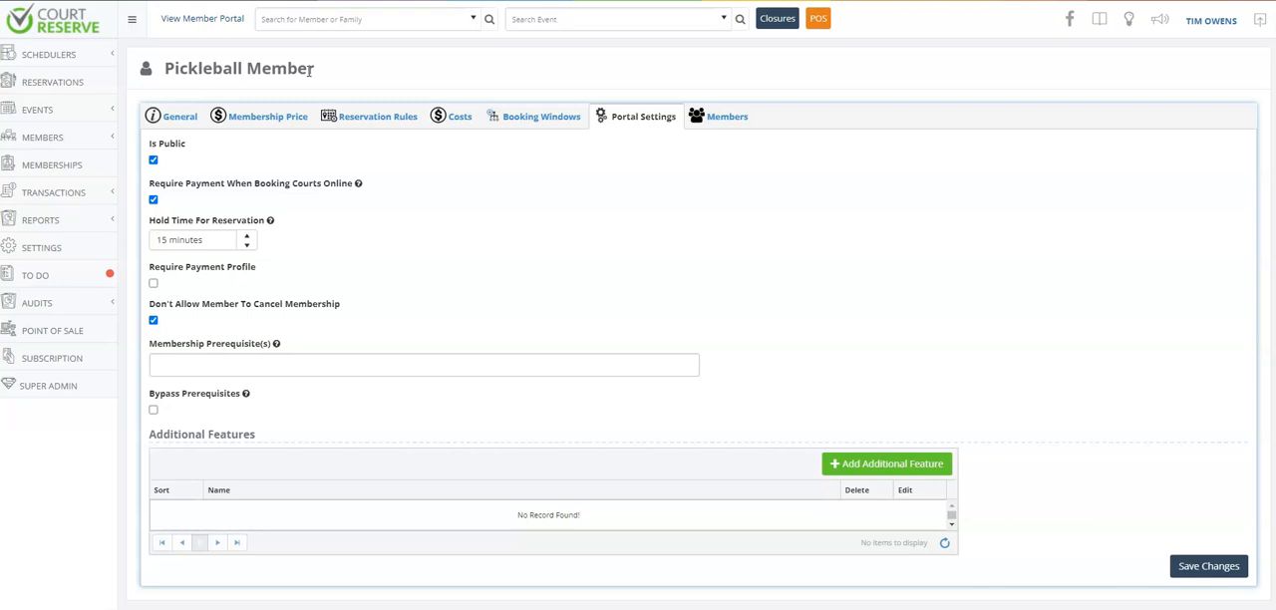
{"action": "mouse_move", "coordinate": [196, 156]}
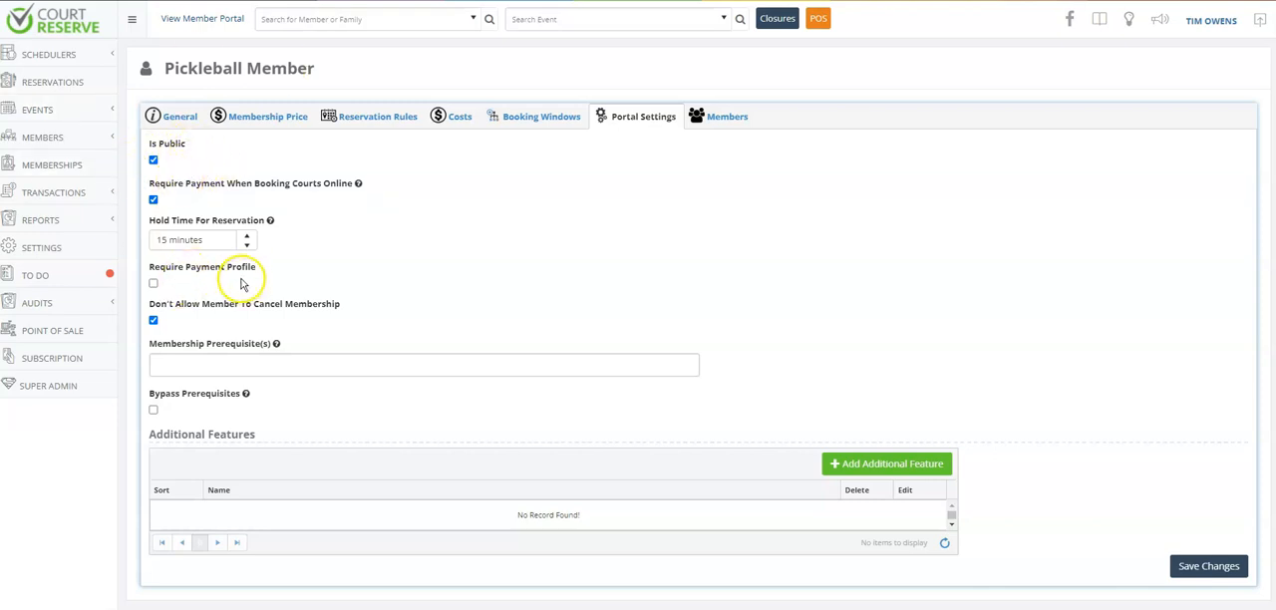
{"action": "mouse_move", "coordinate": [251, 204]}
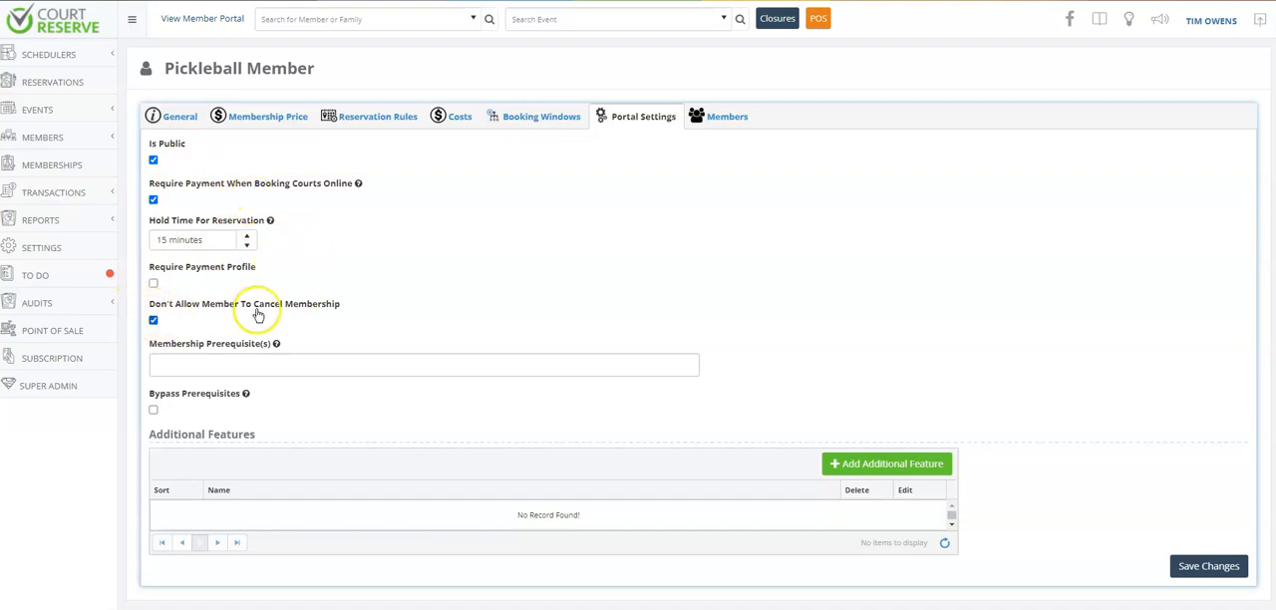
{"action": "mouse_move", "coordinate": [150, 92]}
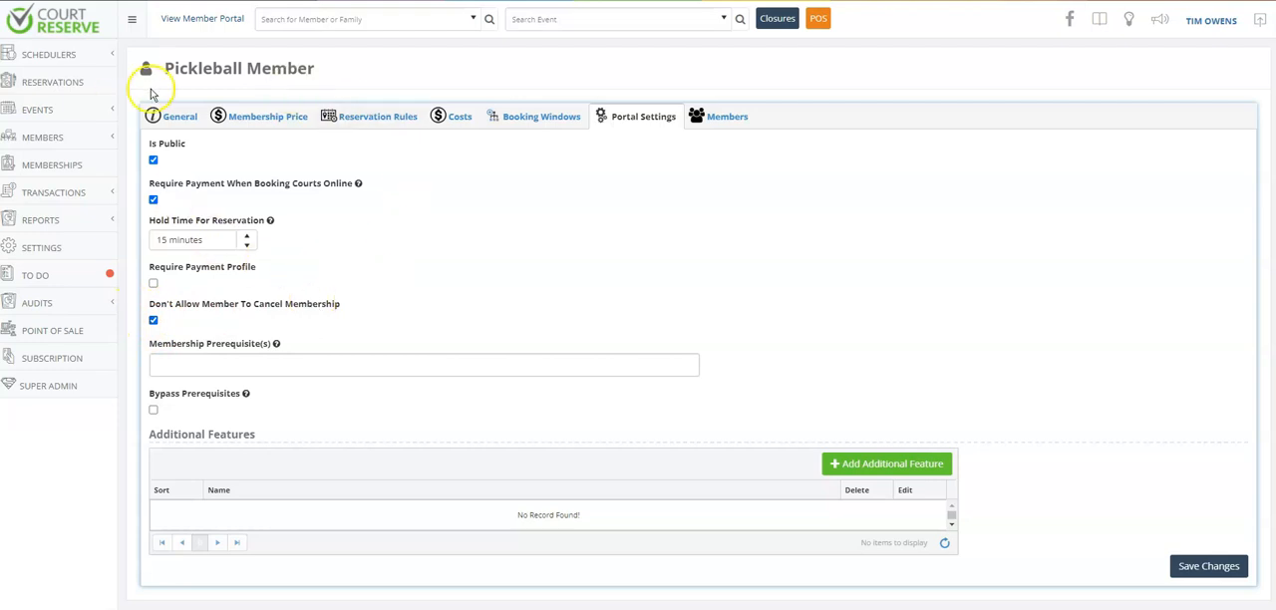
{"action": "mouse_move", "coordinate": [95, 177]}
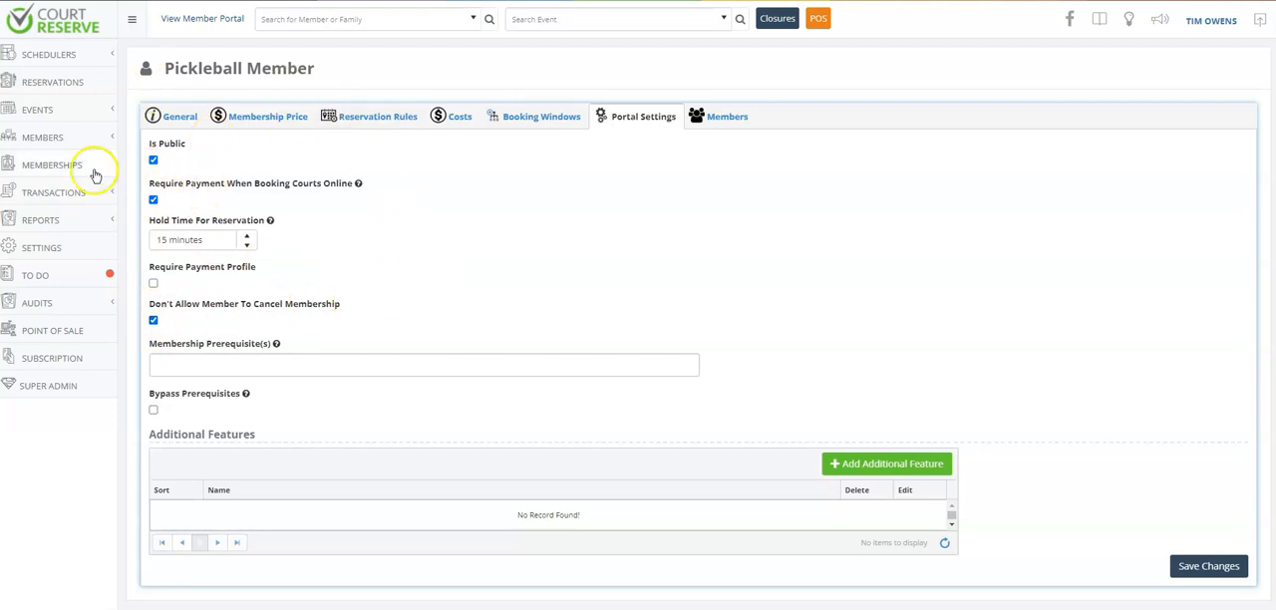
- Return to the individual memberships list and inspect the membership rows and fees
{"action": "left_click", "coordinate": [51, 164]}
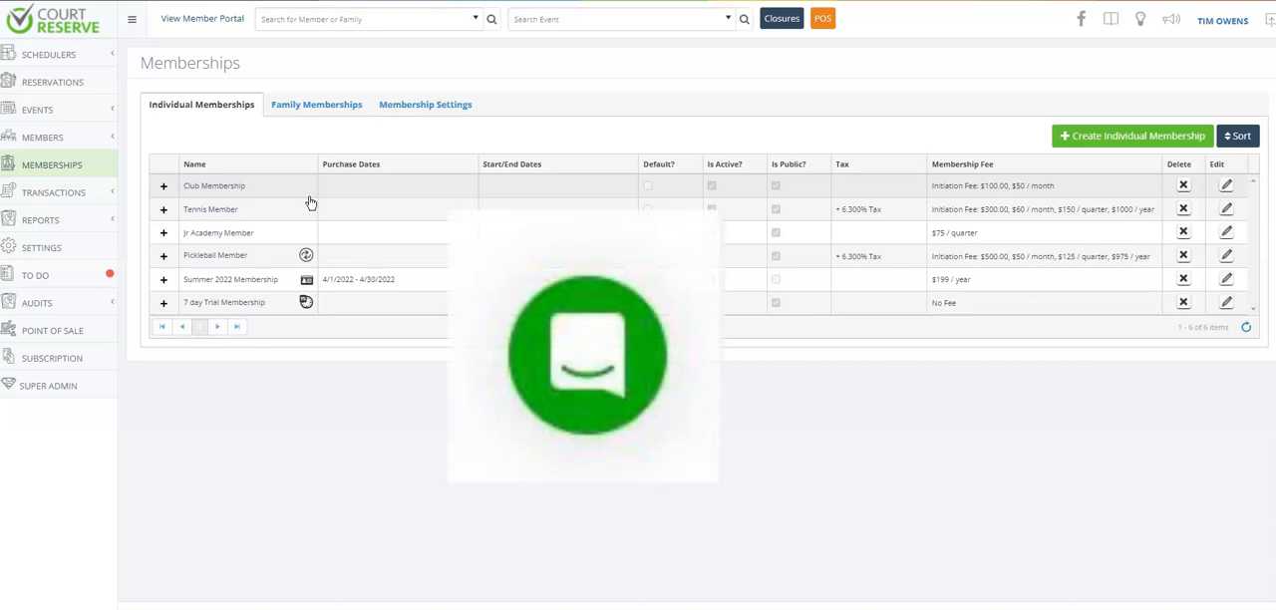
{"action": "left_click", "coordinate": [586, 355]}
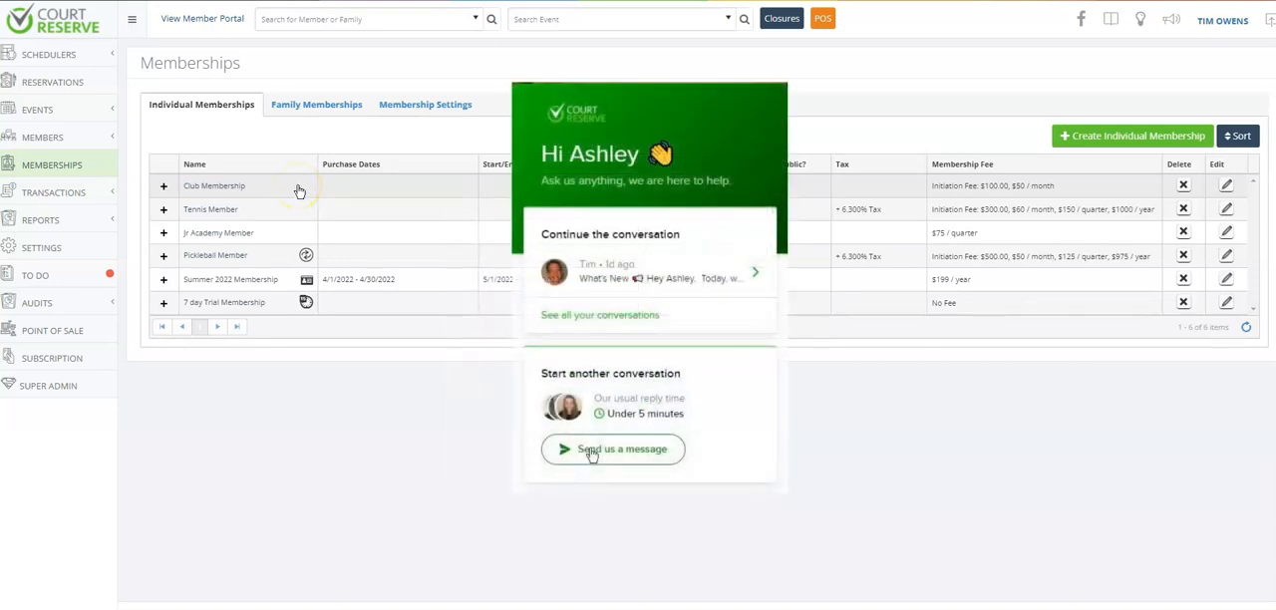
{"action": "left_click", "coordinate": [612, 448]}
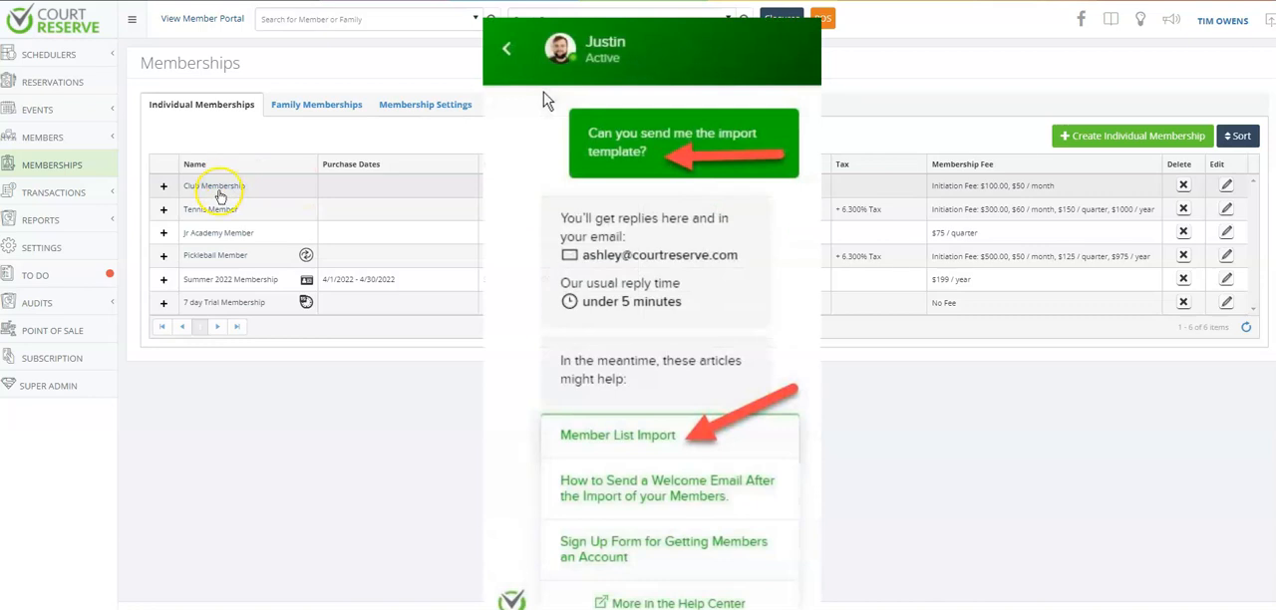
{"action": "double_click", "coordinate": [213, 186]}
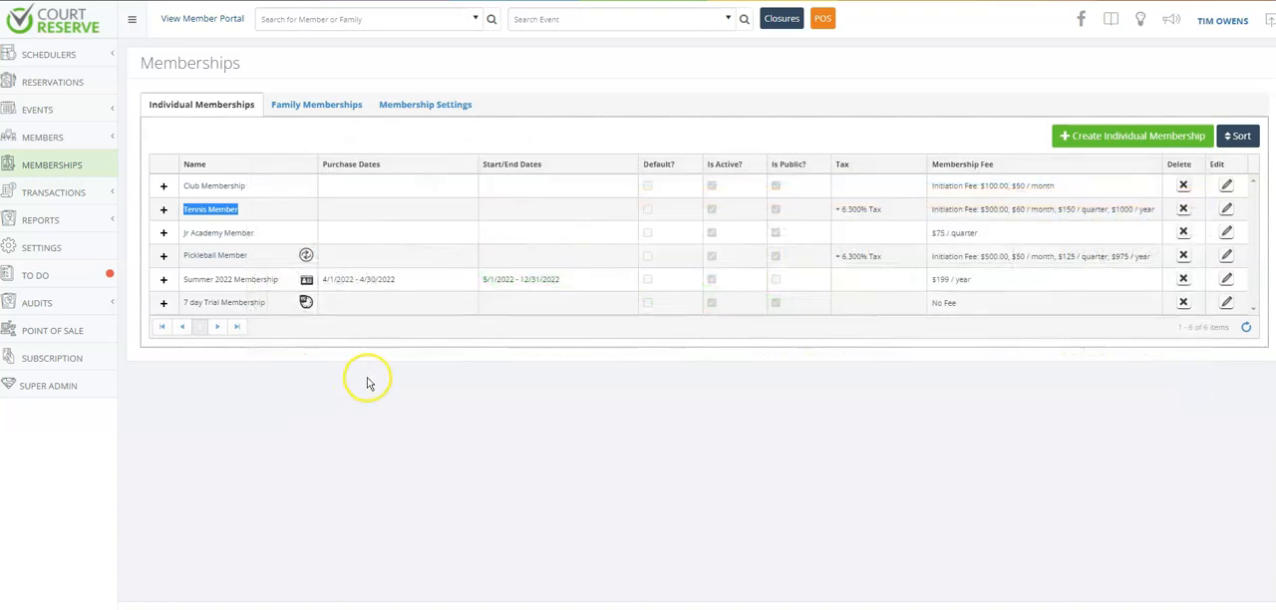
{"action": "mouse_move", "coordinate": [534, 526]}
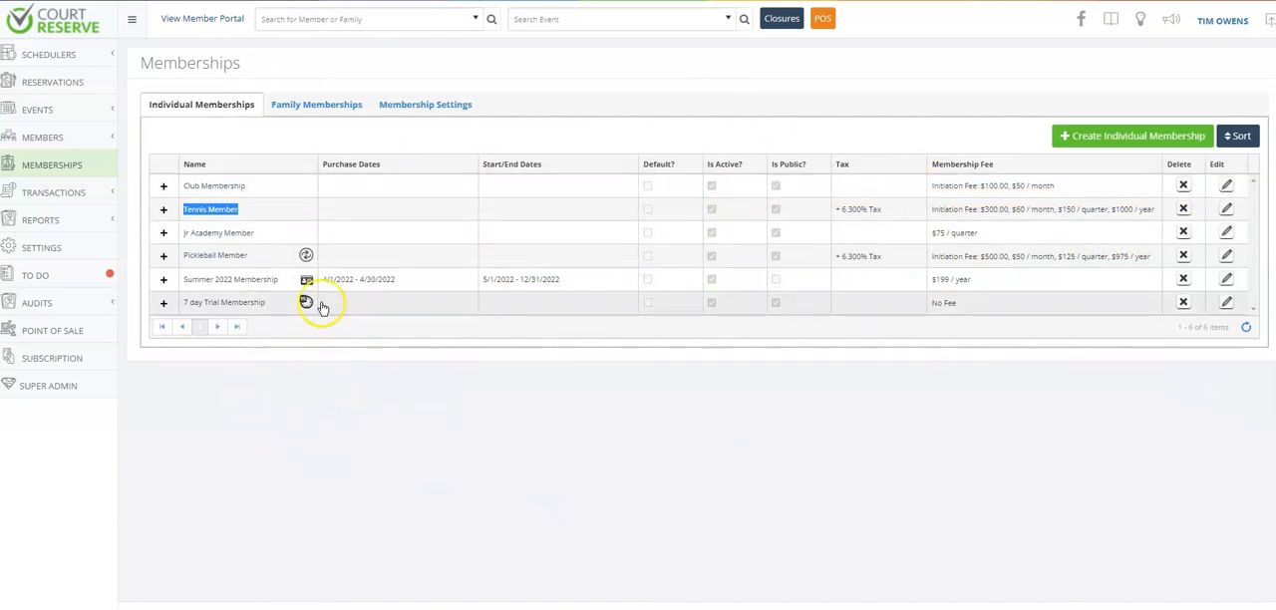
- Preview the member registration form from Portal Settings Setup, then close it
{"action": "left_click", "coordinate": [39, 247]}
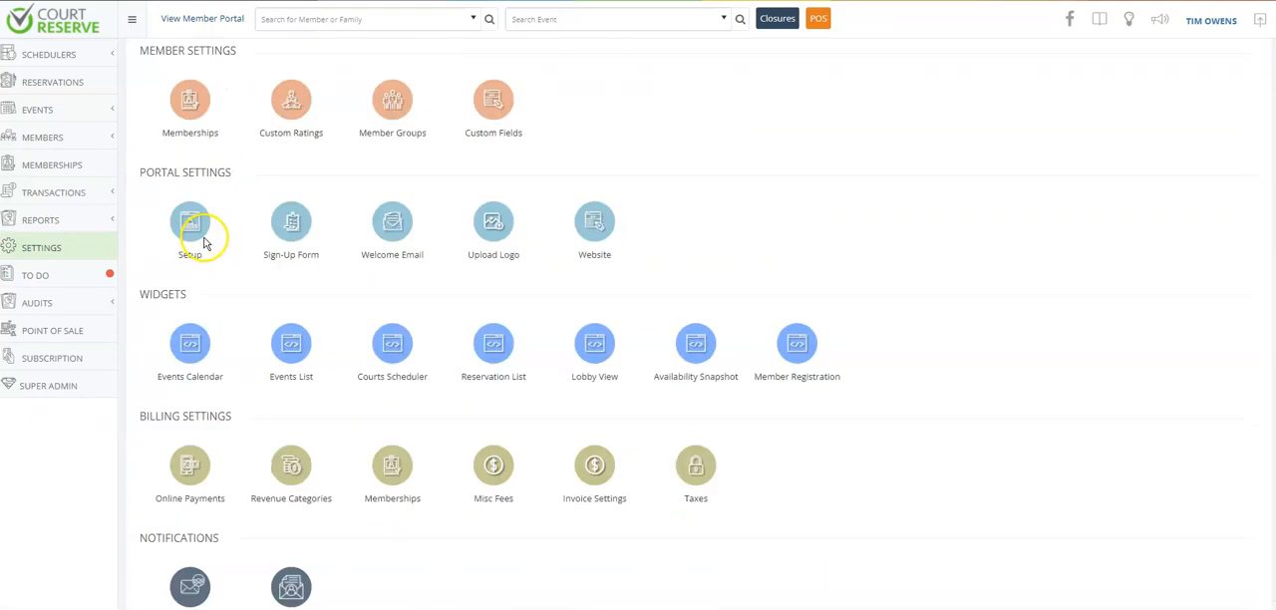
{"action": "mouse_move", "coordinate": [264, 225]}
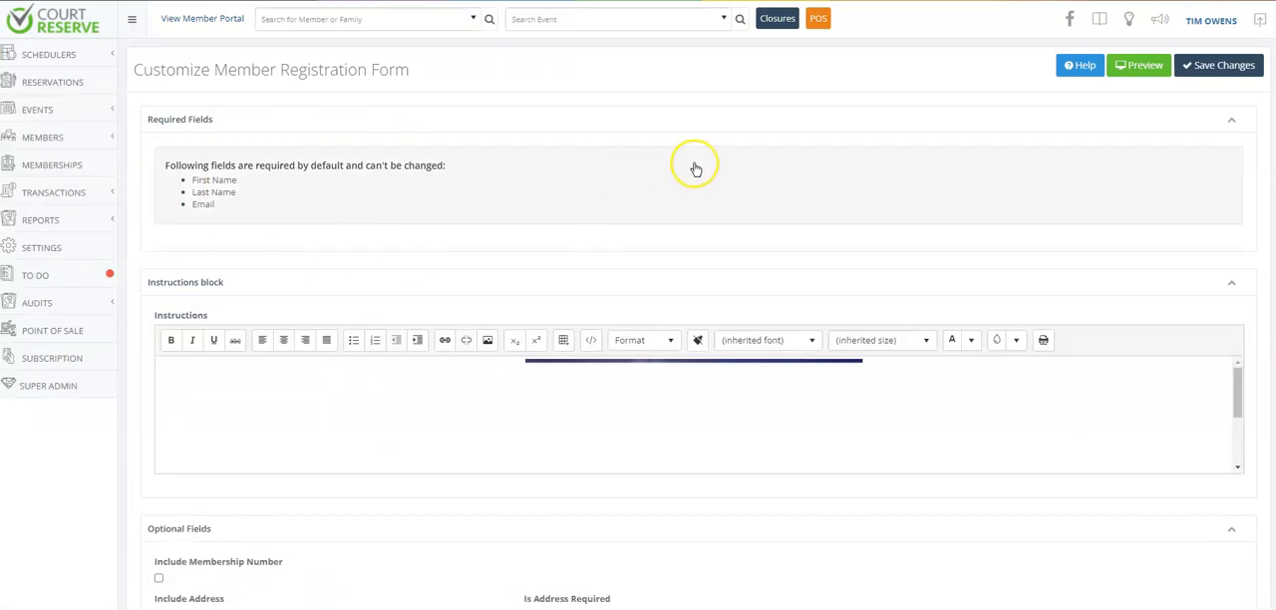
{"action": "left_click", "coordinate": [486, 339]}
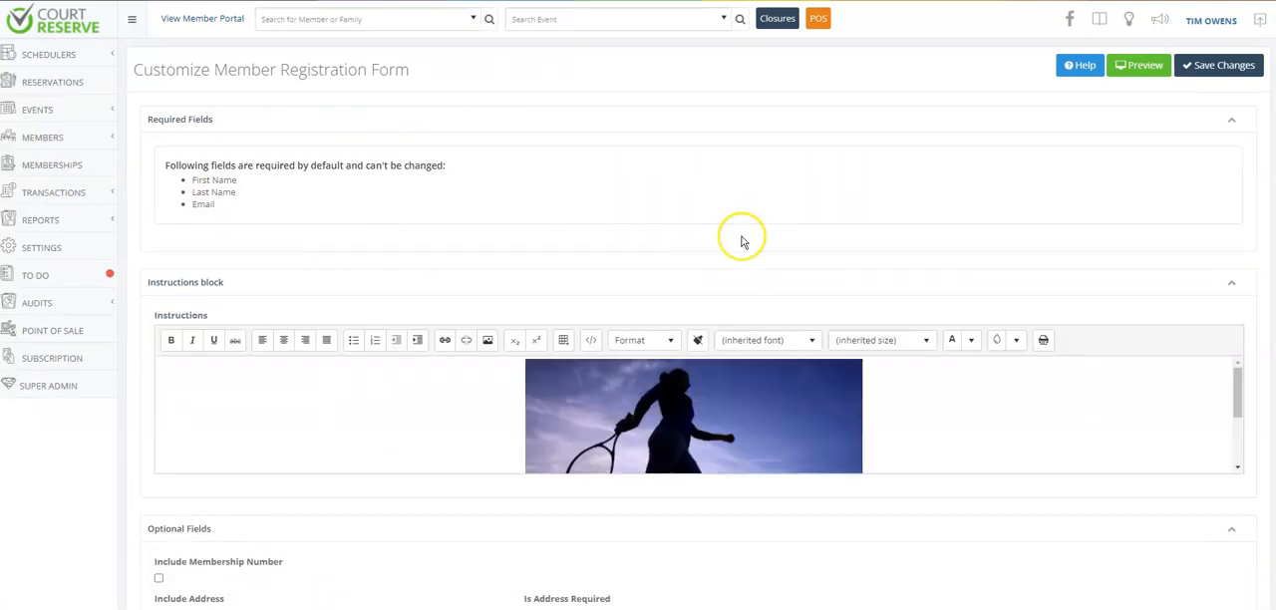
{"action": "mouse_move", "coordinate": [654, 313]}
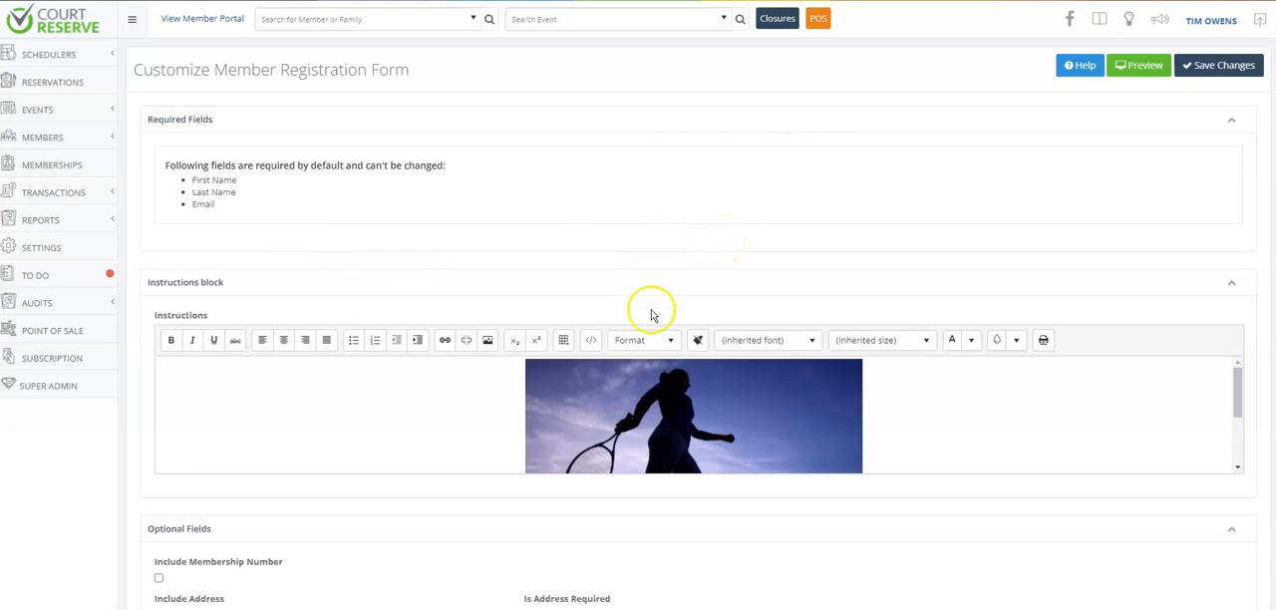
{"action": "left_click", "coordinate": [1136, 64]}
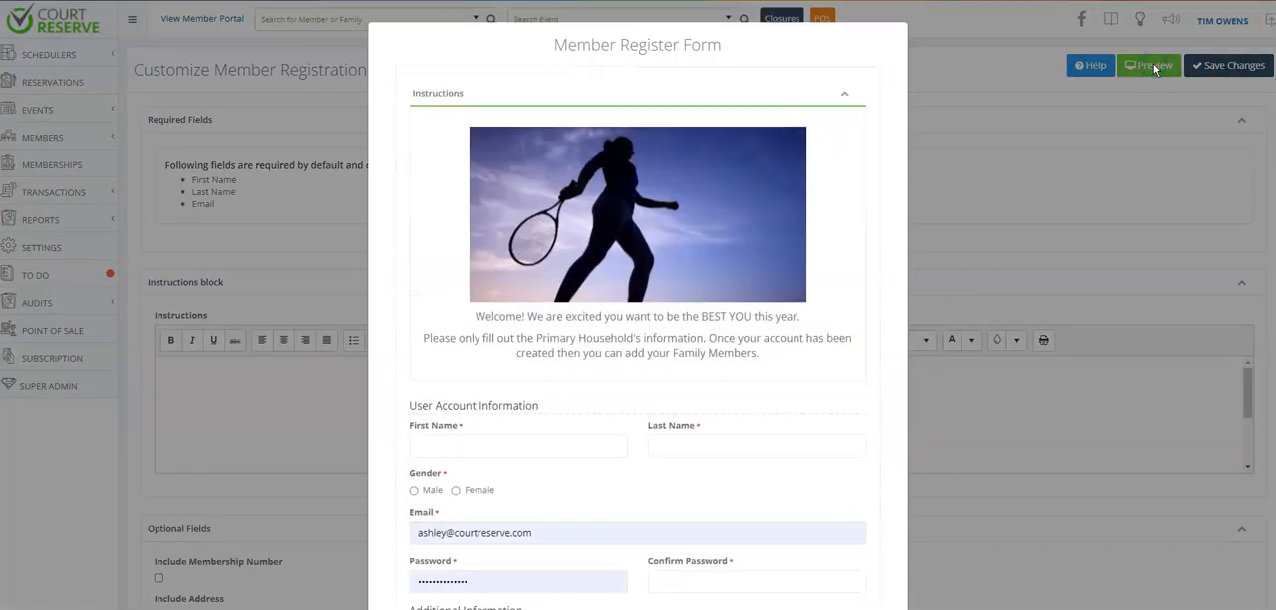
{"action": "scroll", "scroll_direction": "down", "scroll_amount": 3}
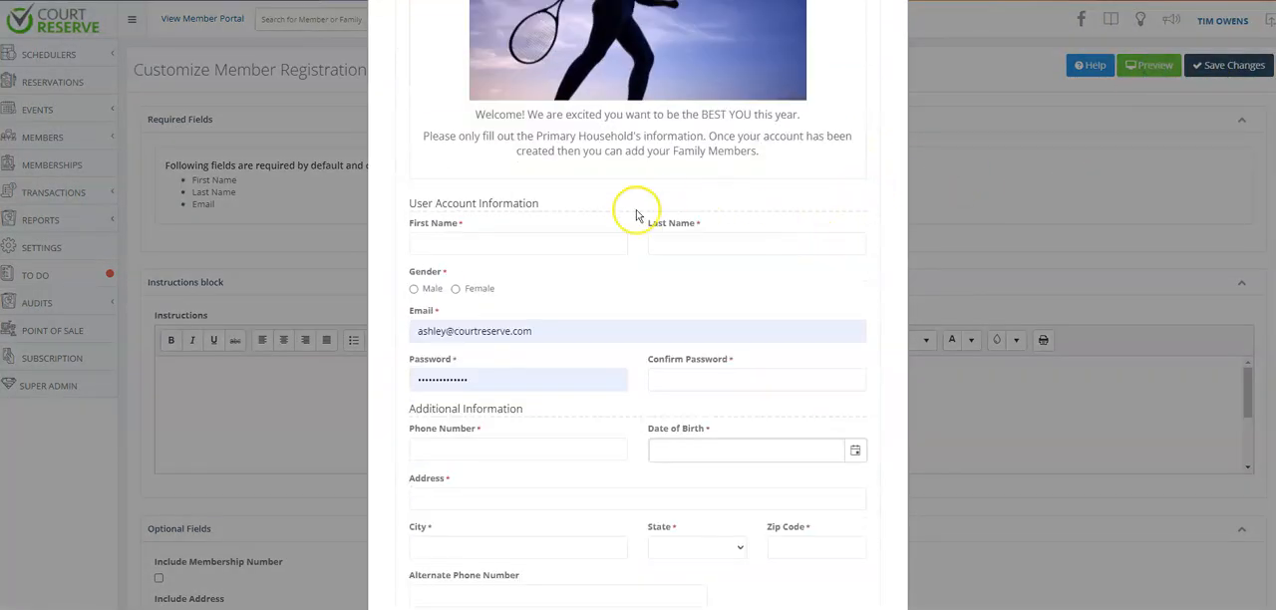
{"action": "scroll", "scroll_direction": "down", "scroll_amount": 3}
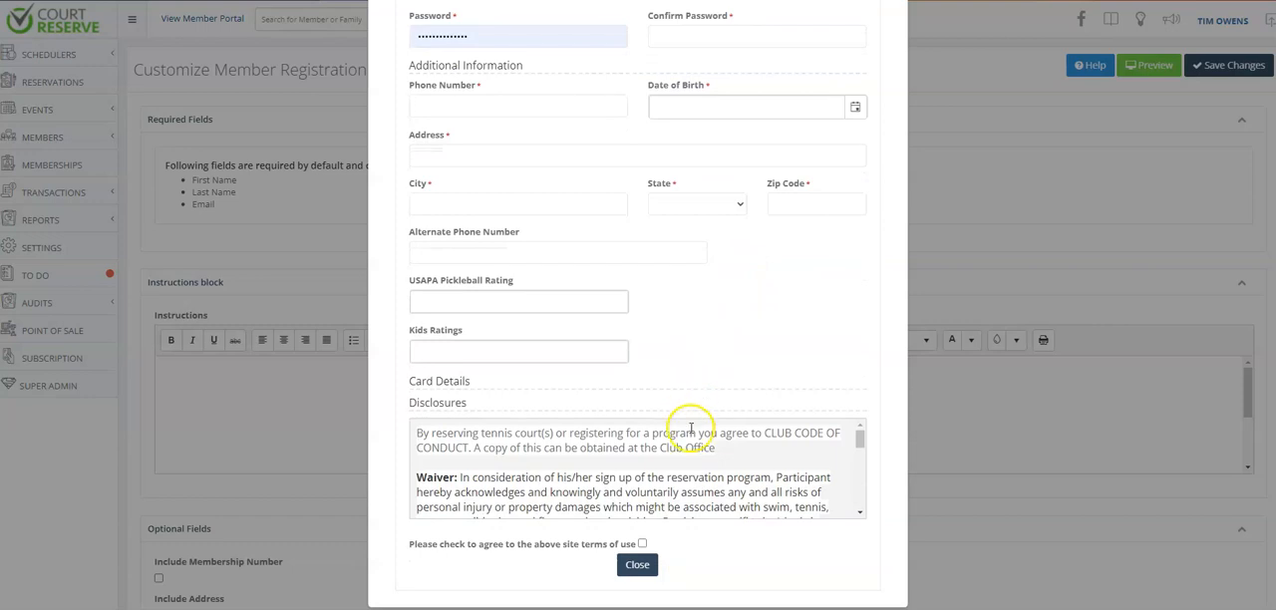
{"action": "left_click", "coordinate": [636, 564]}
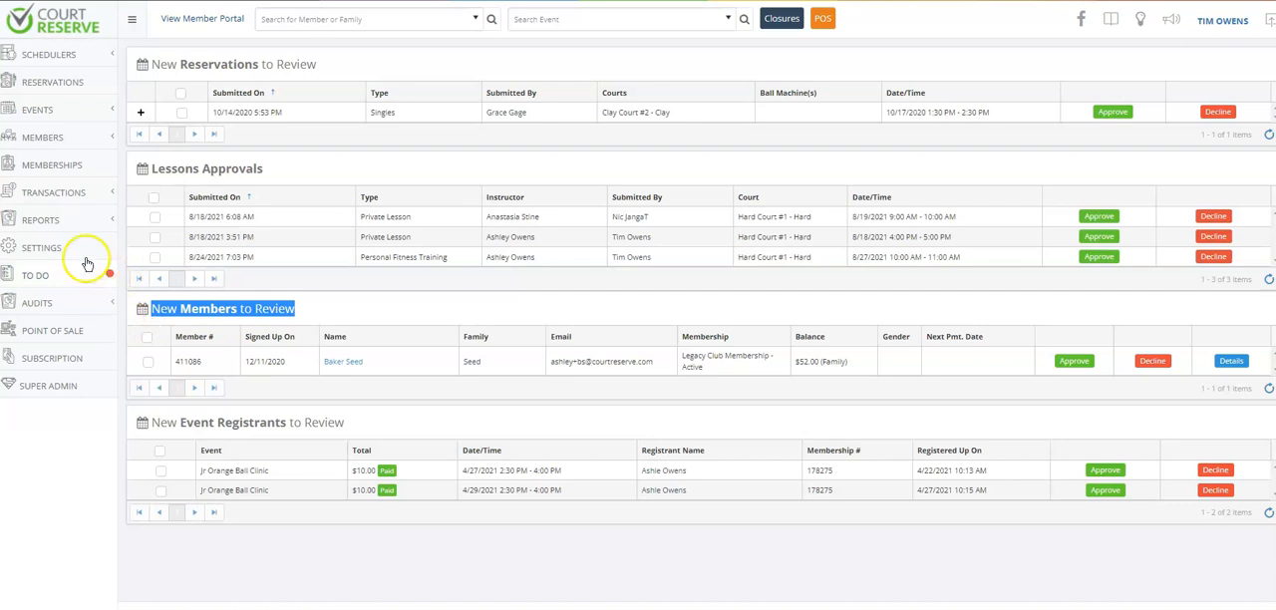
- Show Member Portal Settings and bring up options for the Portal Link URL
{"action": "left_click", "coordinate": [40, 247]}
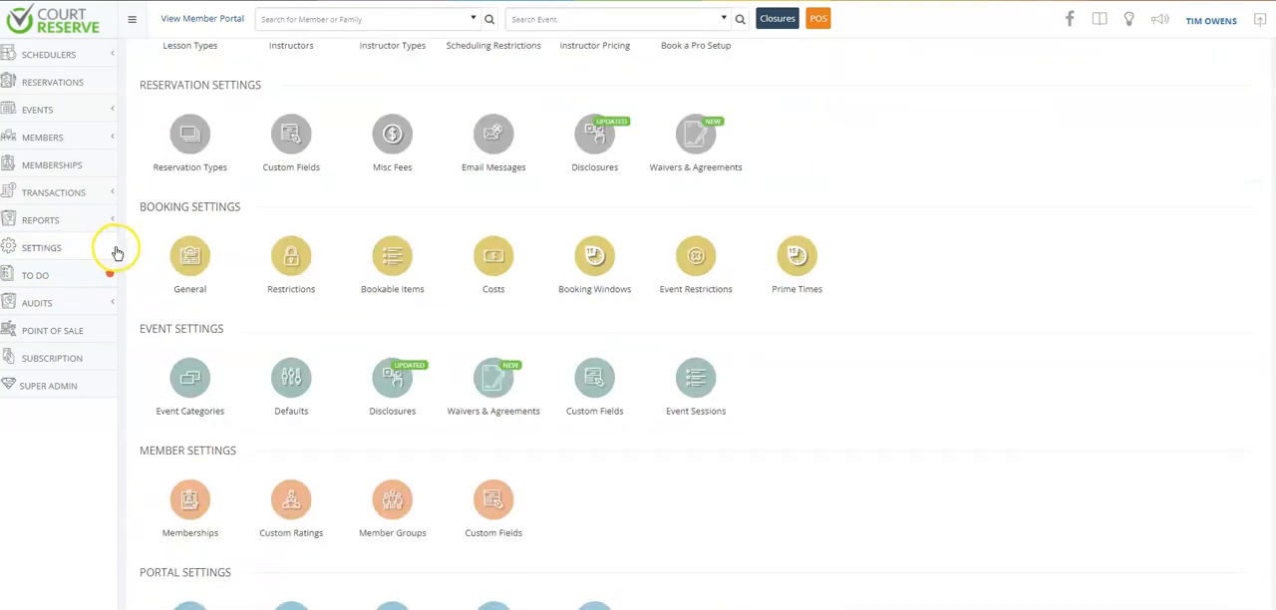
{"action": "scroll", "scroll_direction": "down", "scroll_amount": 3}
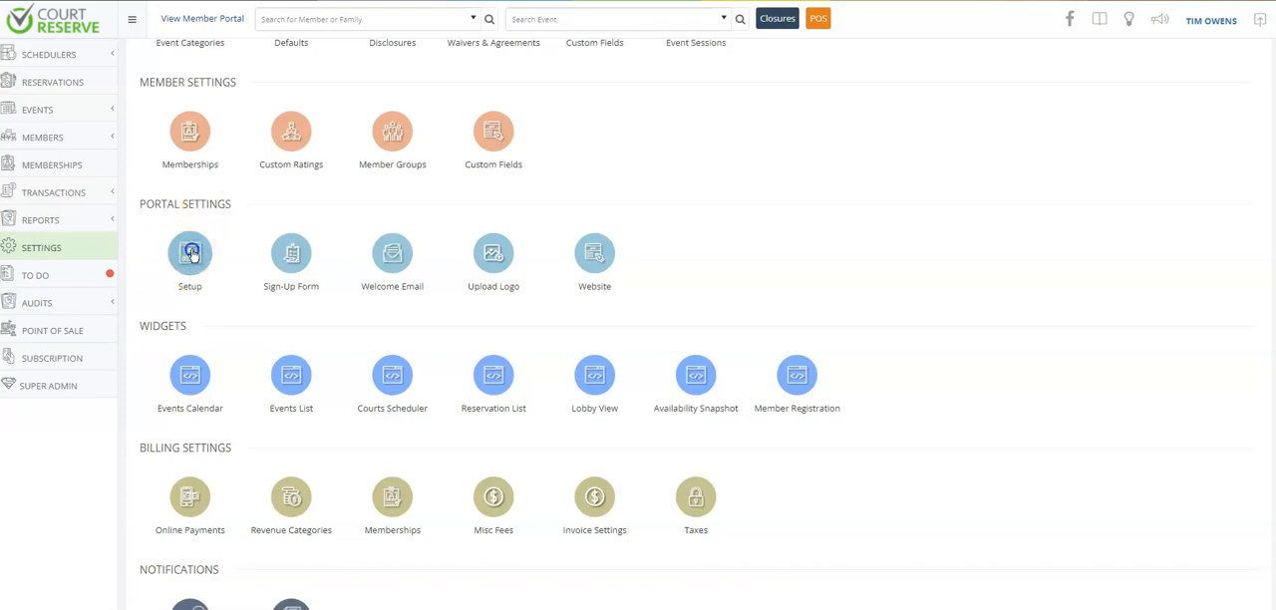
{"action": "left_click", "coordinate": [189, 253]}
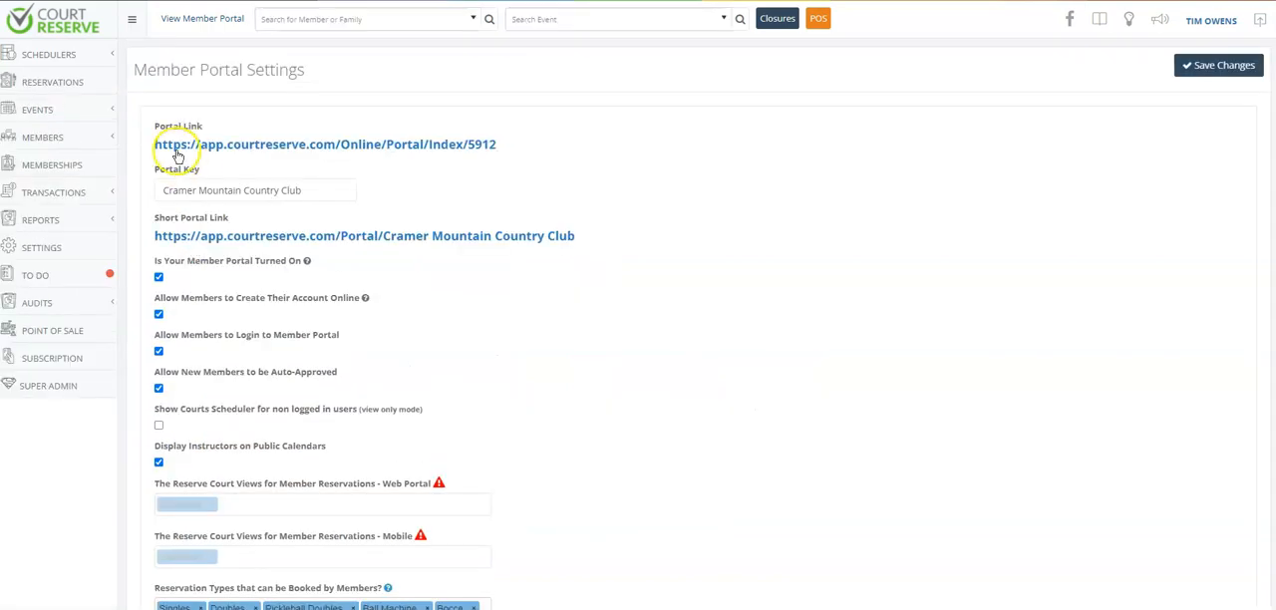
{"action": "mouse_move", "coordinate": [508, 227]}
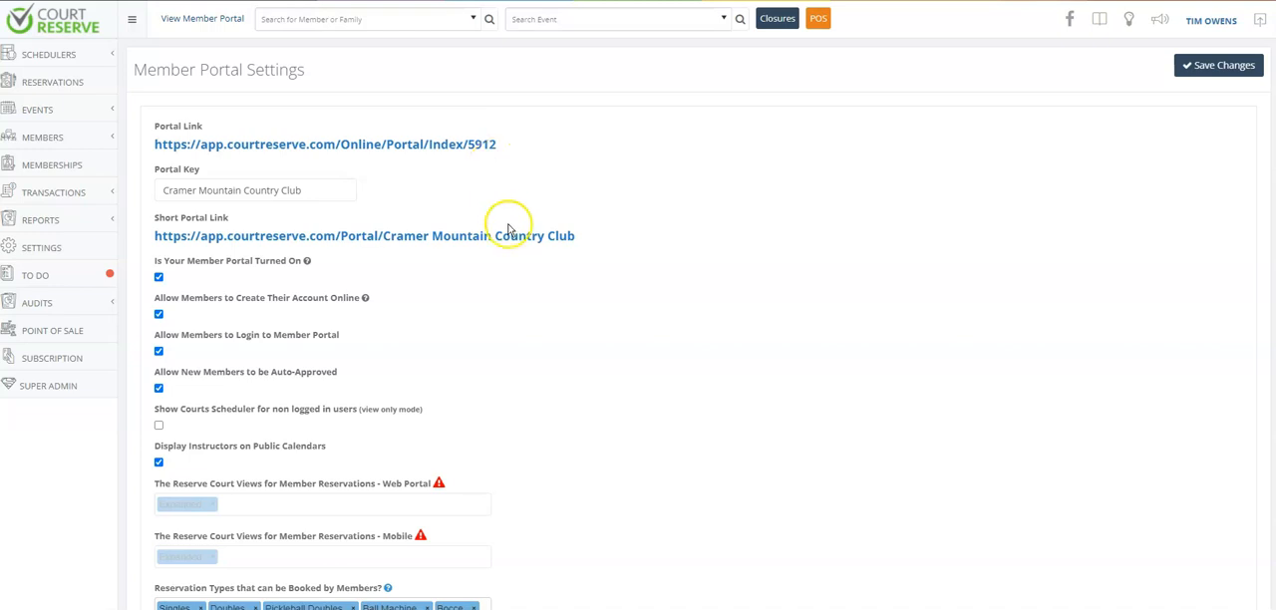
{"action": "mouse_move", "coordinate": [477, 160]}
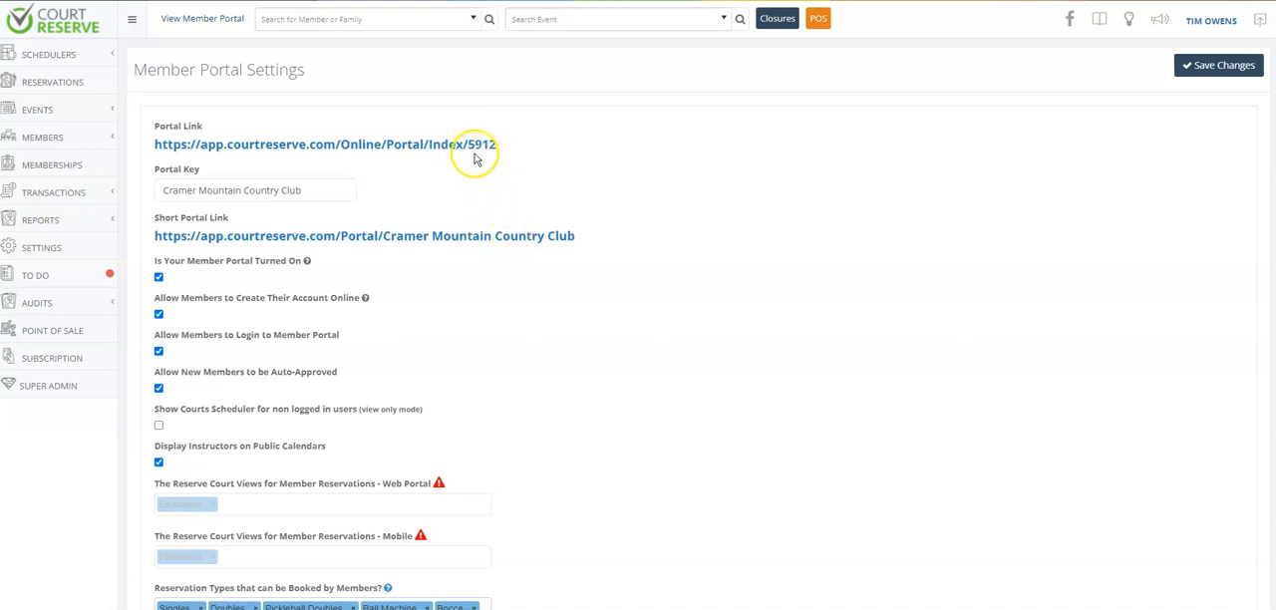
{"action": "mouse_move", "coordinate": [407, 151]}
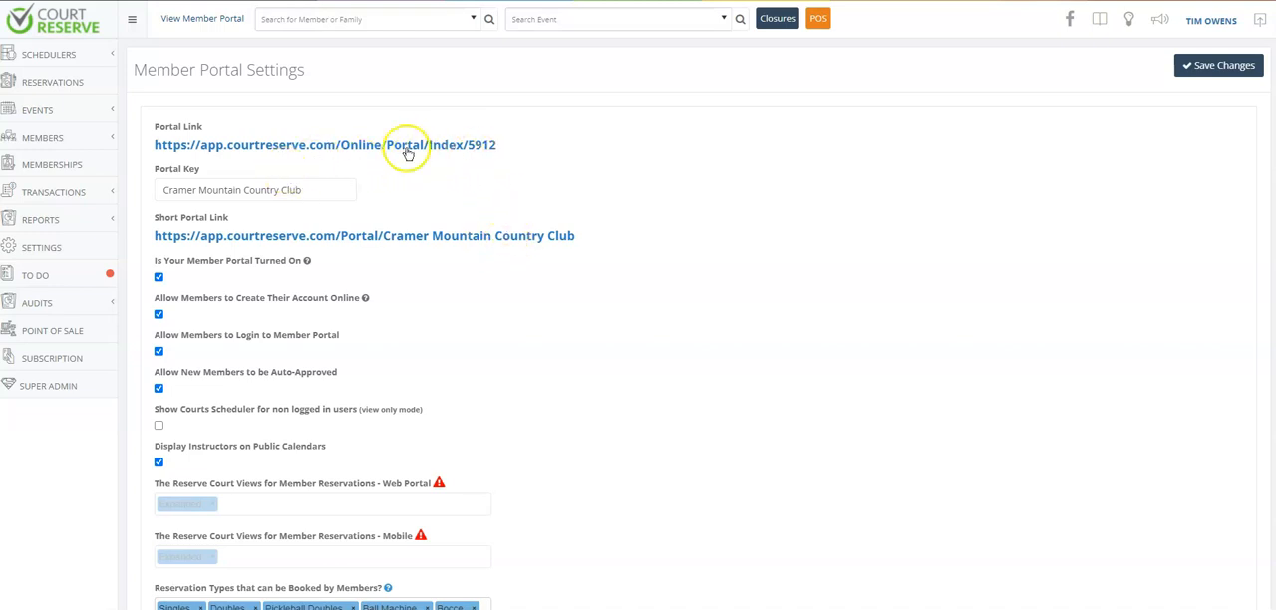
{"action": "right_click", "coordinate": [407, 143]}
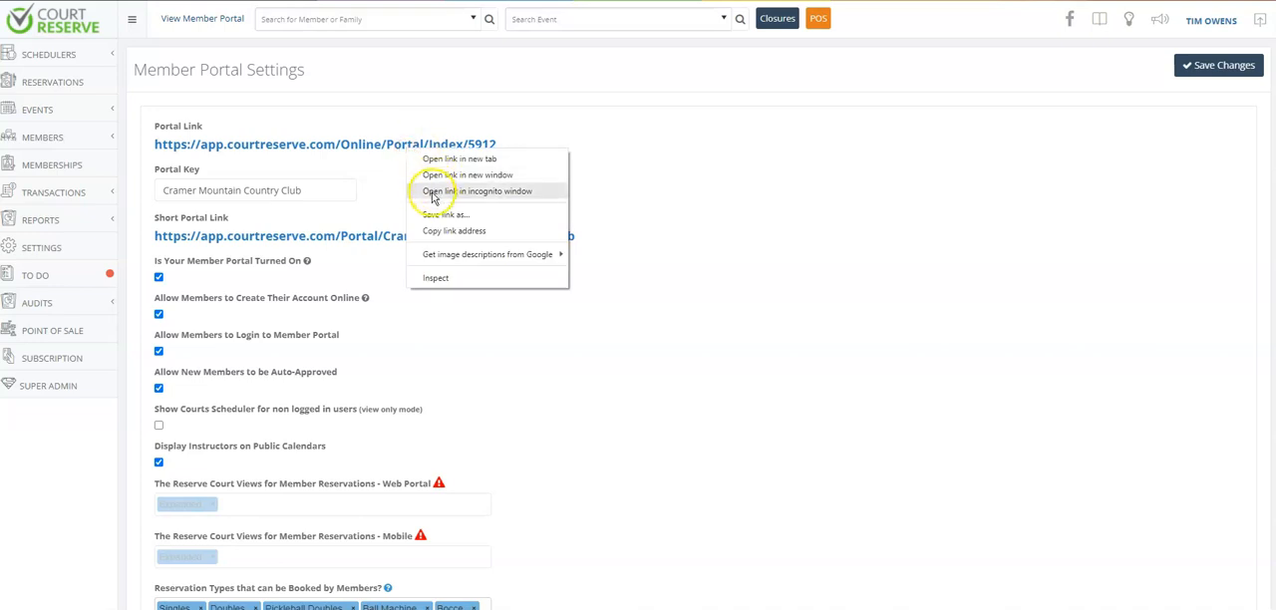
- View the membership plans offered on the public portal in a private window
{"action": "left_click", "coordinate": [477, 191]}
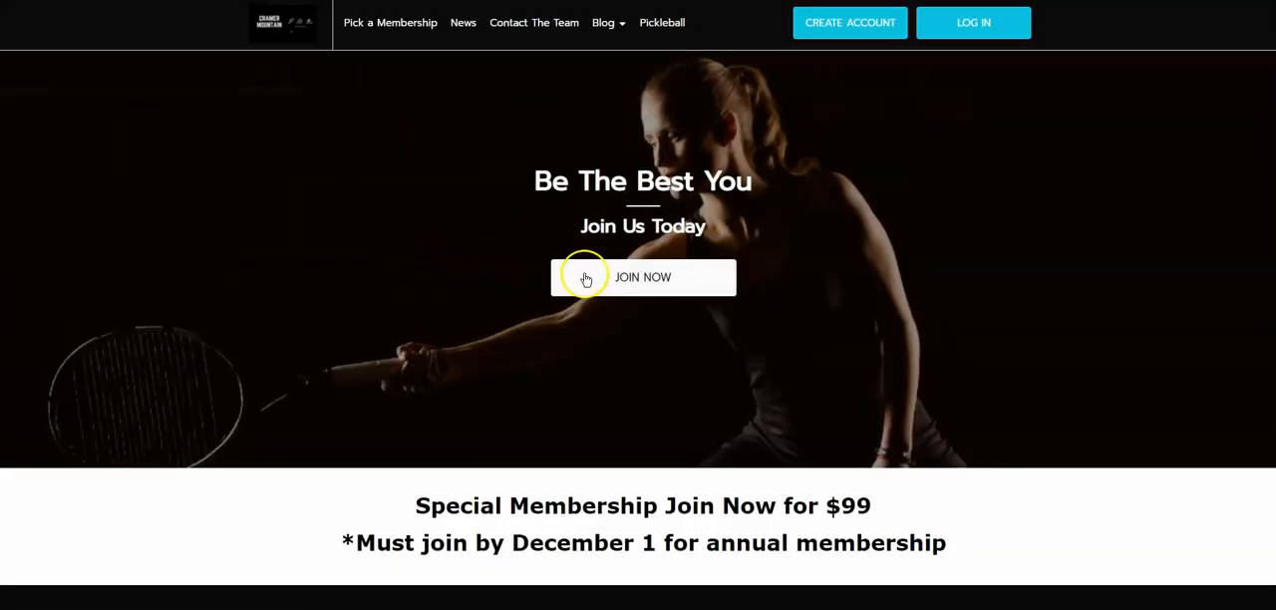
{"action": "mouse_move", "coordinate": [351, 426]}
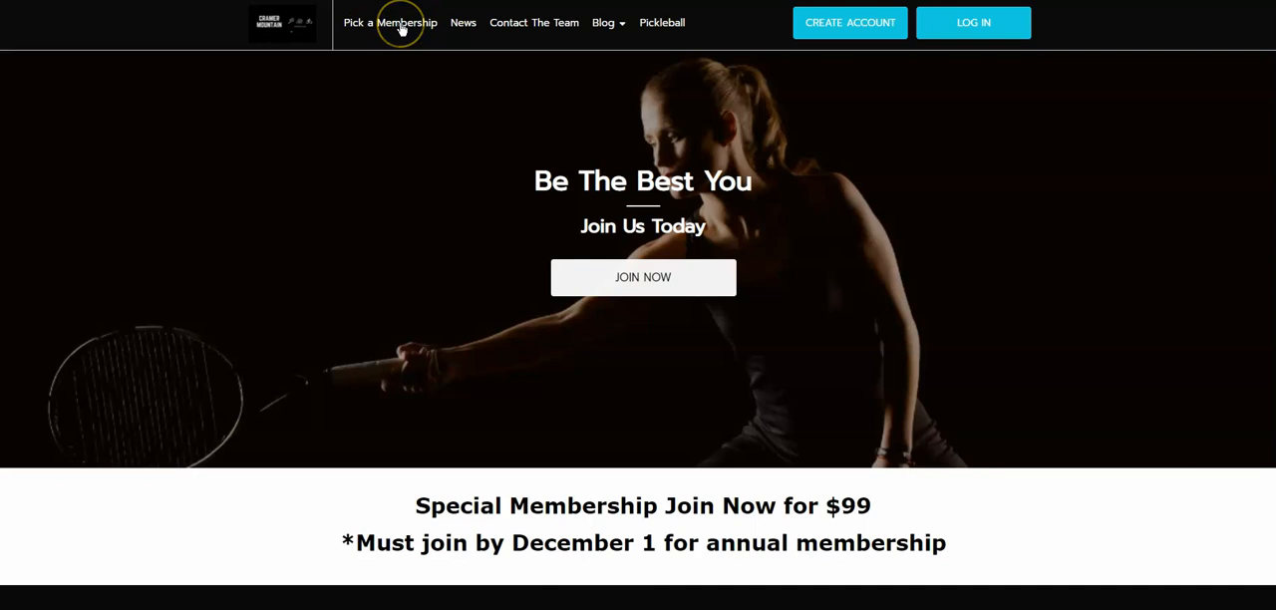
{"action": "left_click", "coordinate": [391, 22]}
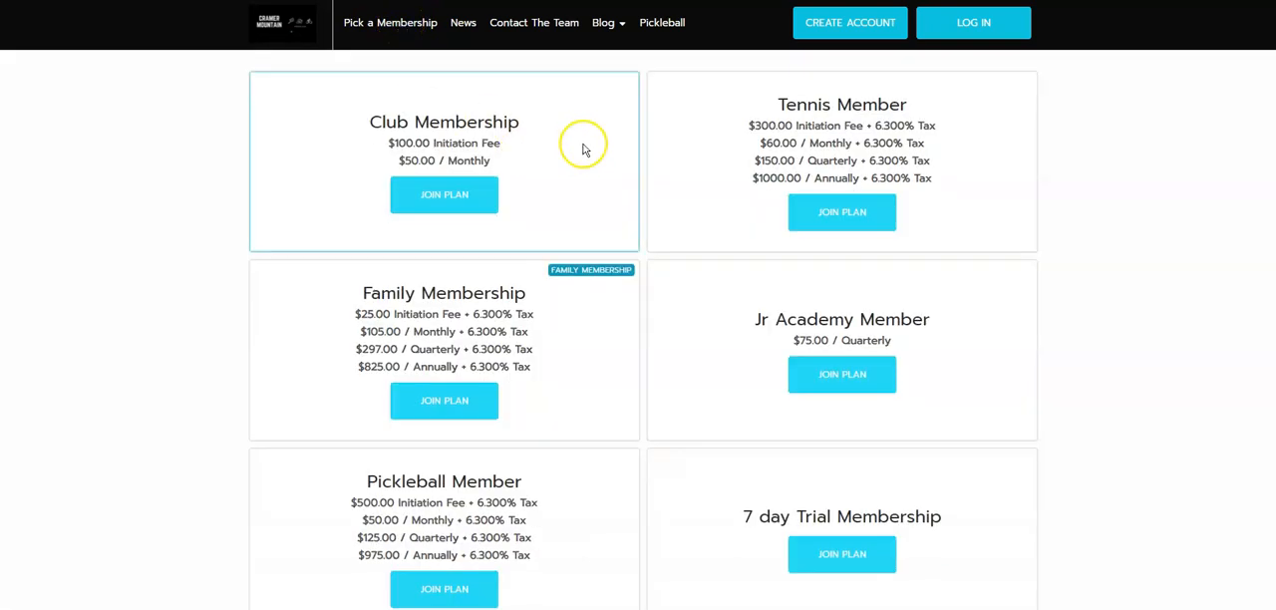
{"action": "scroll", "scroll_direction": "down", "scroll_amount": 3}
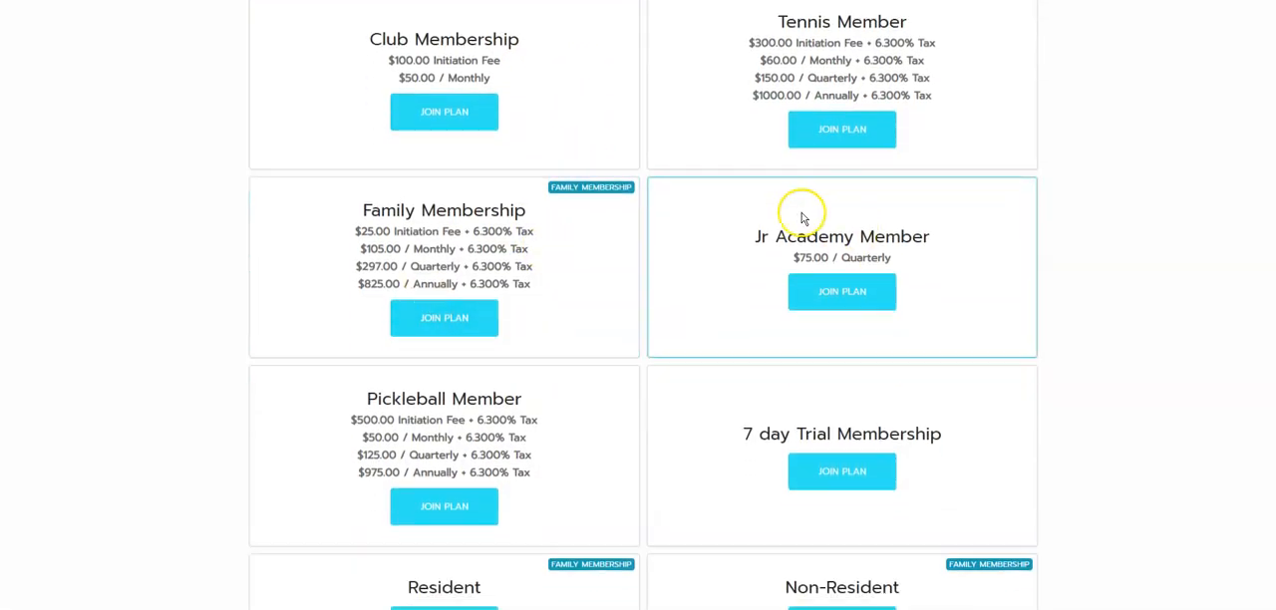
{"action": "scroll", "scroll_direction": "down", "scroll_amount": 3}
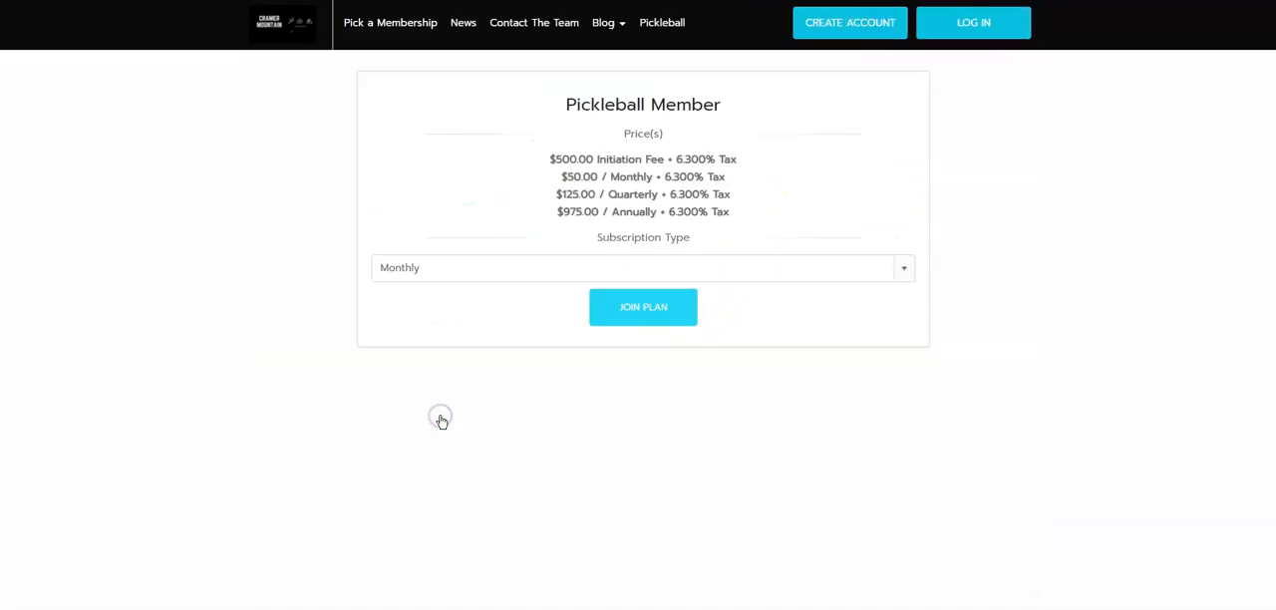
- Join the Pickleball Member plan with the Annual subscription, reaching the sign-up form
{"action": "left_click", "coordinate": [641, 267]}
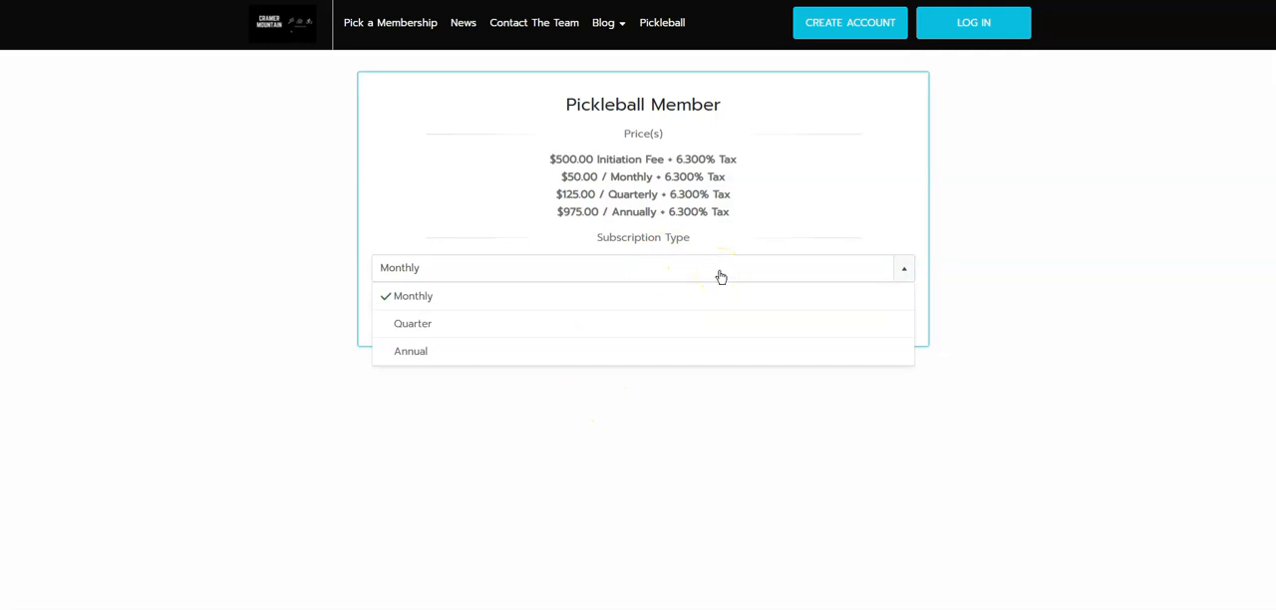
{"action": "mouse_move", "coordinate": [441, 350]}
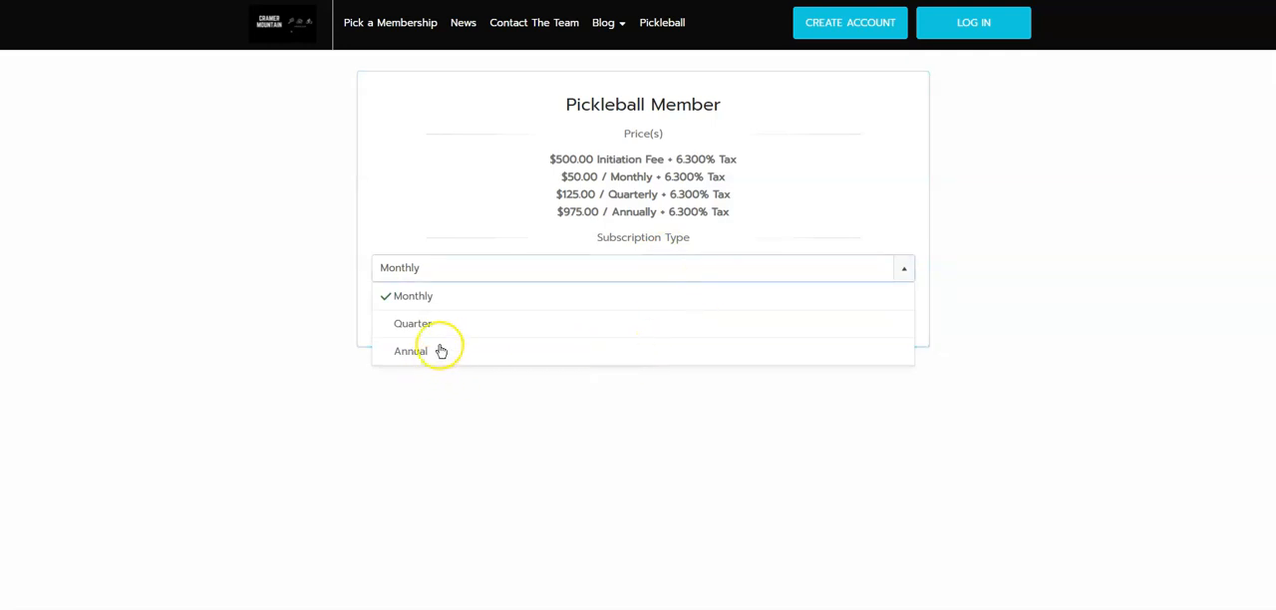
{"action": "left_click", "coordinate": [411, 351]}
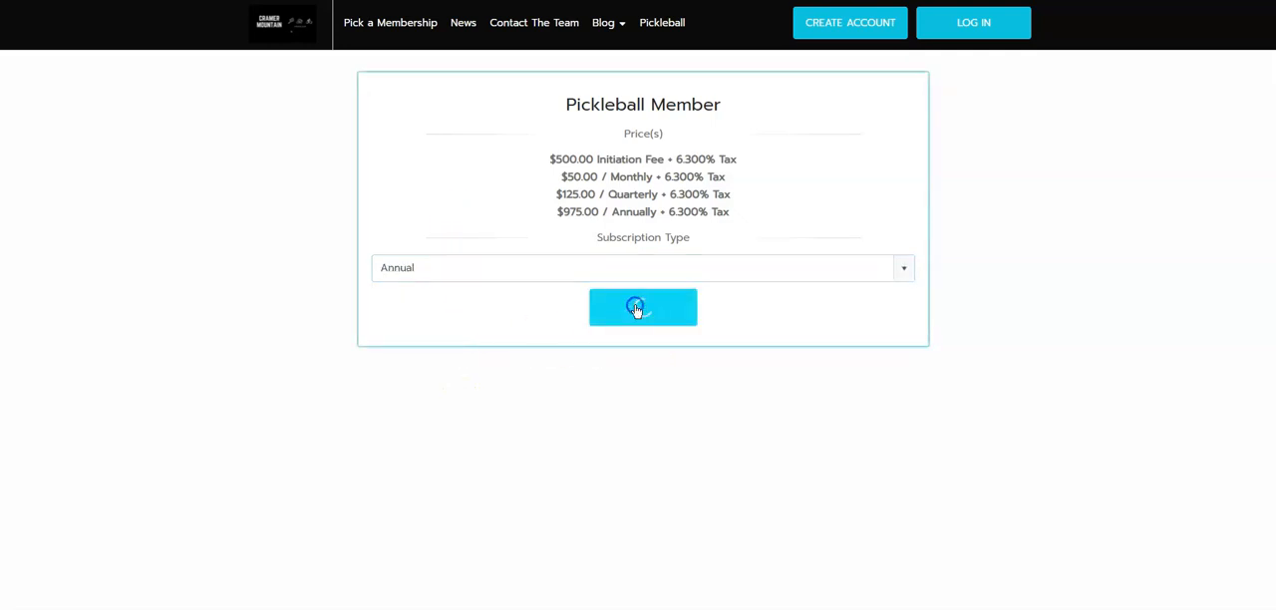
{"action": "left_click", "coordinate": [642, 307]}
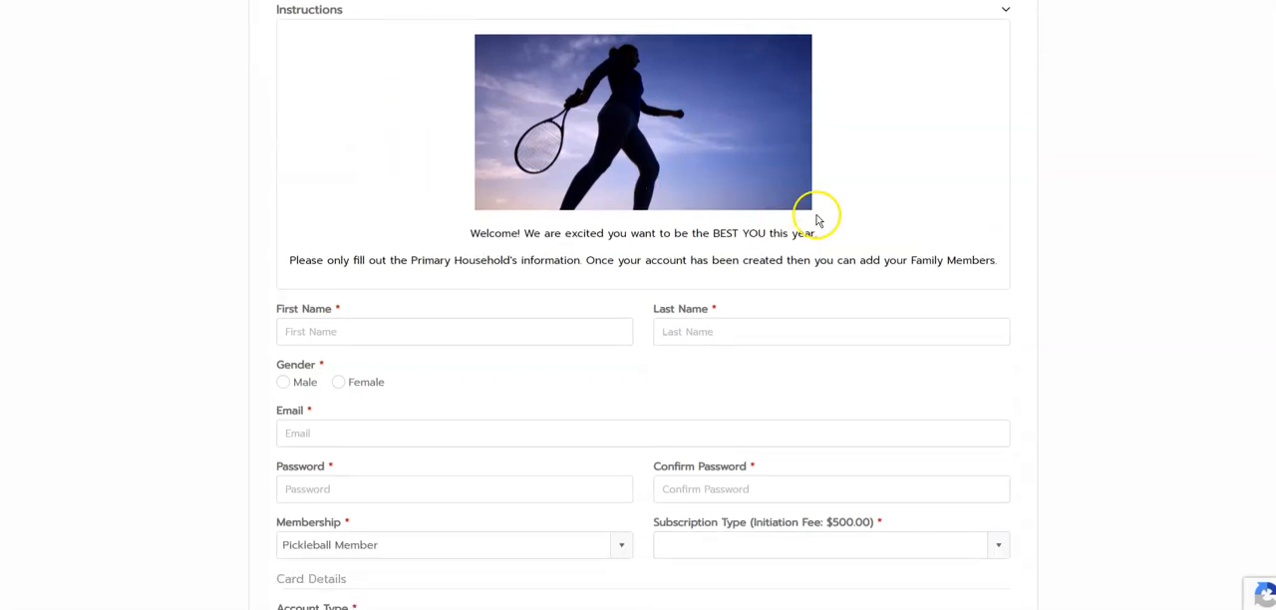
{"action": "scroll", "scroll_direction": "down", "scroll_amount": 3}
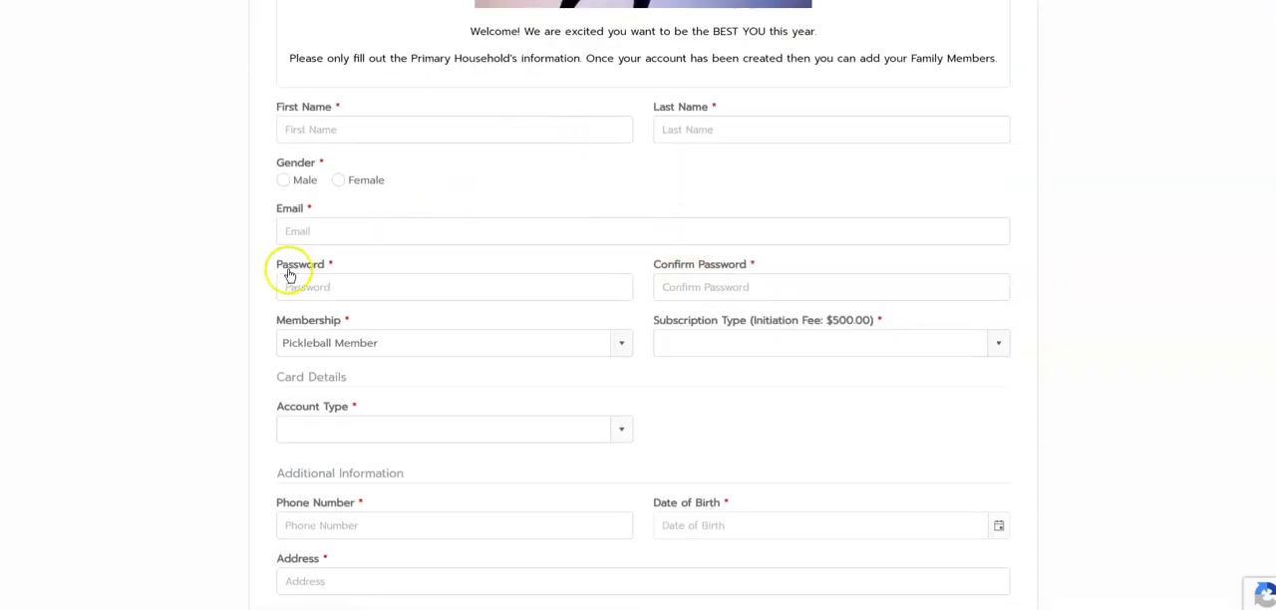
{"action": "scroll", "scroll_direction": "down", "scroll_amount": 3}
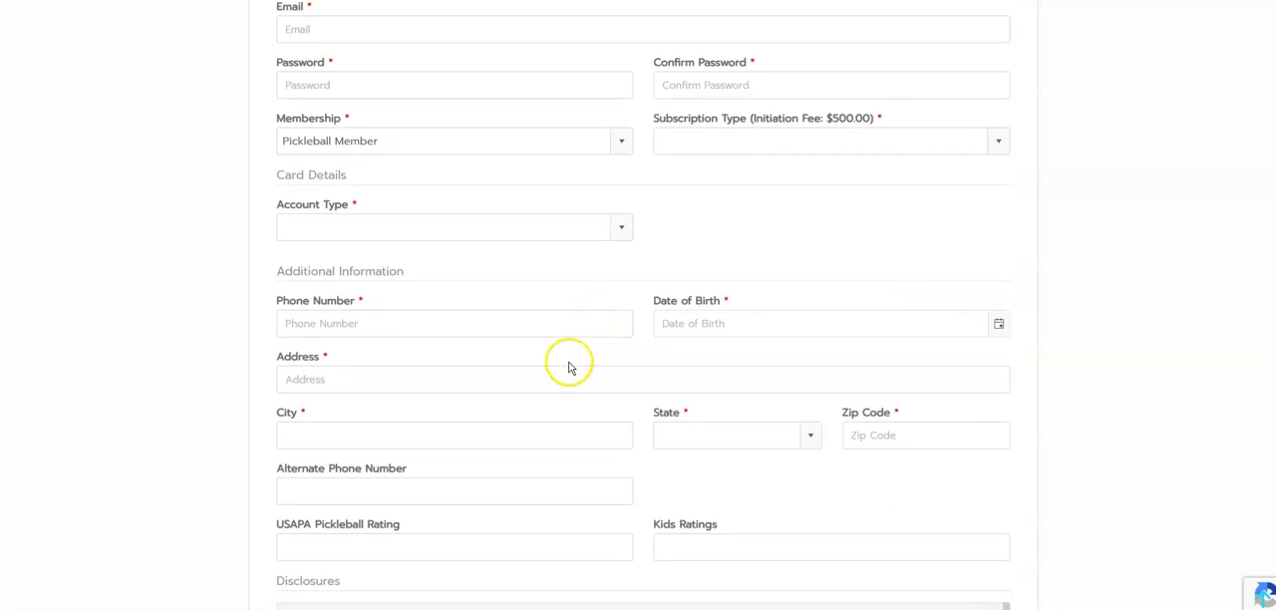
{"action": "left_click", "coordinate": [454, 228]}
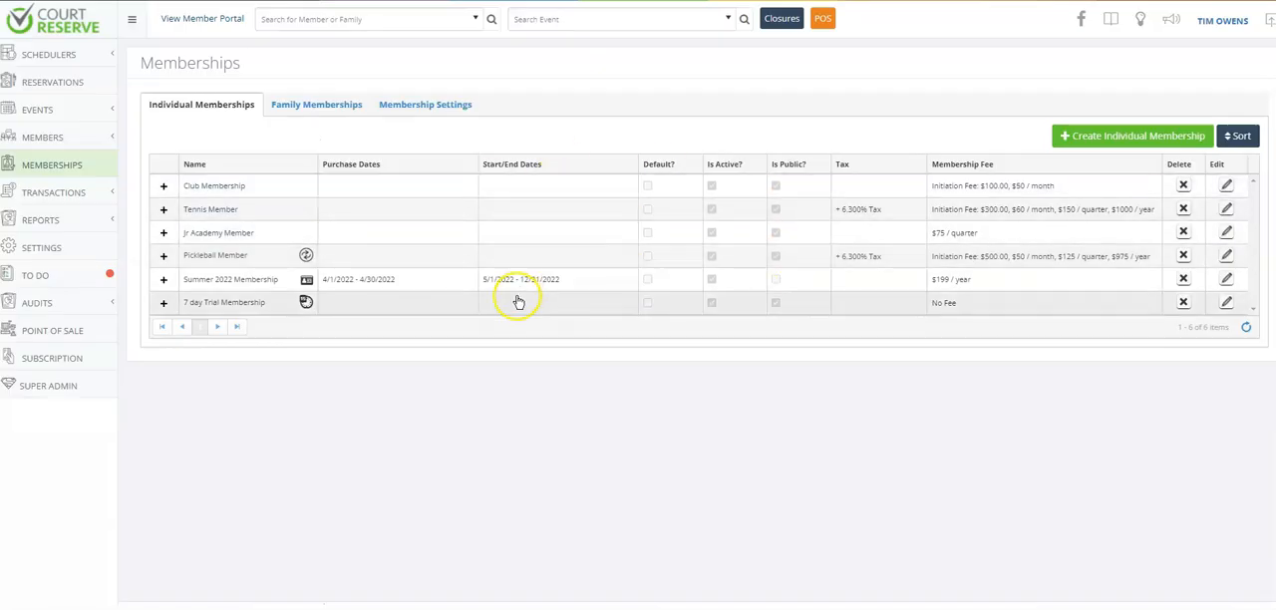
{"action": "mouse_move", "coordinate": [446, 235]}
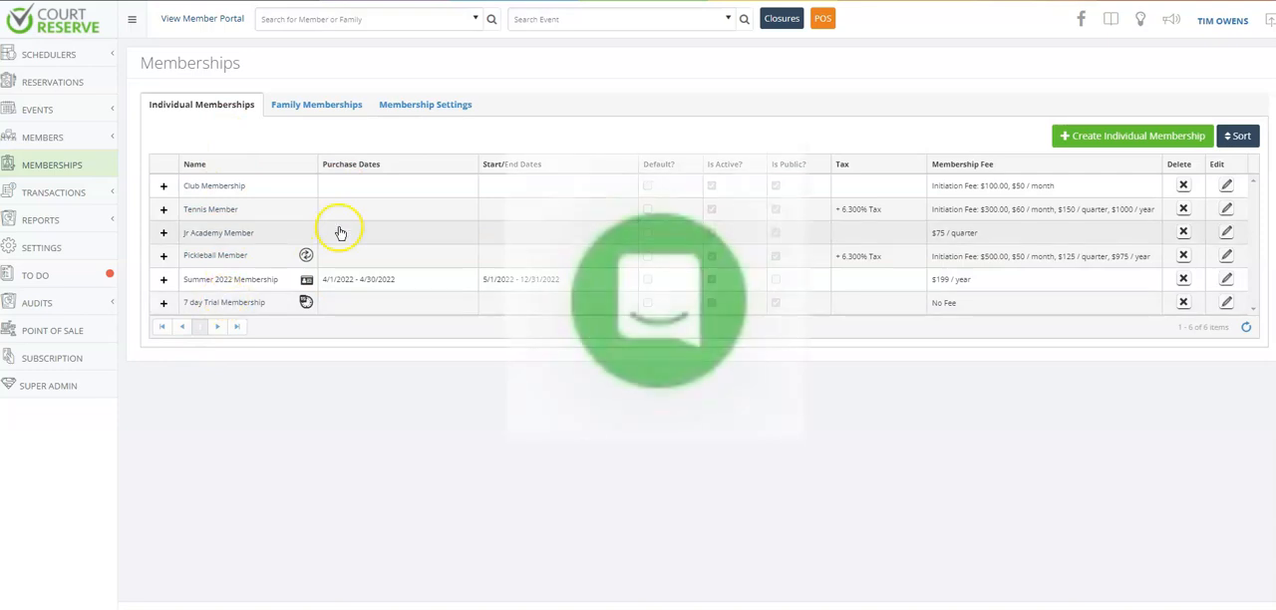
- Show the Individual Memberships list on the admin site
{"action": "left_click", "coordinate": [656, 299]}
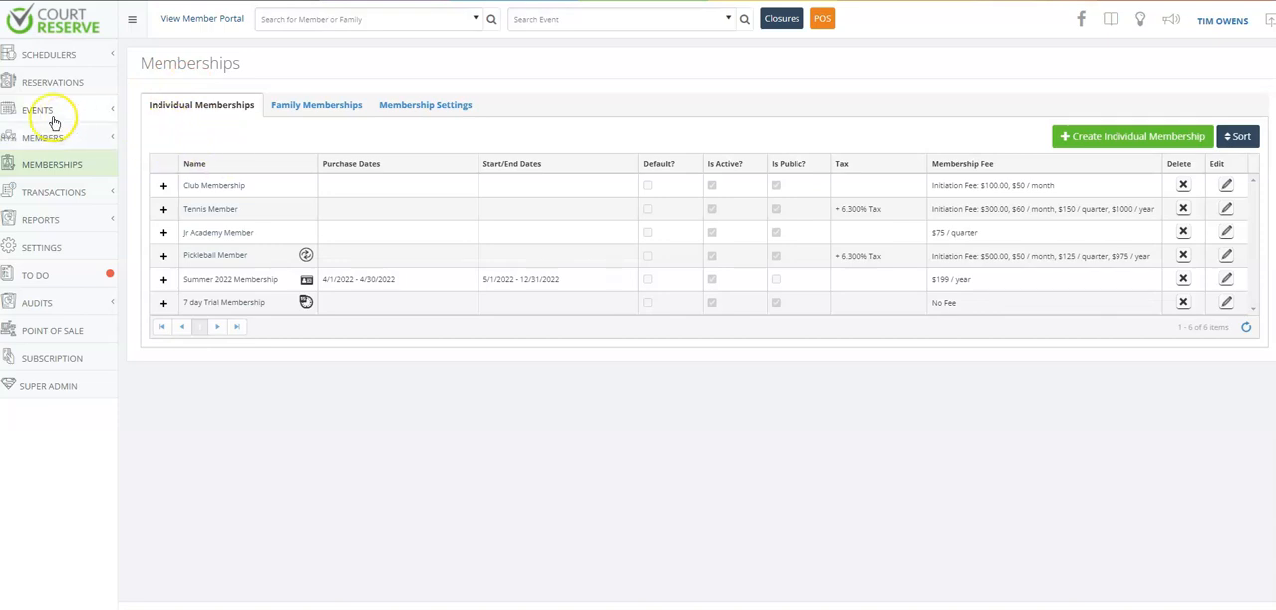
{"action": "left_click", "coordinate": [38, 107]}
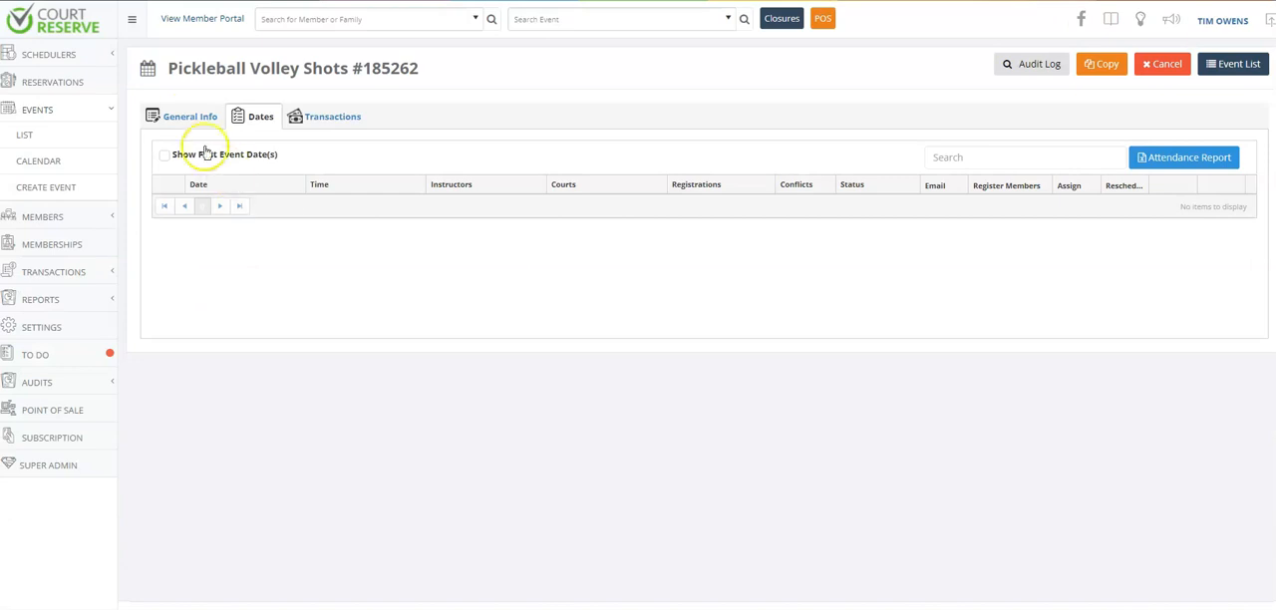
{"action": "left_click", "coordinate": [189, 115]}
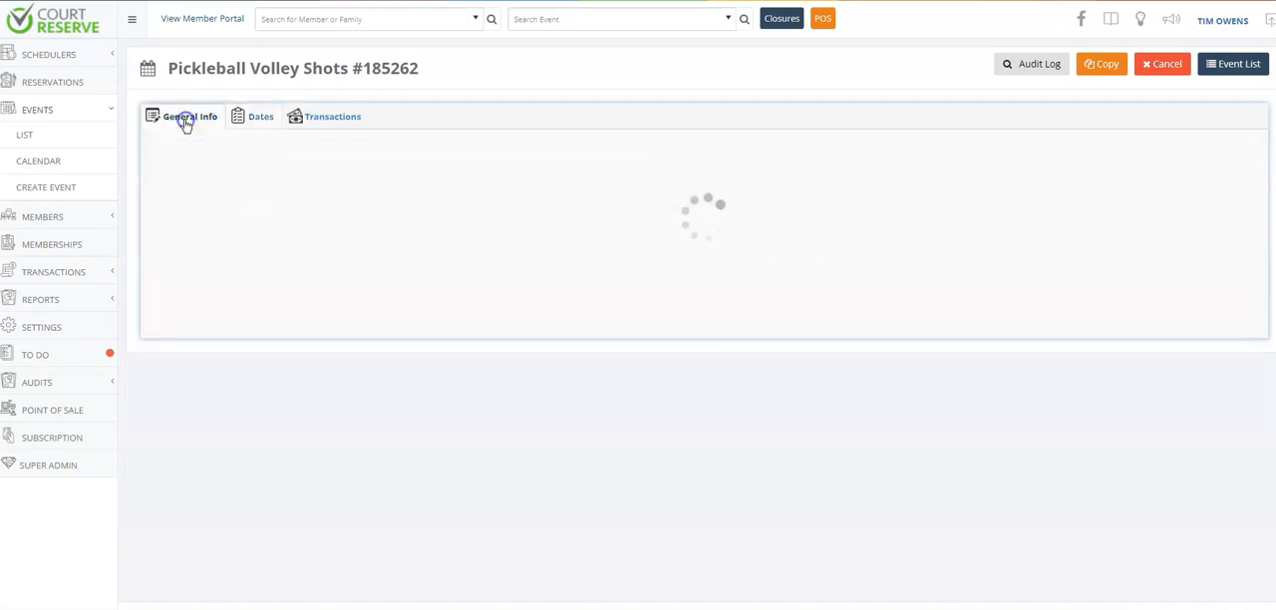
{"action": "left_click", "coordinate": [187, 115]}
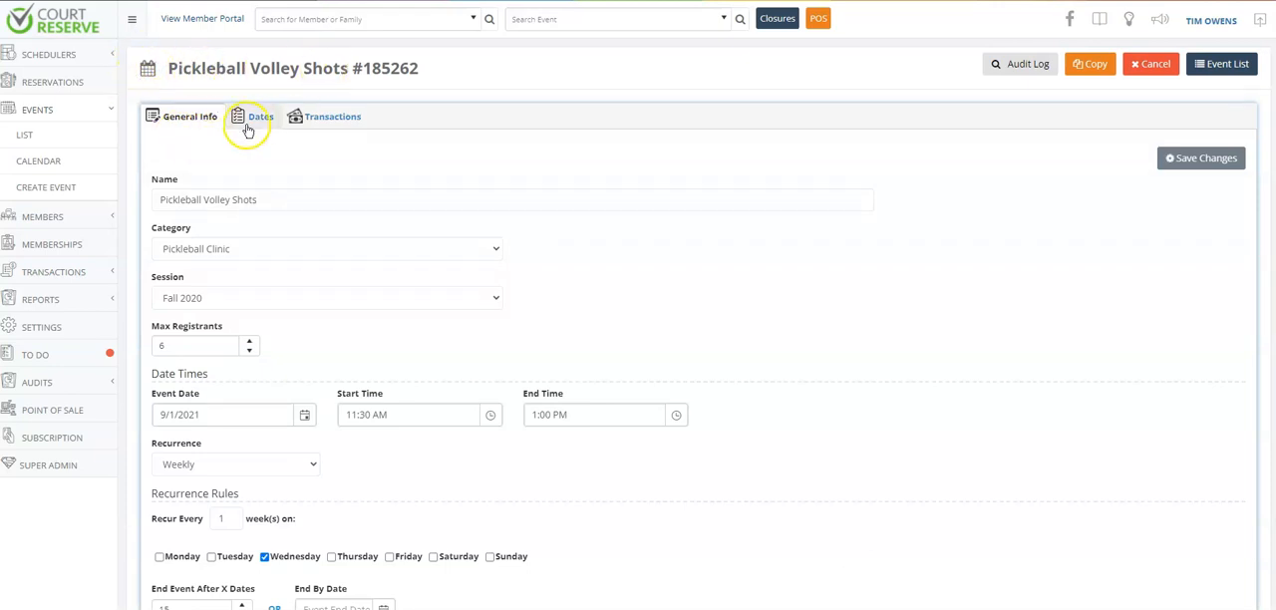
{"action": "left_click", "coordinate": [259, 116]}
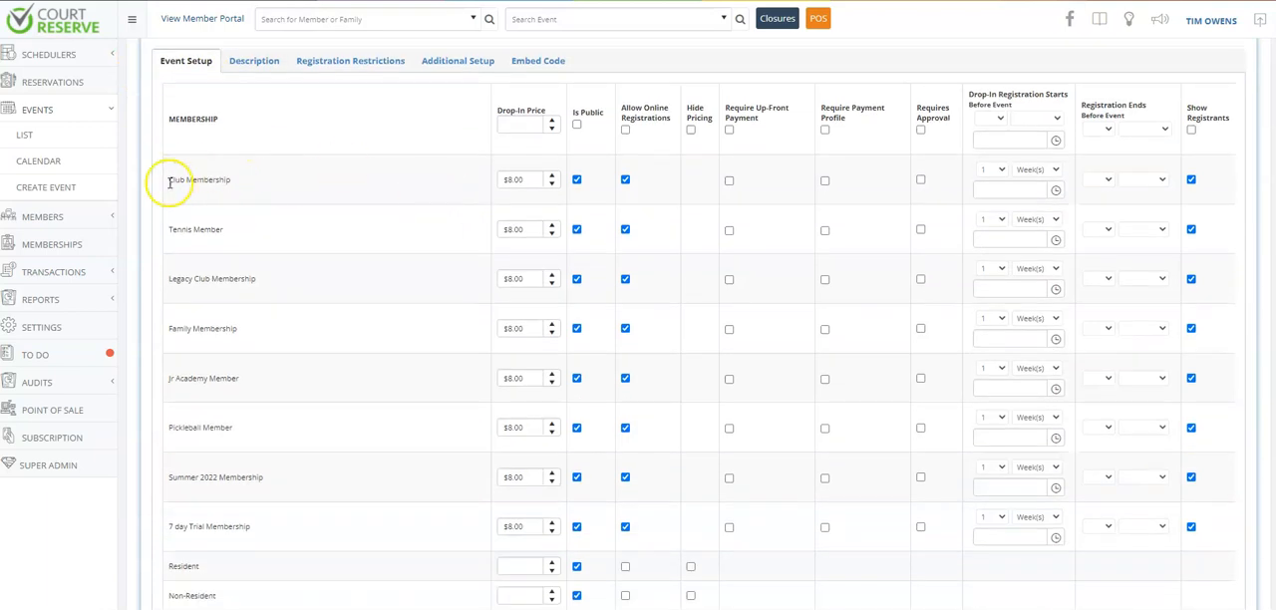
{"action": "mouse_move", "coordinate": [209, 295]}
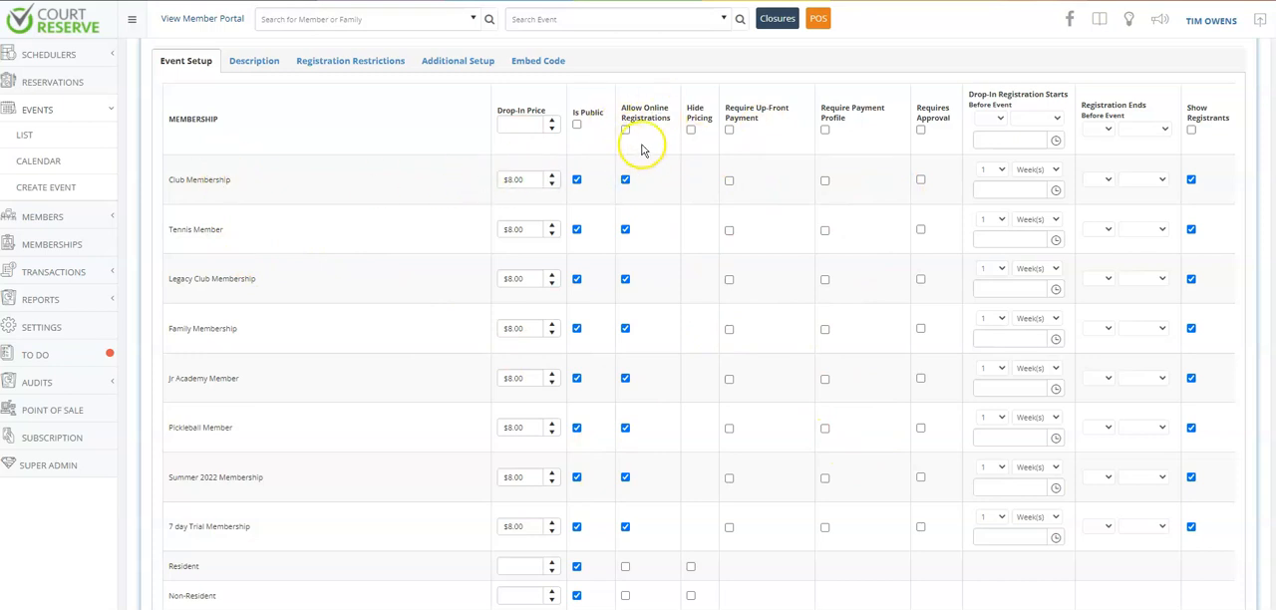
{"action": "left_click", "coordinate": [729, 180]}
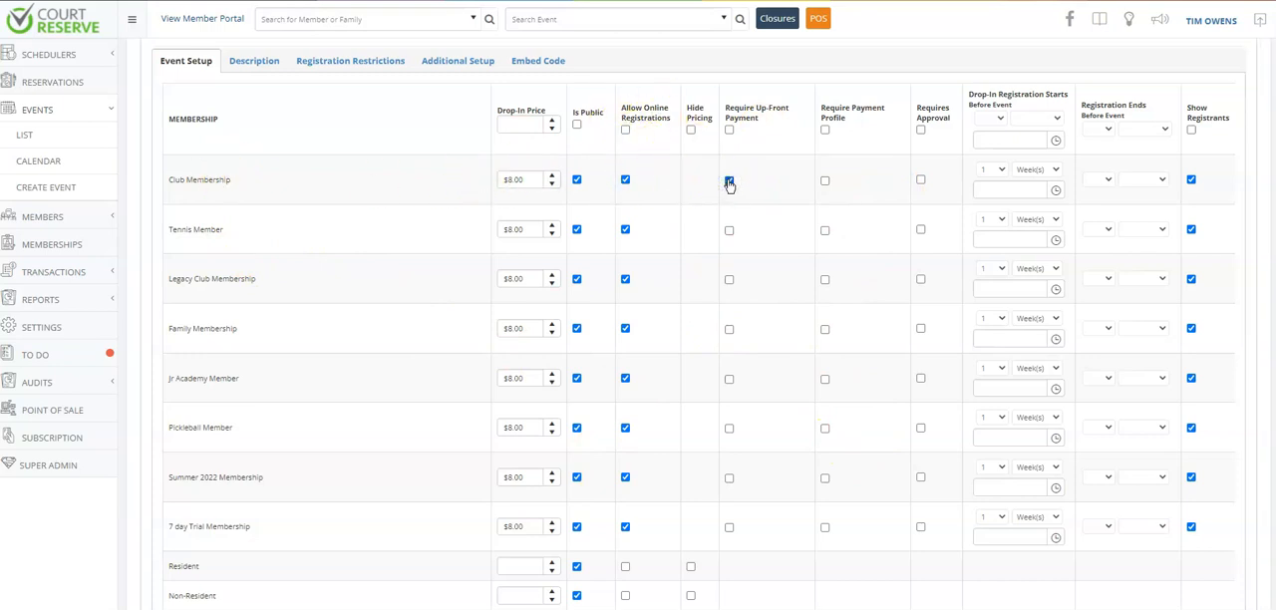
{"action": "left_click", "coordinate": [730, 180]}
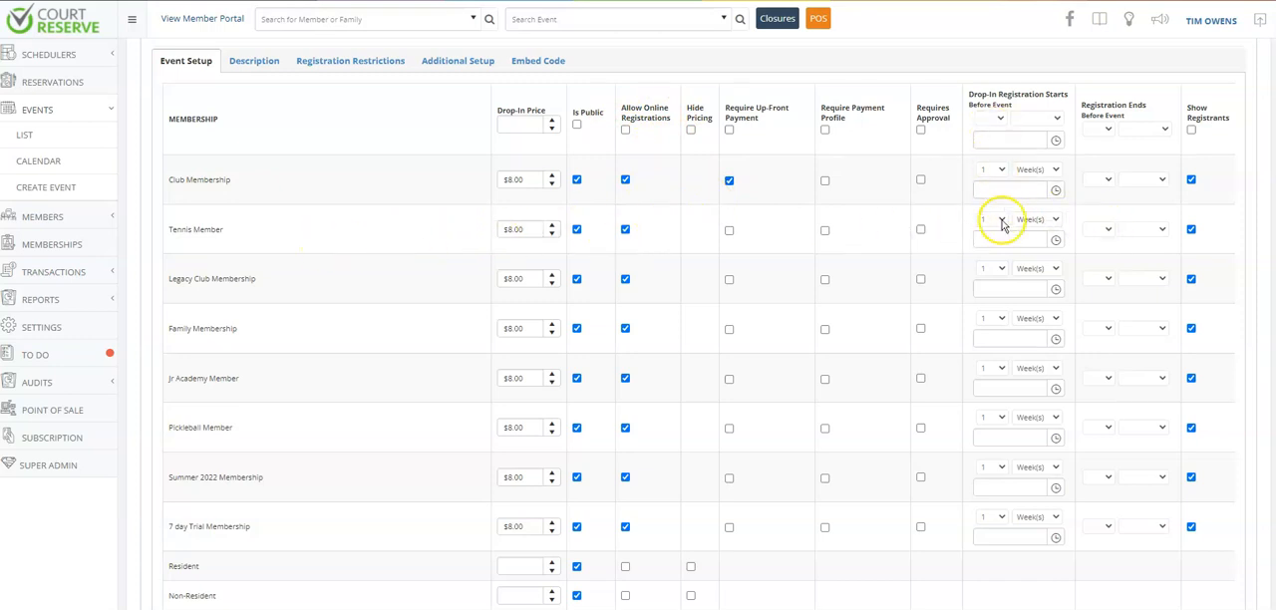
{"action": "left_click", "coordinate": [1000, 213]}
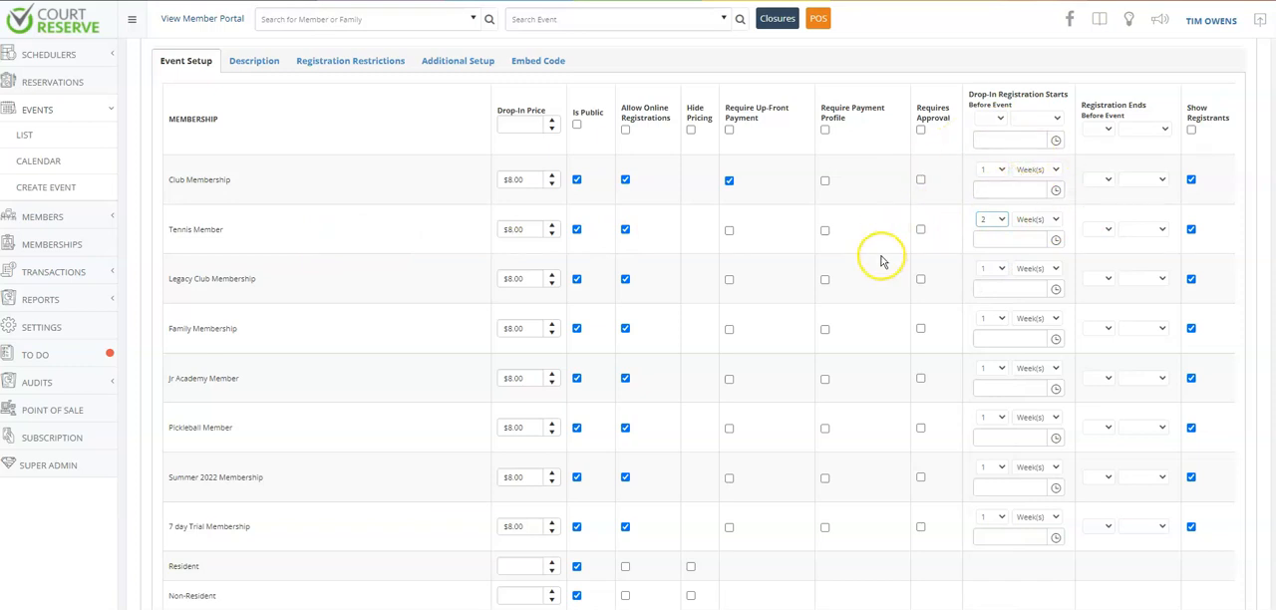
{"action": "scroll", "scroll_direction": "down", "scroll_amount": 3}
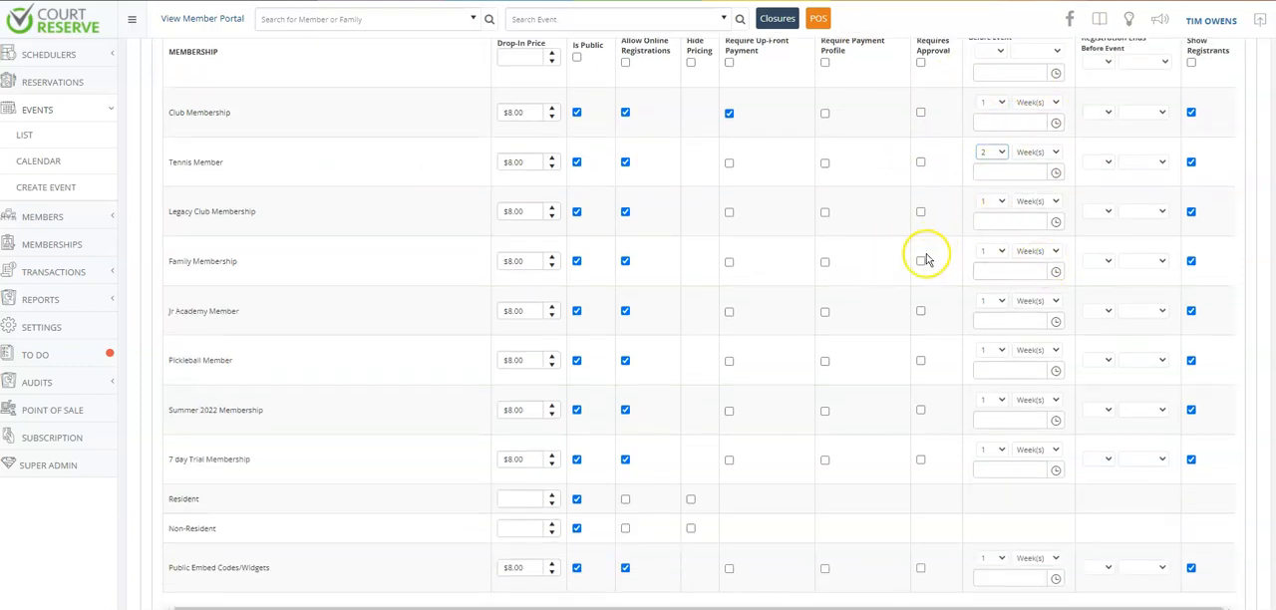
{"action": "mouse_move", "coordinate": [192, 448]}
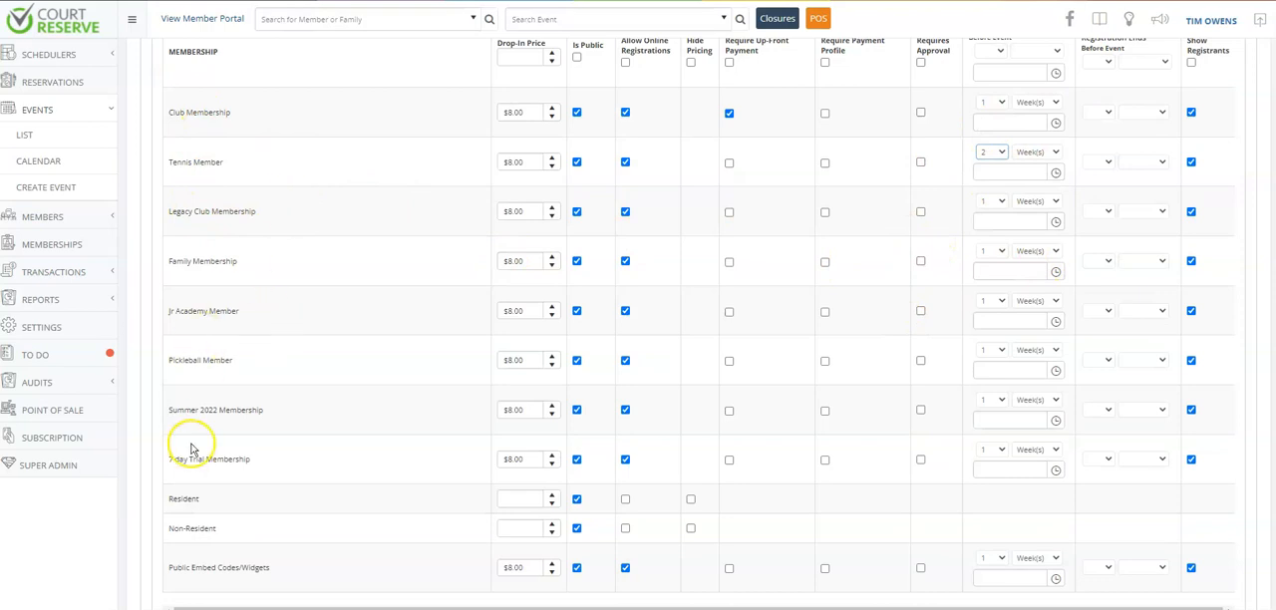
{"action": "scroll", "scroll_direction": "down", "scroll_amount": 3}
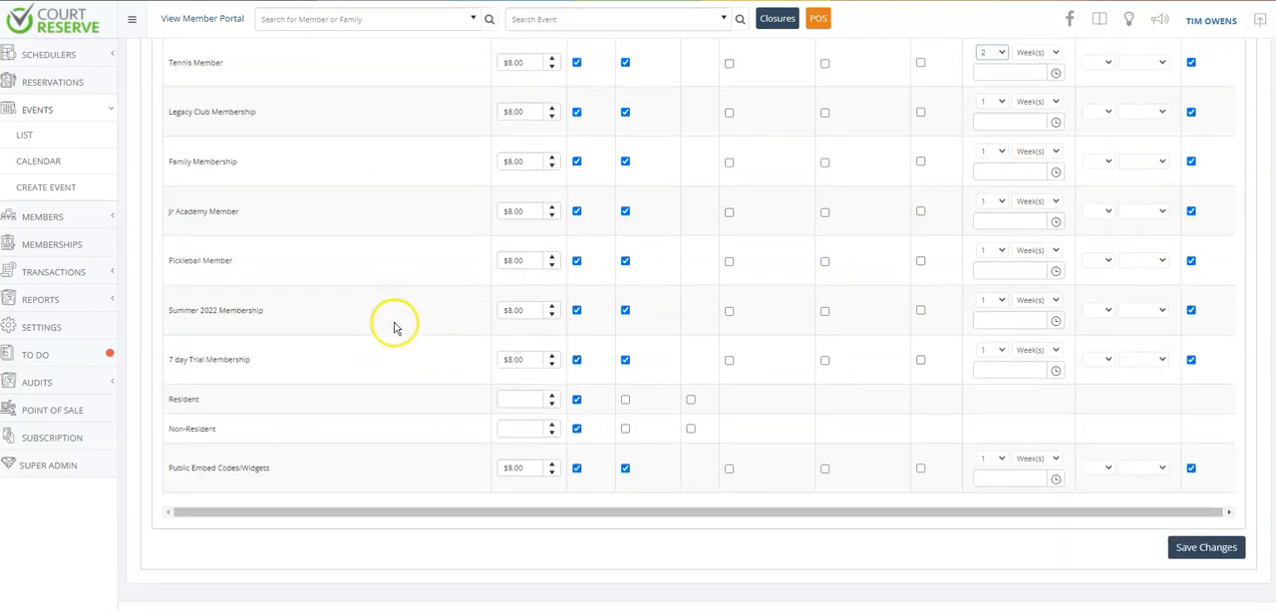
{"action": "mouse_move", "coordinate": [229, 403]}
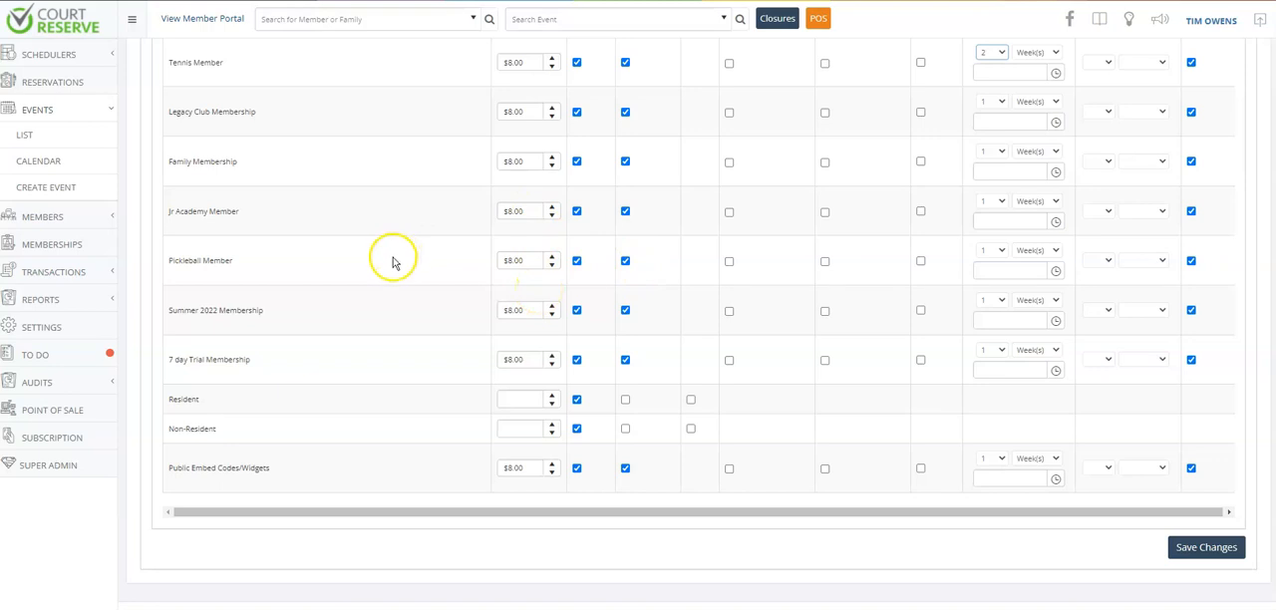
{"action": "scroll", "scroll_direction": "up", "scroll_amount": 3}
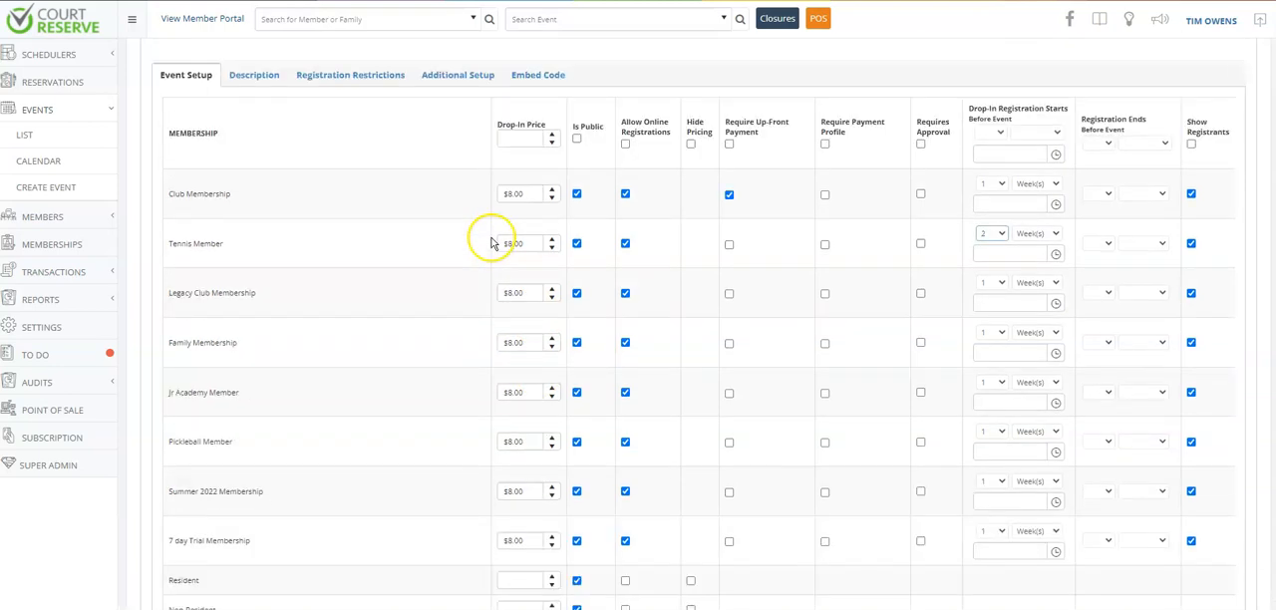
{"action": "scroll", "scroll_direction": "down", "scroll_amount": 3}
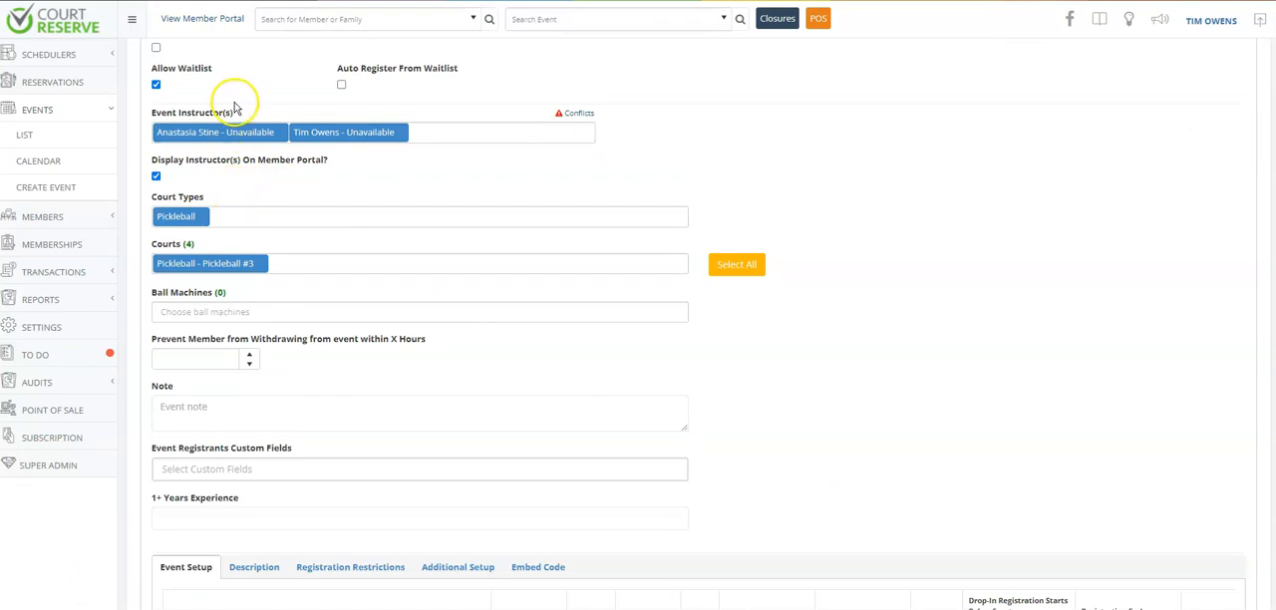
- Review the General booking settings grid comparing booking rules per membership type
{"action": "left_click", "coordinate": [40, 247]}
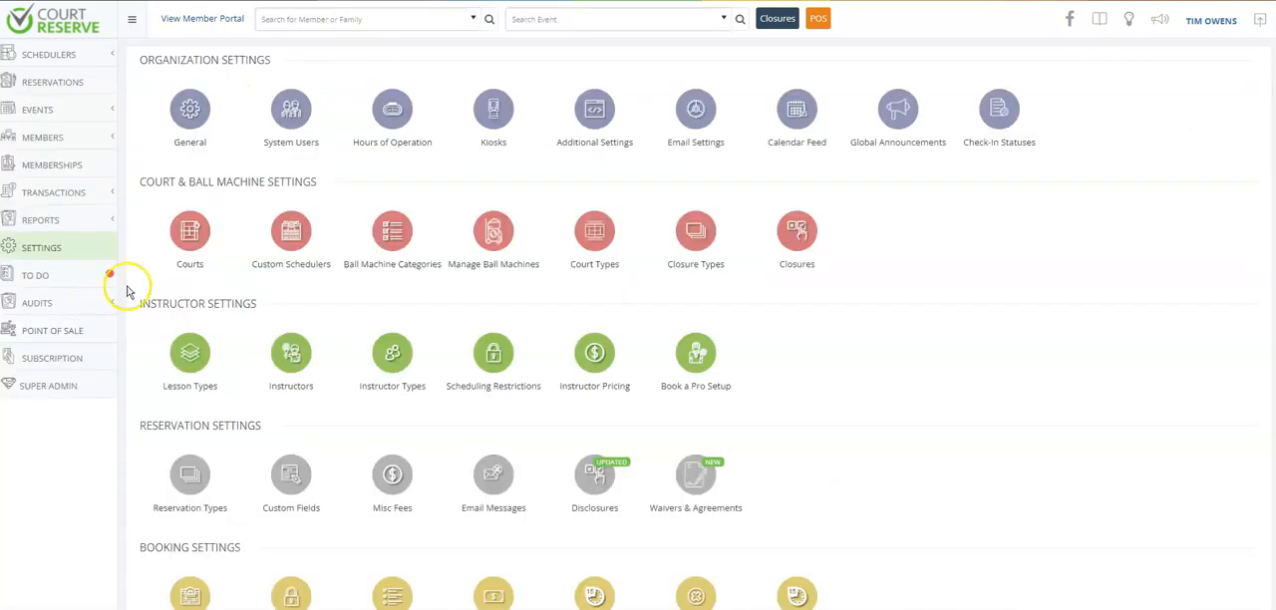
{"action": "scroll", "scroll_direction": "down", "scroll_amount": 3}
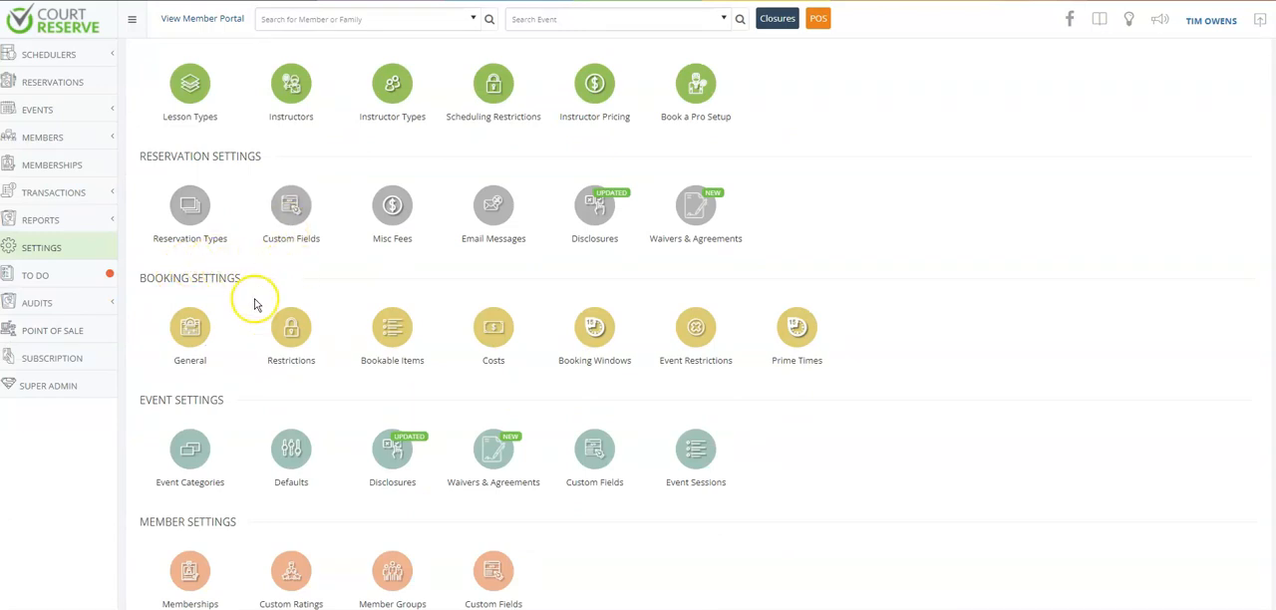
{"action": "mouse_move", "coordinate": [140, 283]}
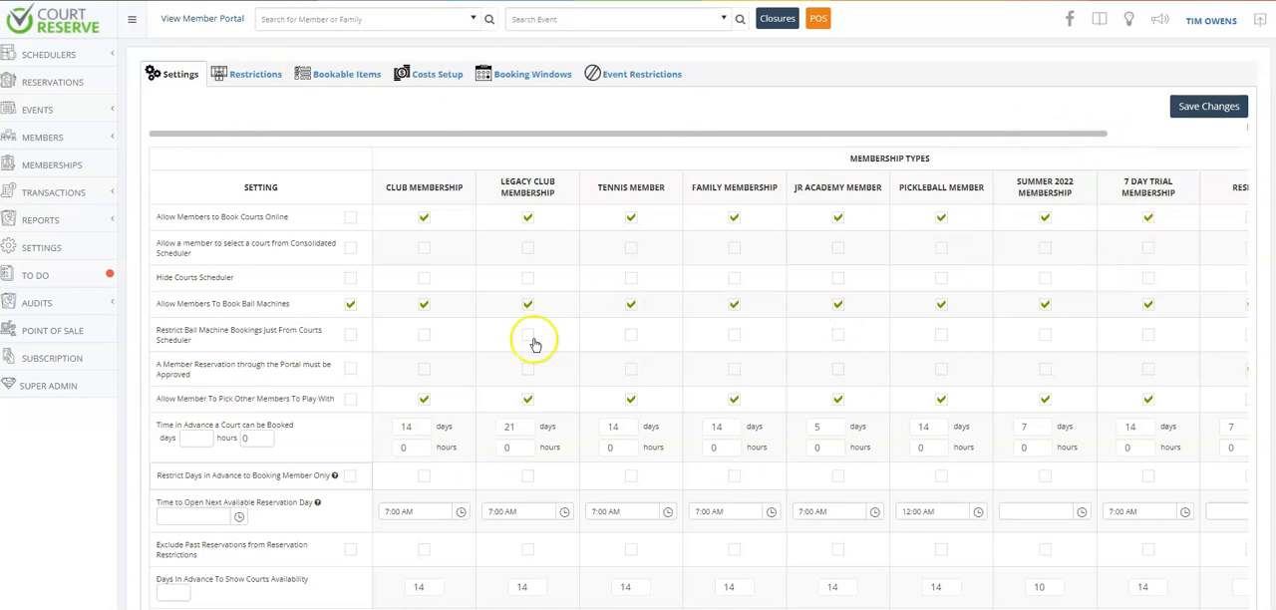
{"action": "mouse_move", "coordinate": [267, 303]}
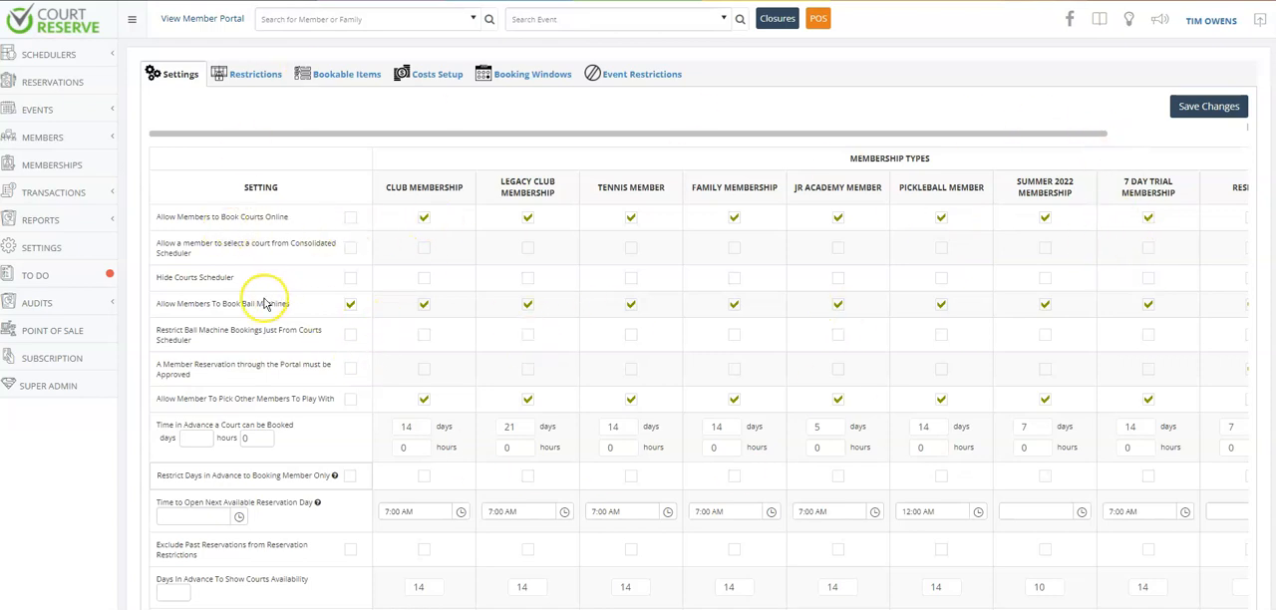
{"action": "scroll", "scroll_direction": "down", "scroll_amount": 3}
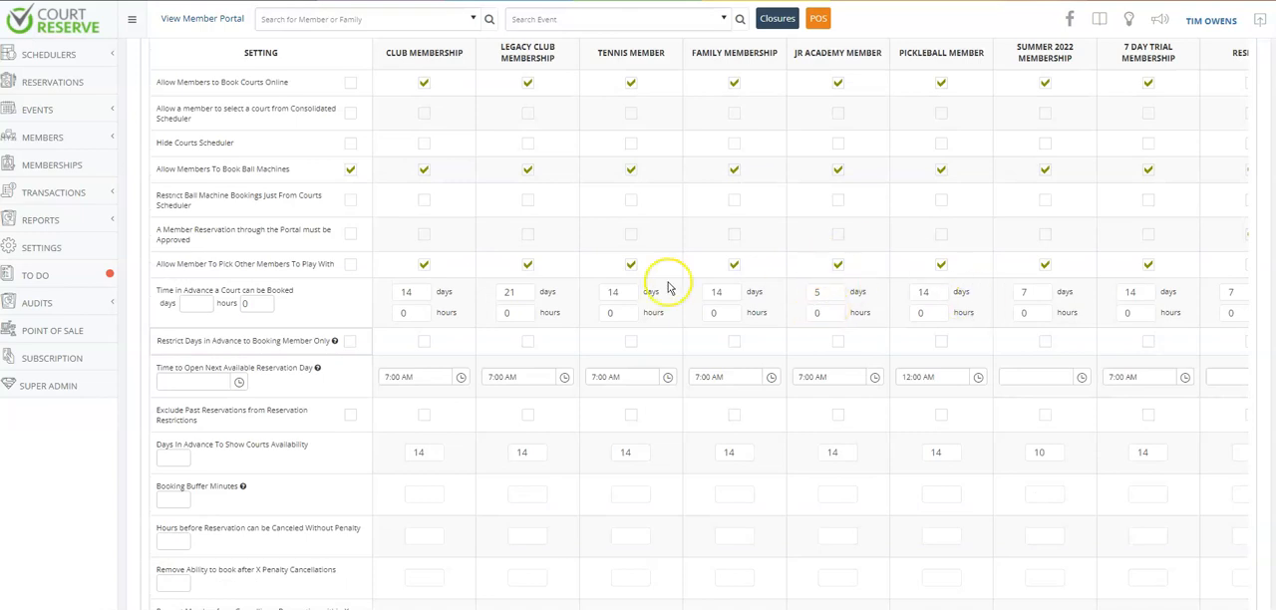
{"action": "scroll", "scroll_direction": "down", "scroll_amount": 3}
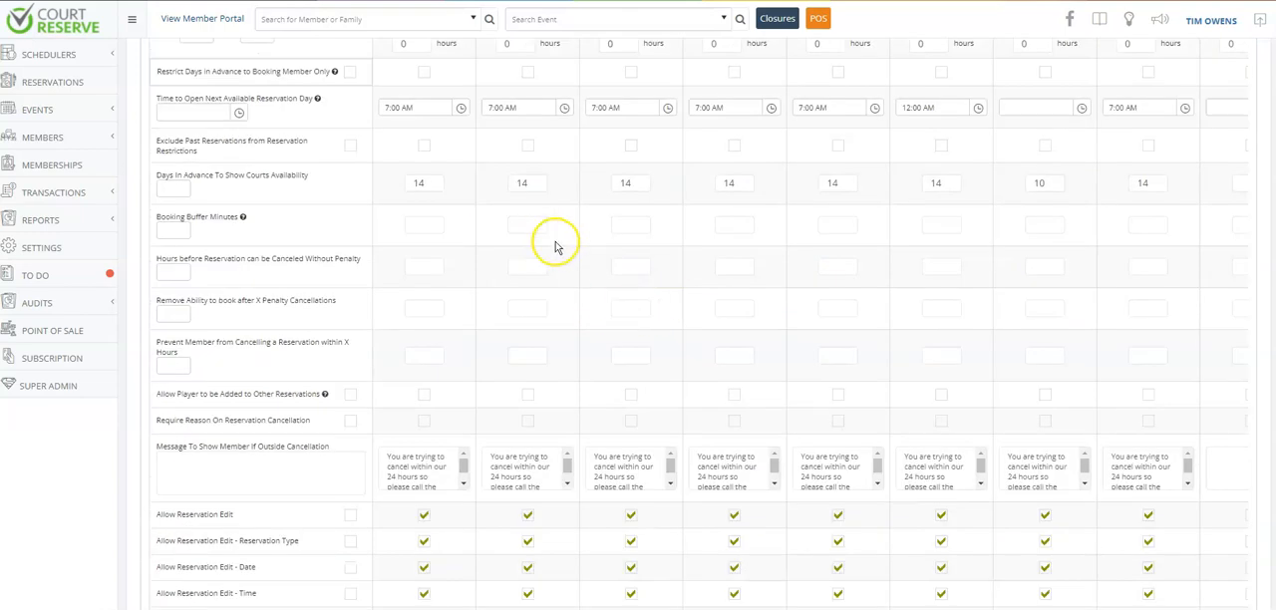
{"action": "scroll", "scroll_direction": "down", "scroll_amount": 3}
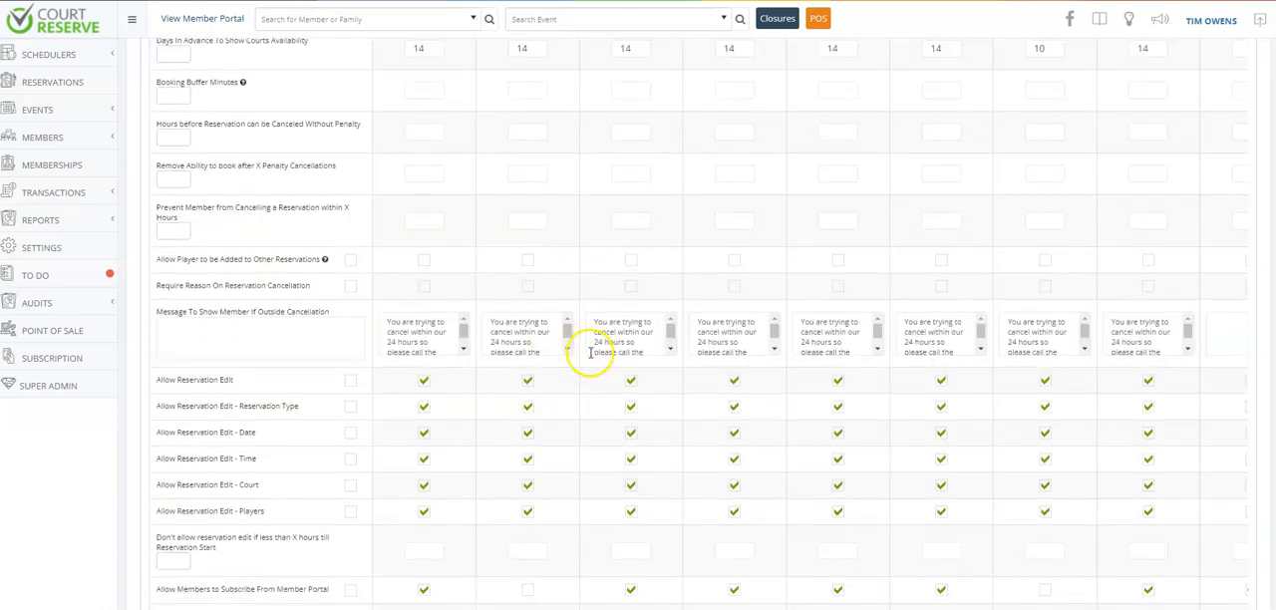
{"action": "scroll", "scroll_direction": "up", "scroll_amount": 3}
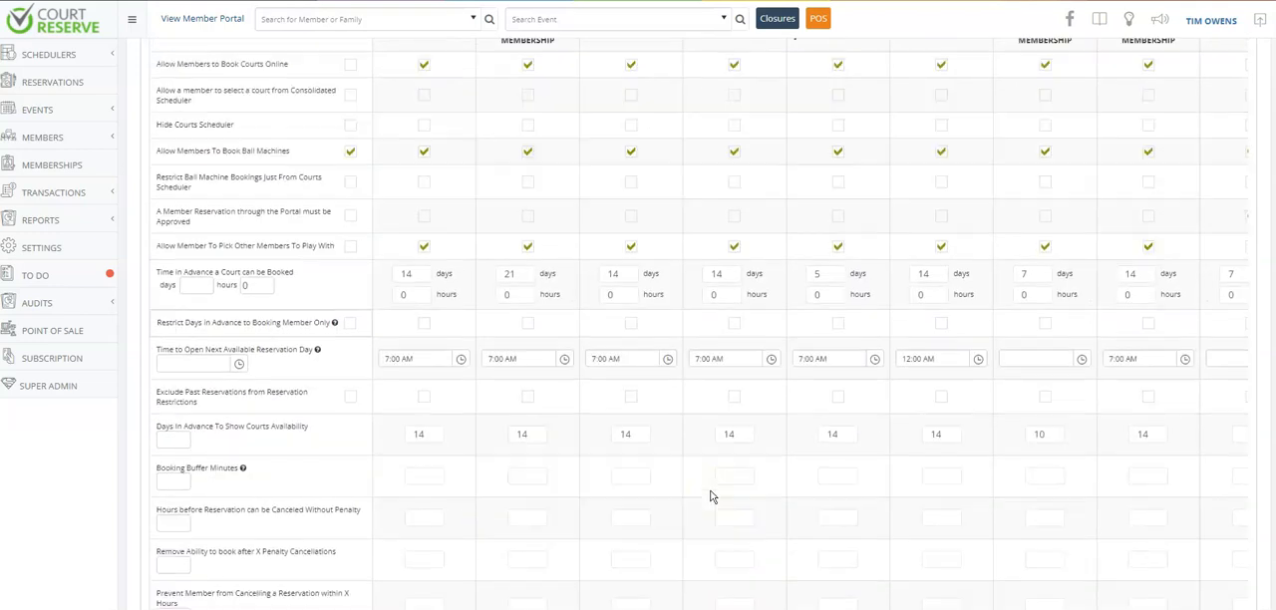
- Show the portal Home Page setup with available rows and the seven current rows
{"action": "left_click", "coordinate": [255, 73]}
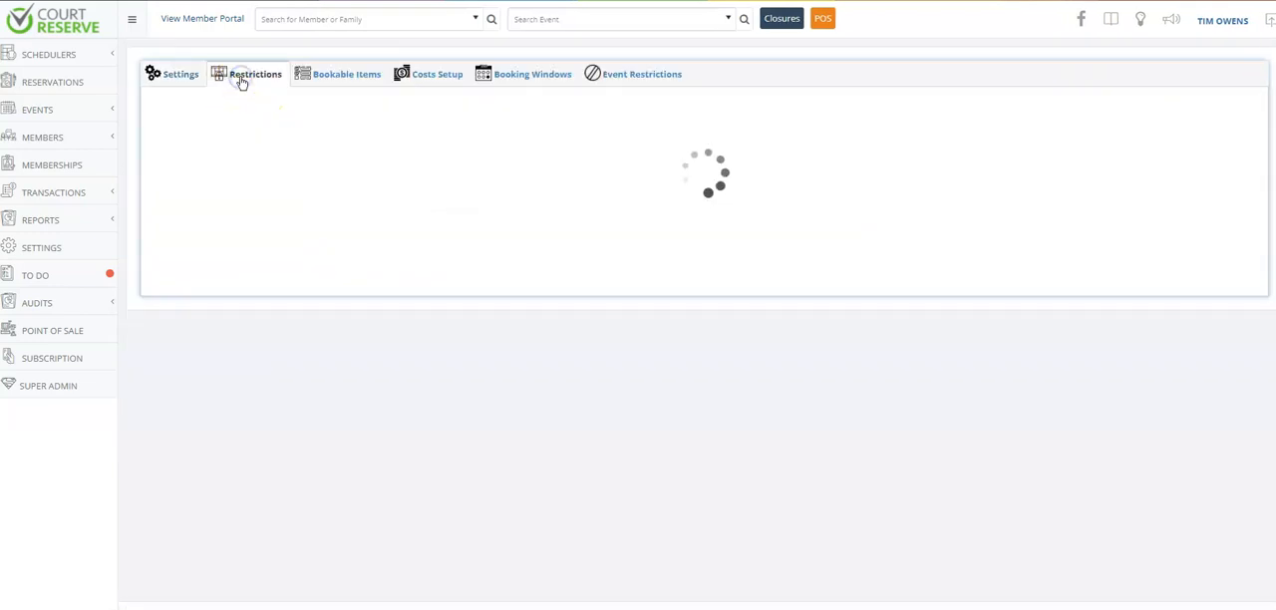
{"action": "left_click", "coordinate": [256, 73]}
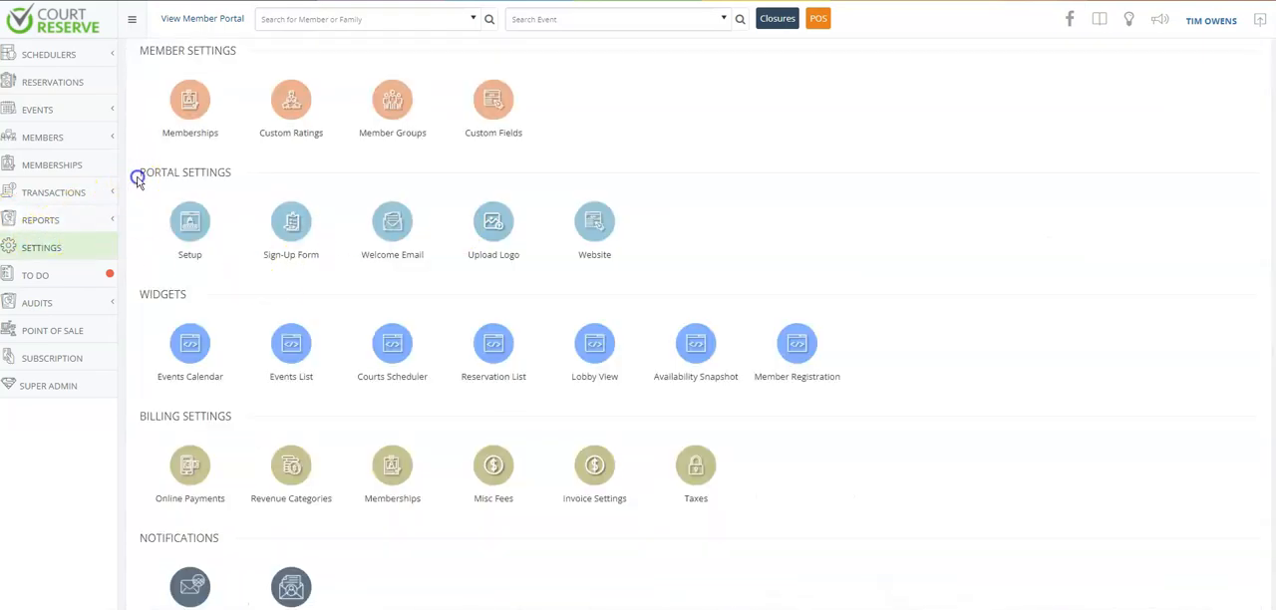
{"action": "left_click", "coordinate": [594, 219]}
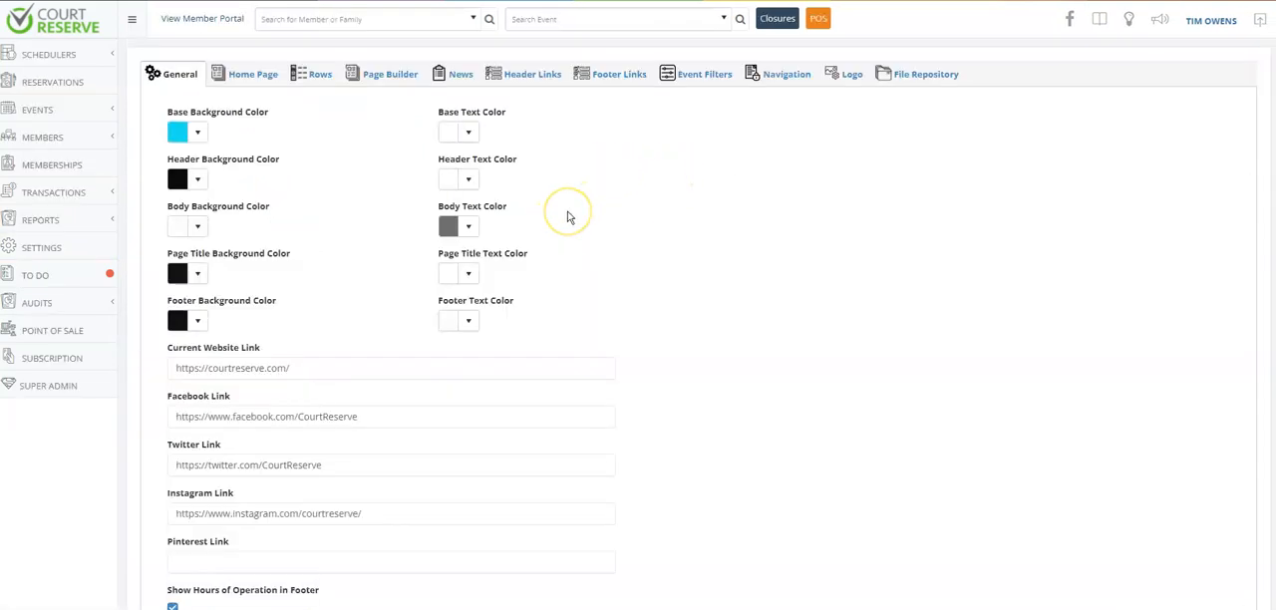
{"action": "left_click", "coordinate": [251, 74]}
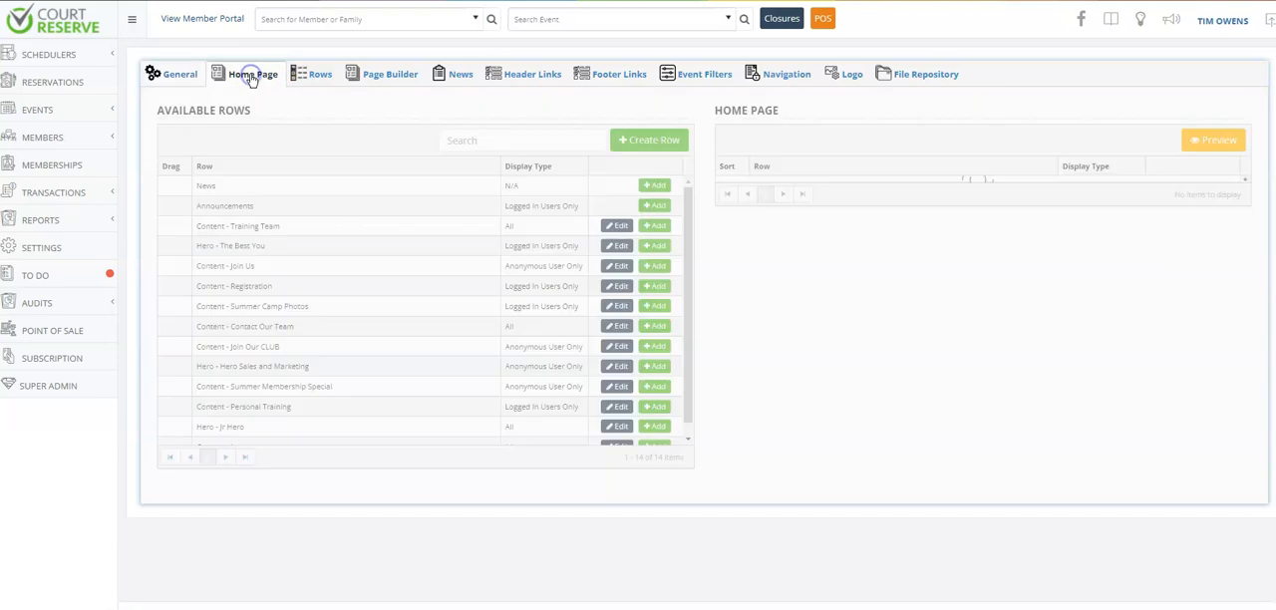
{"action": "left_click", "coordinate": [252, 72]}
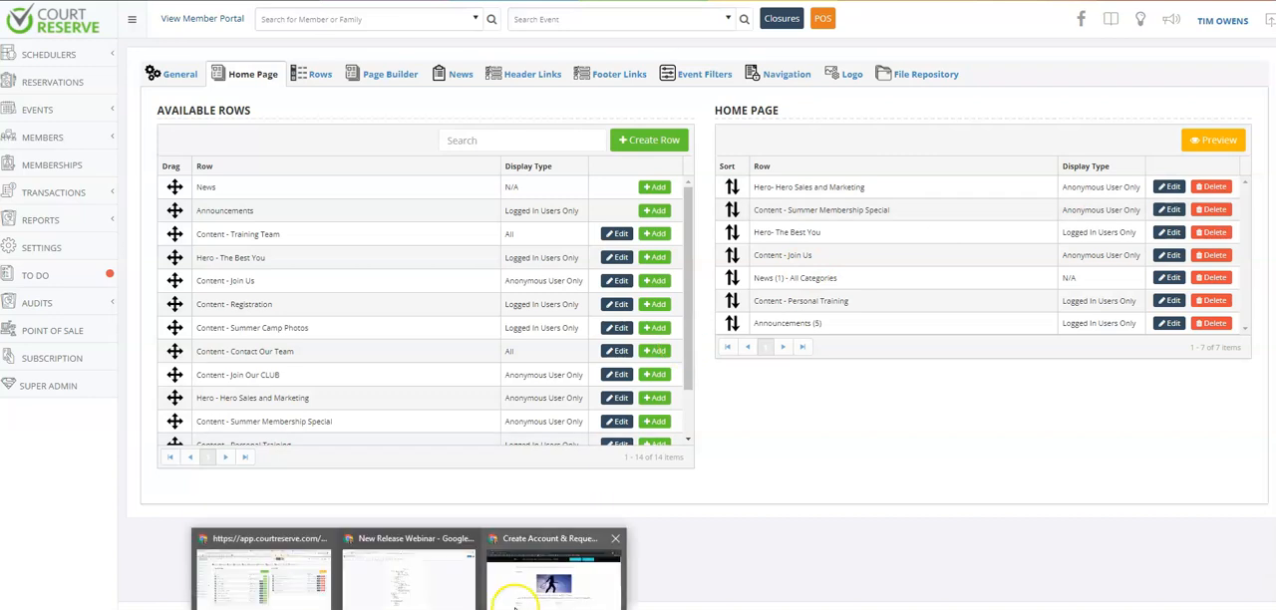
{"action": "left_click", "coordinate": [554, 538]}
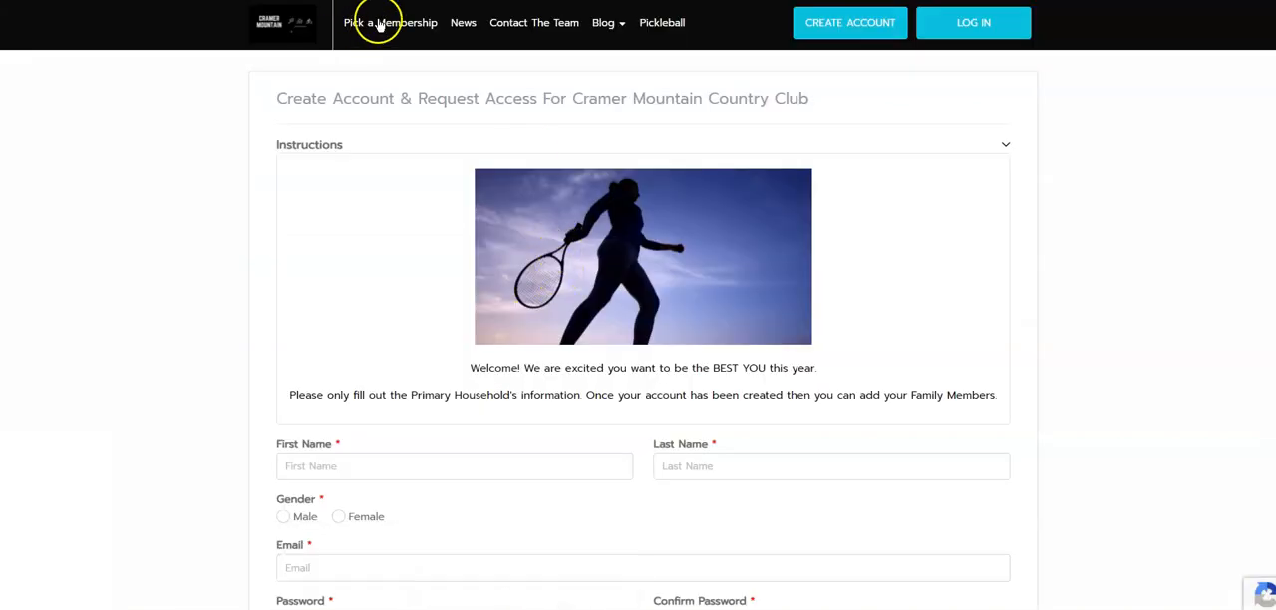
{"action": "left_click", "coordinate": [391, 22]}
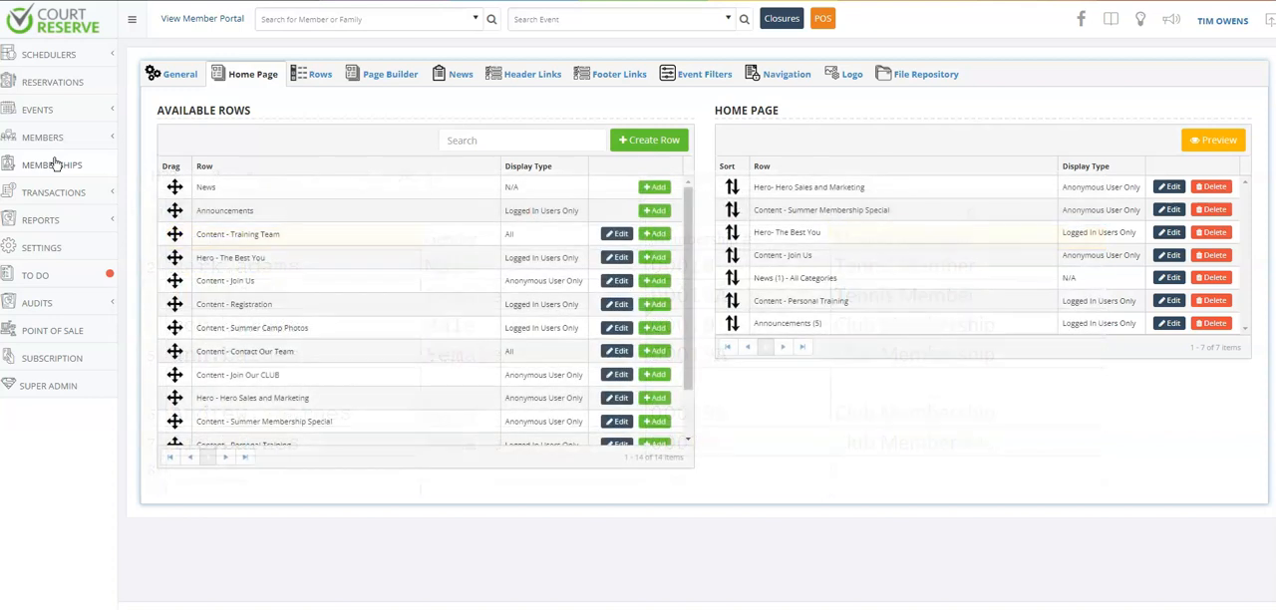
{"action": "mouse_move", "coordinate": [44, 136]}
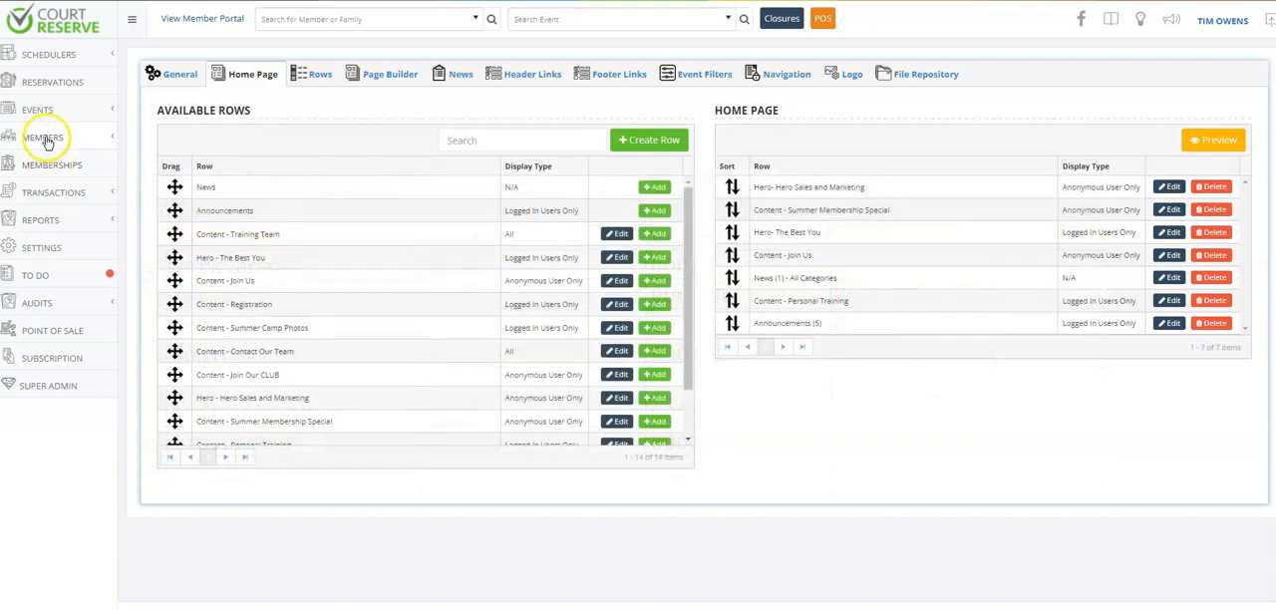
- Reach Send Welcome Email via Members > Other Actions and review the member list
{"action": "left_click", "coordinate": [44, 135]}
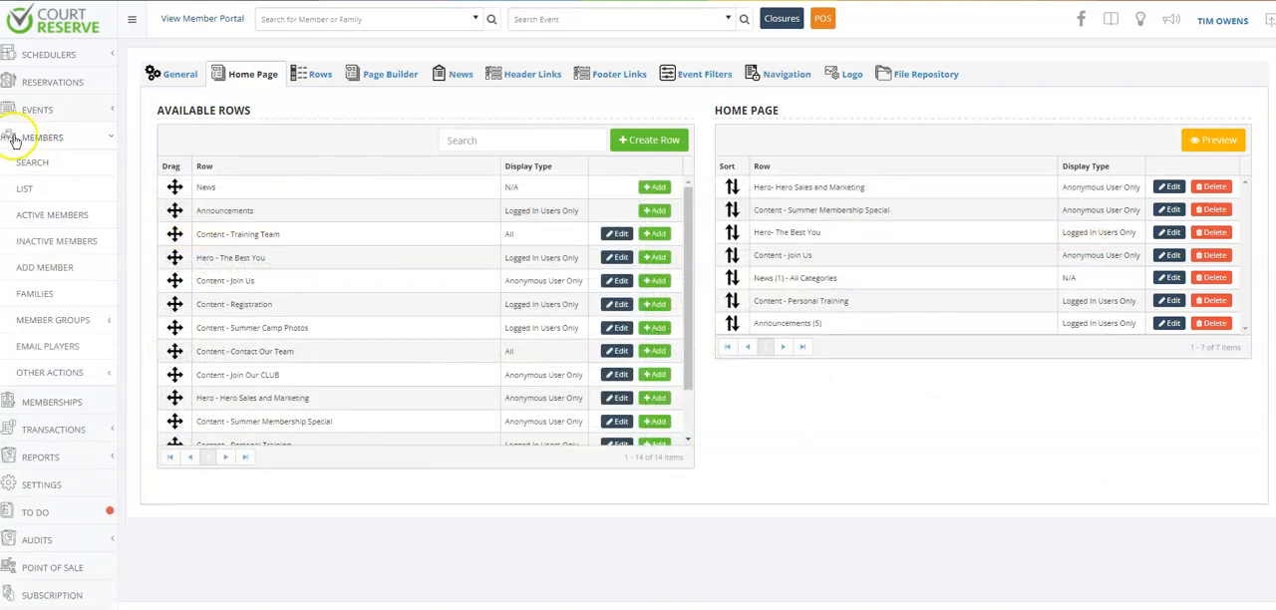
{"action": "left_click", "coordinate": [48, 373]}
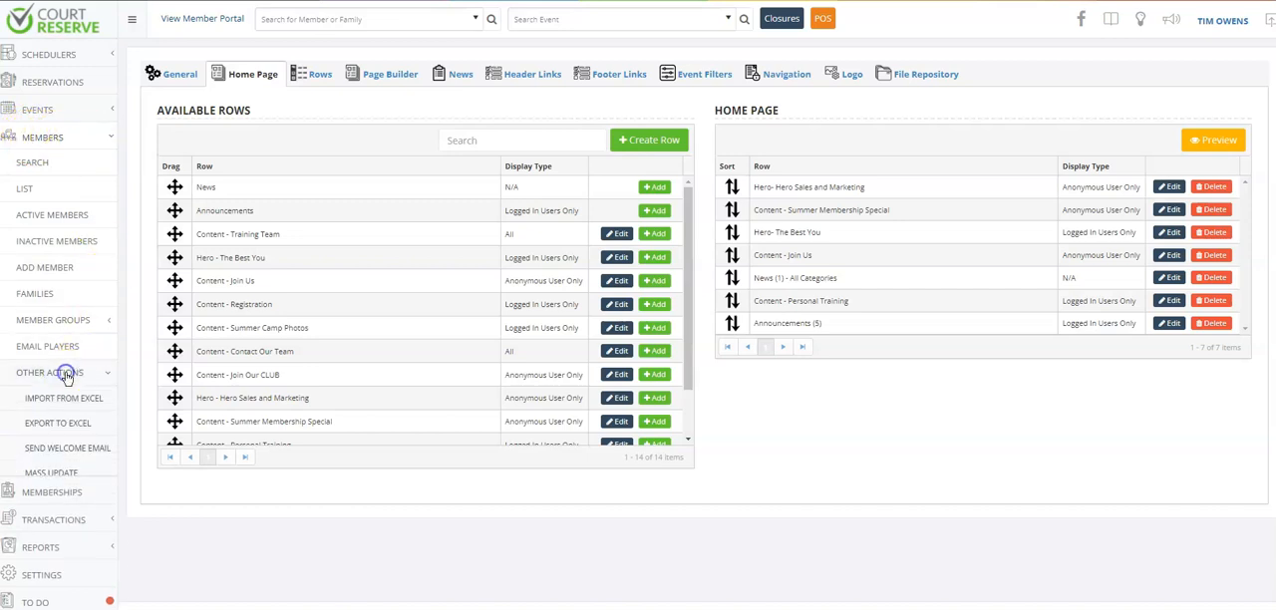
{"action": "left_click", "coordinate": [67, 446]}
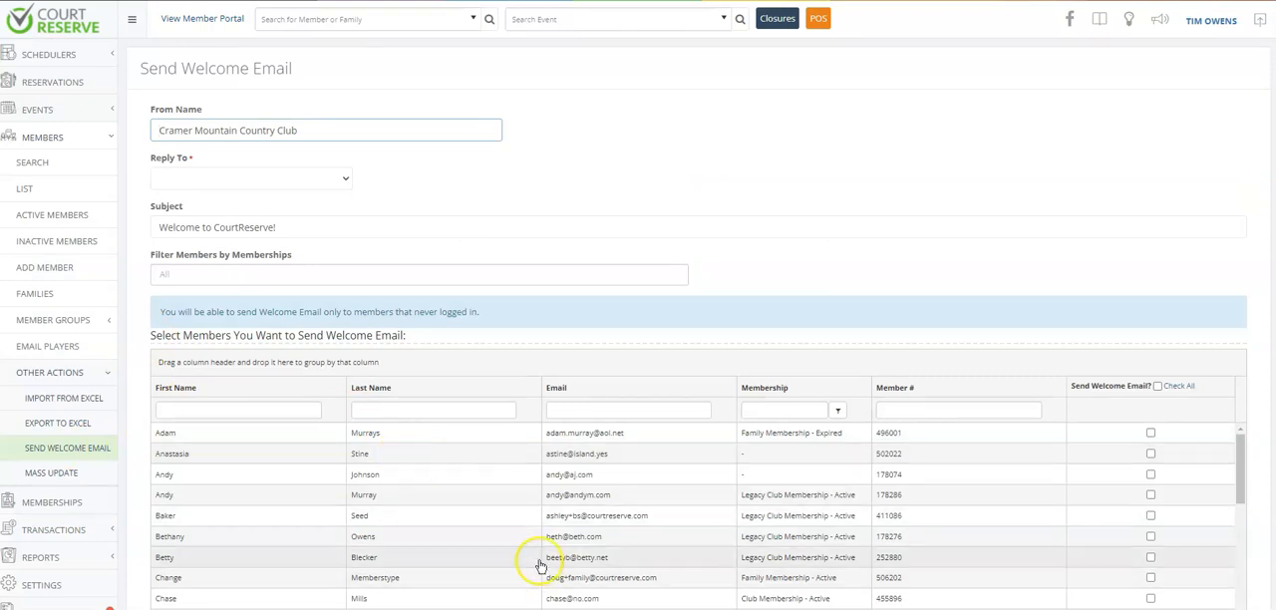
{"action": "scroll", "scroll_direction": "down", "scroll_amount": 3}
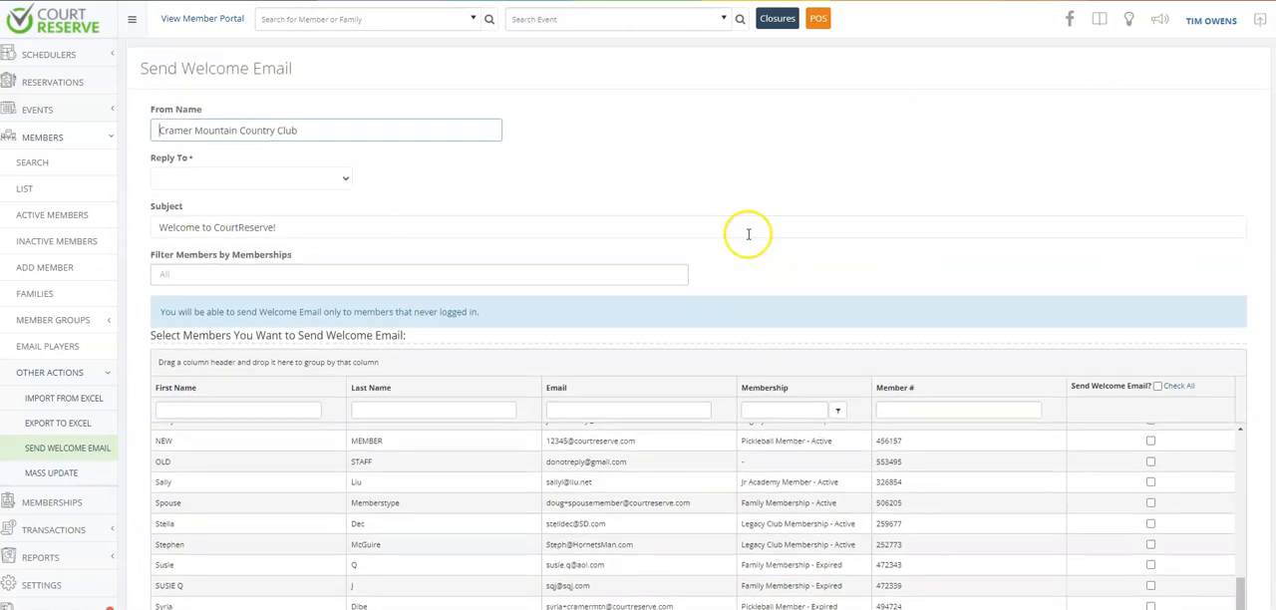
{"action": "mouse_move", "coordinate": [633, 255]}
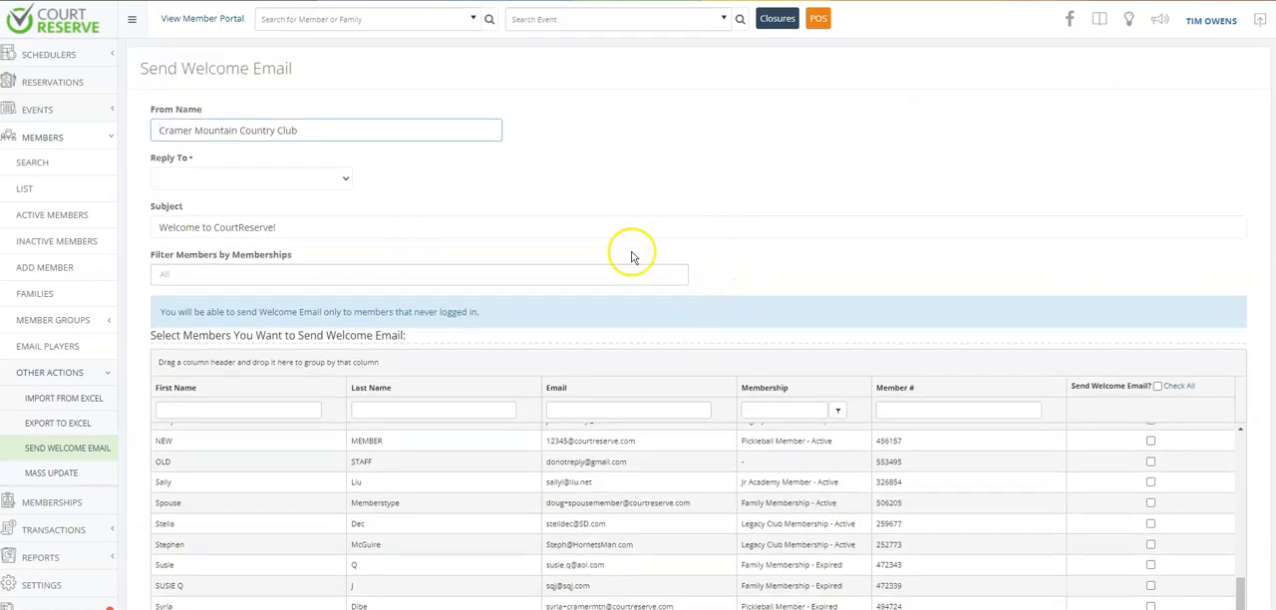